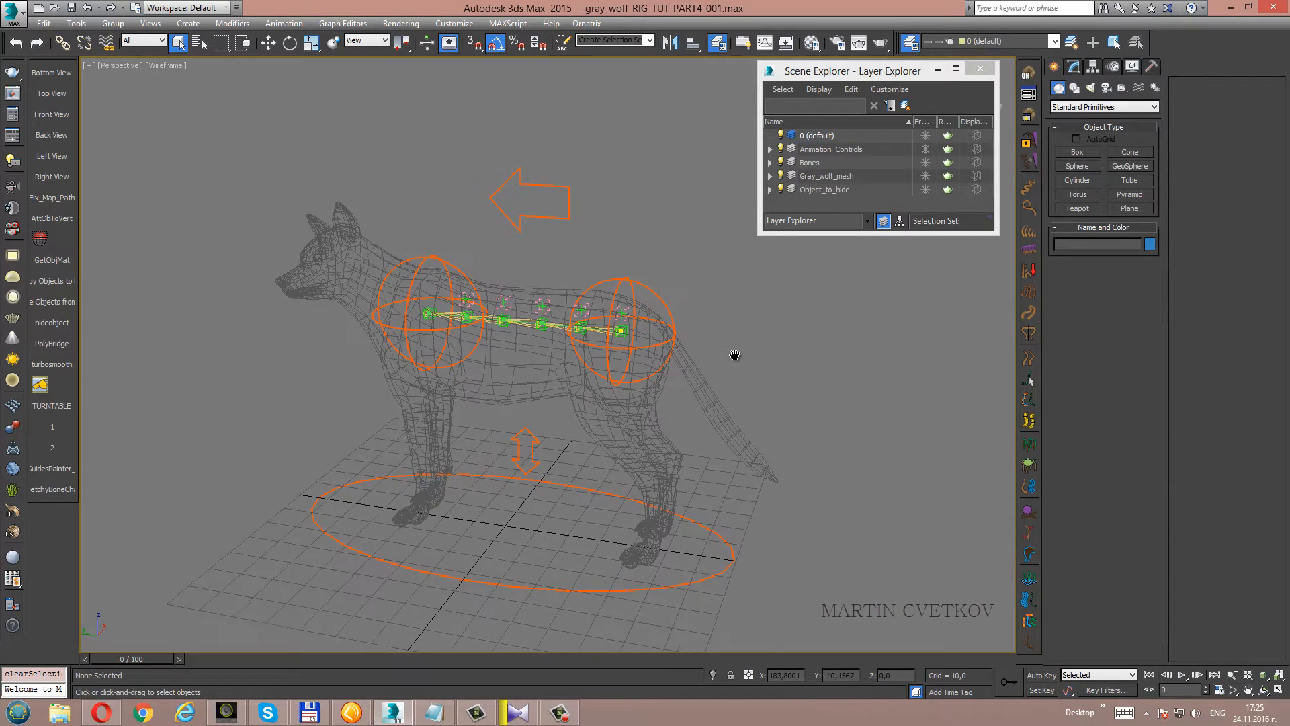
pyautogui.moveTo(644, 320)
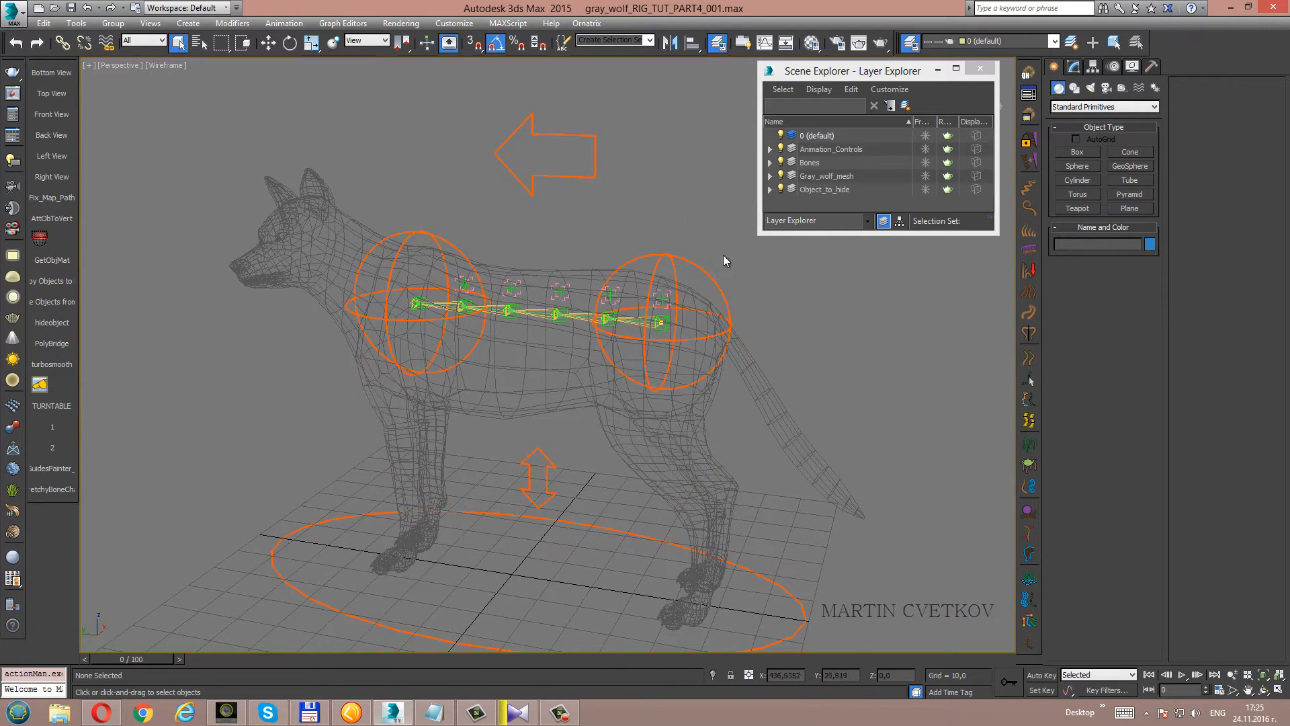
# Select the pelvis control and create a point helper displayed as a Box.
pyautogui.click(667, 321)
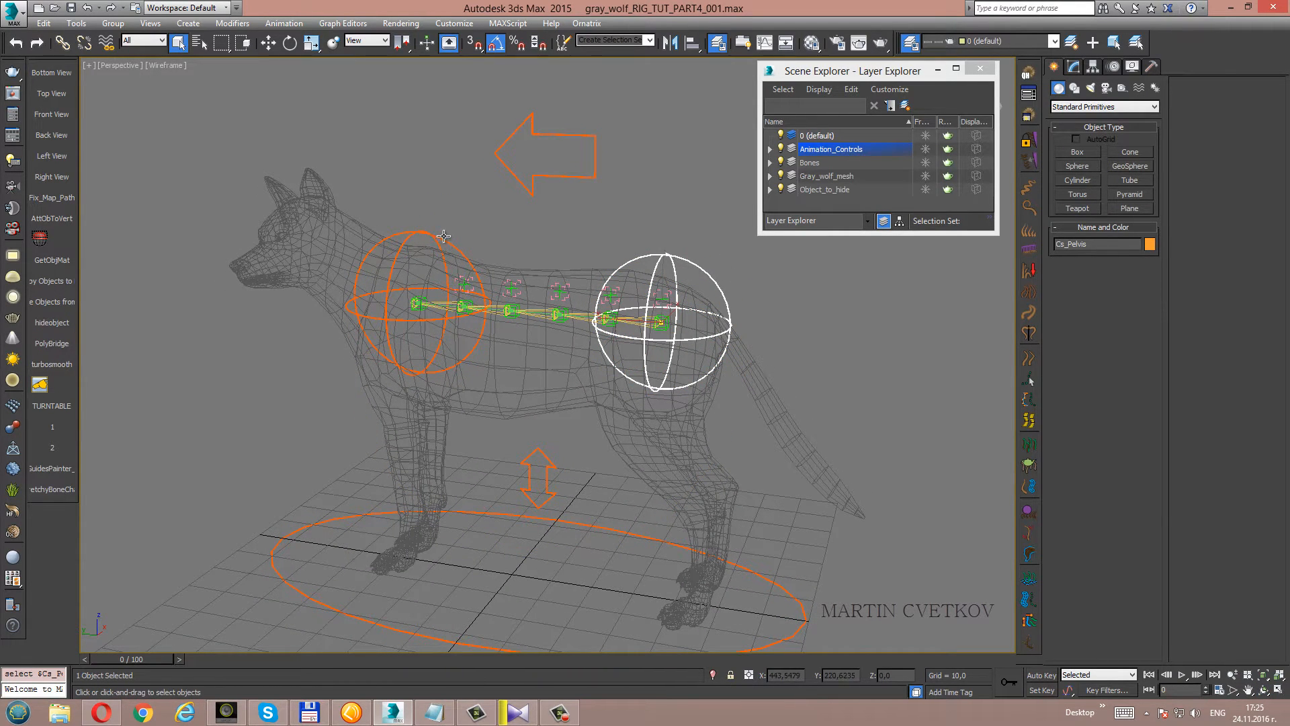
pyautogui.moveTo(480, 314)
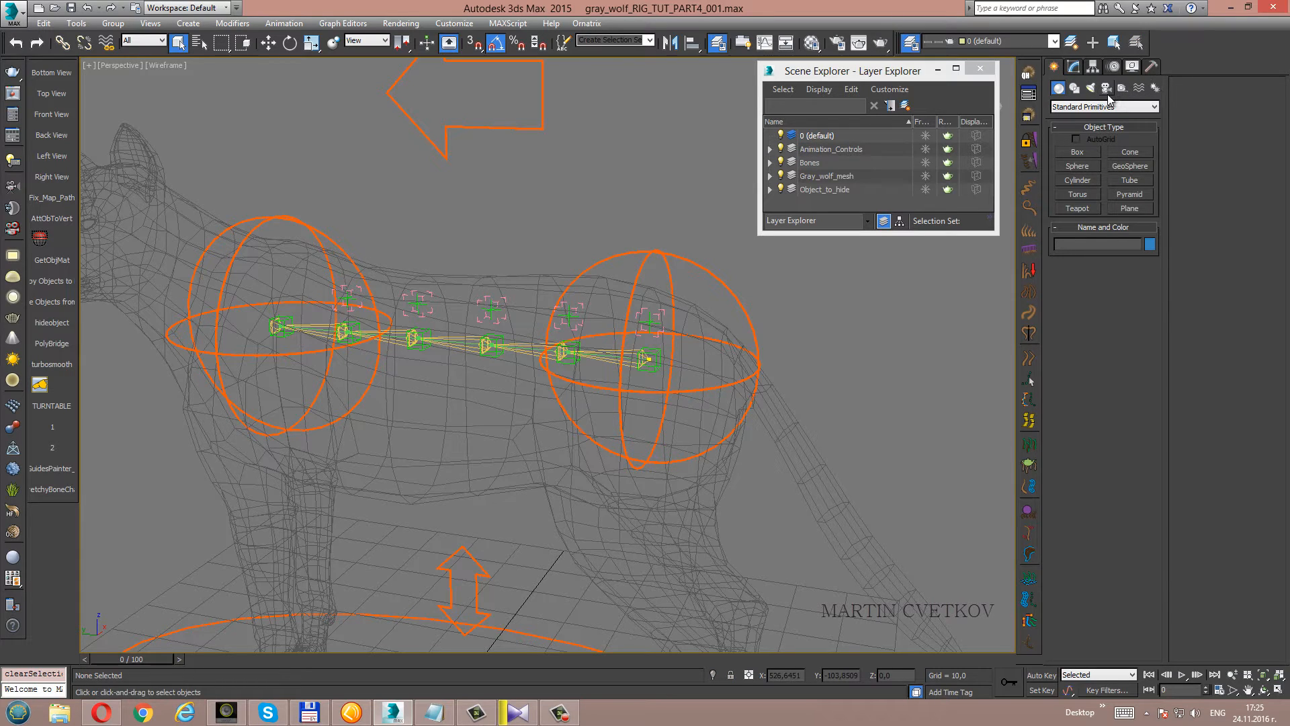
pyautogui.moveTo(1107, 98)
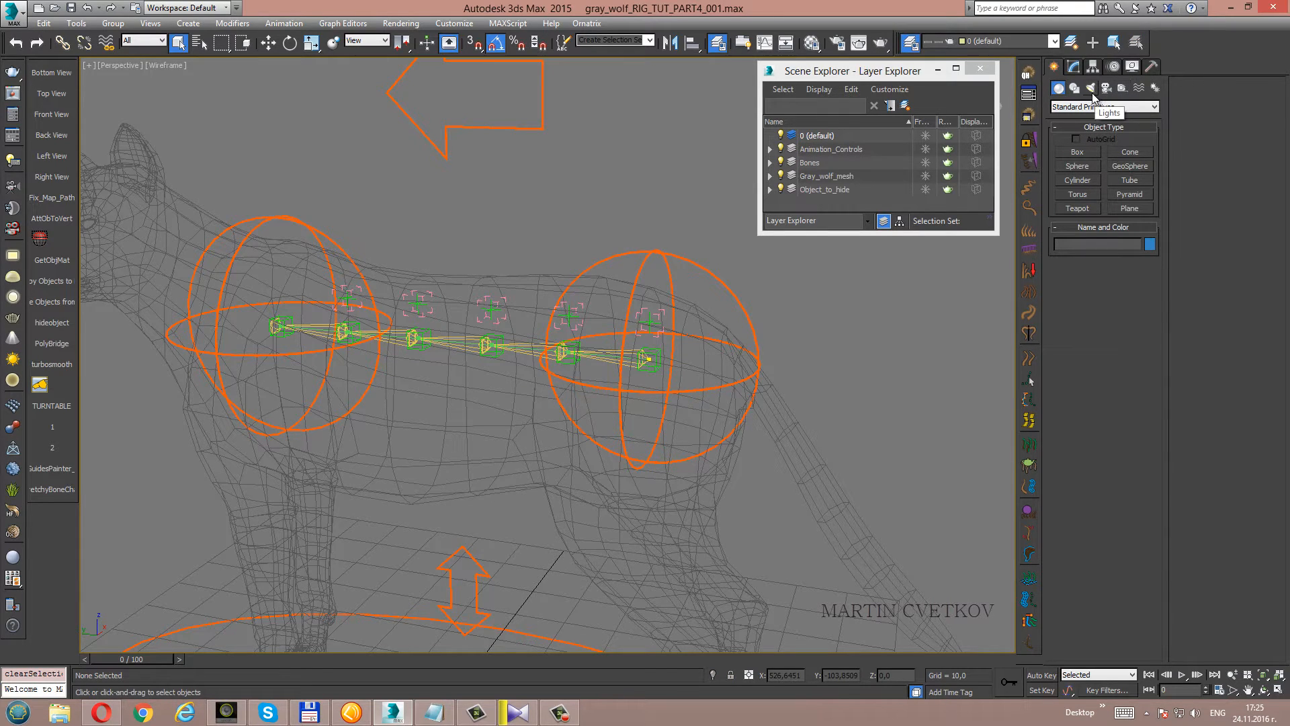
pyautogui.click(1104, 89)
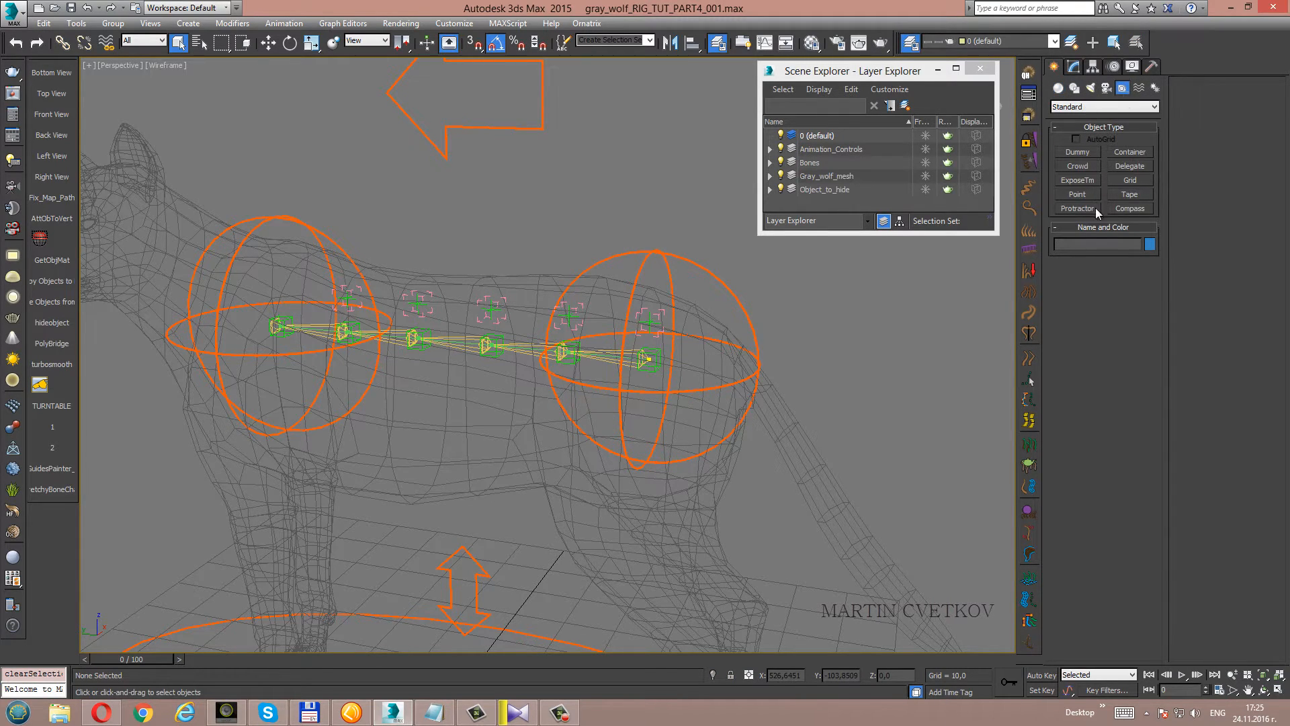
pyautogui.click(1077, 194)
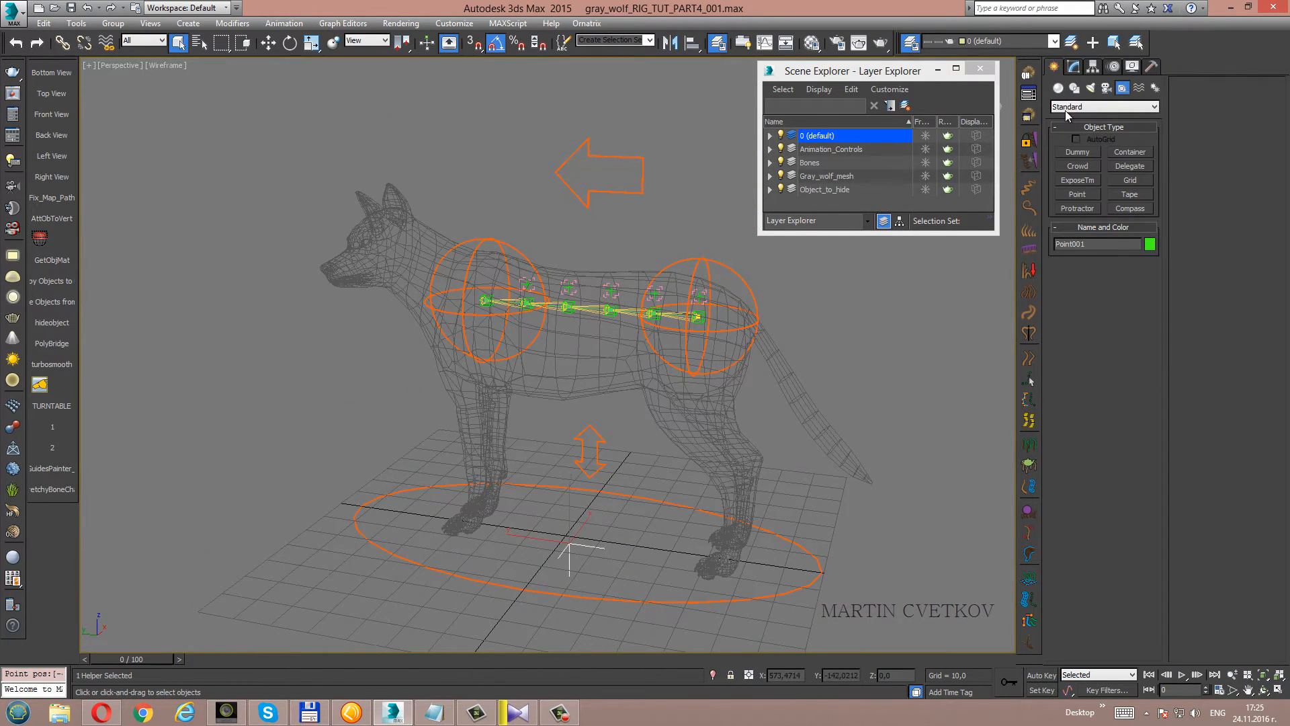
pyautogui.click(1068, 447)
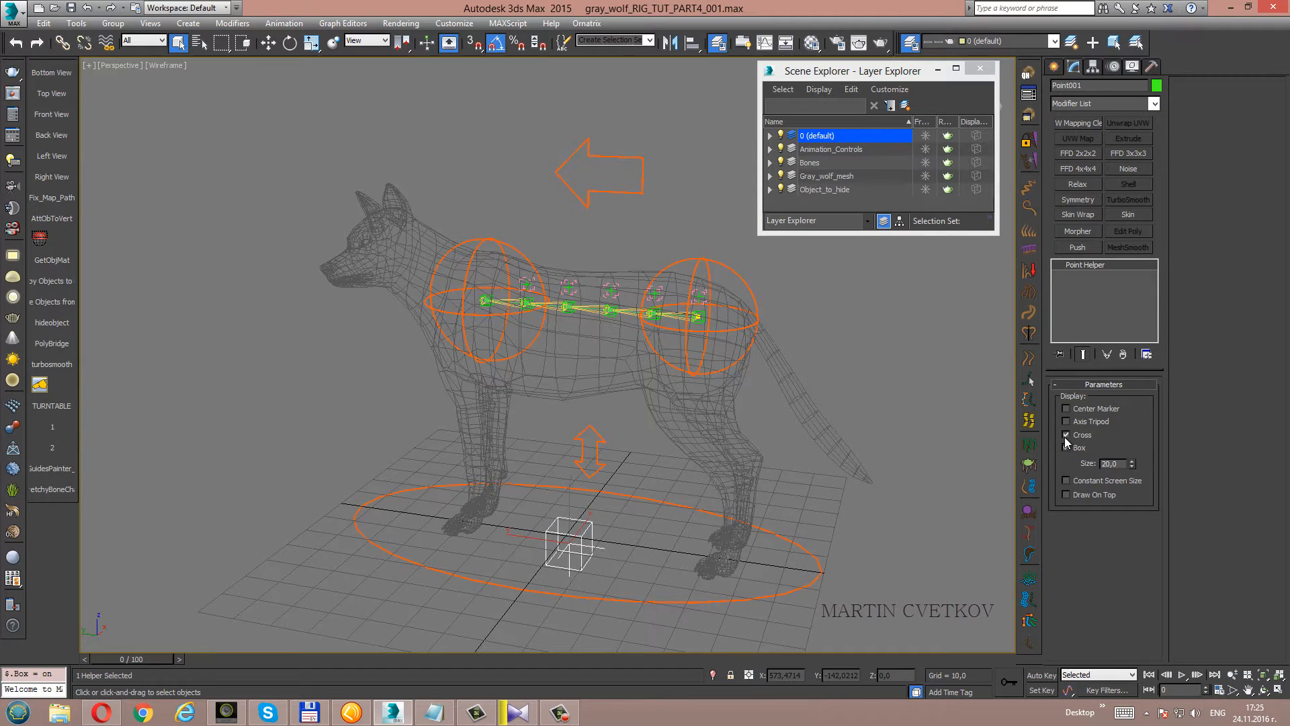
pyautogui.click(1068, 447)
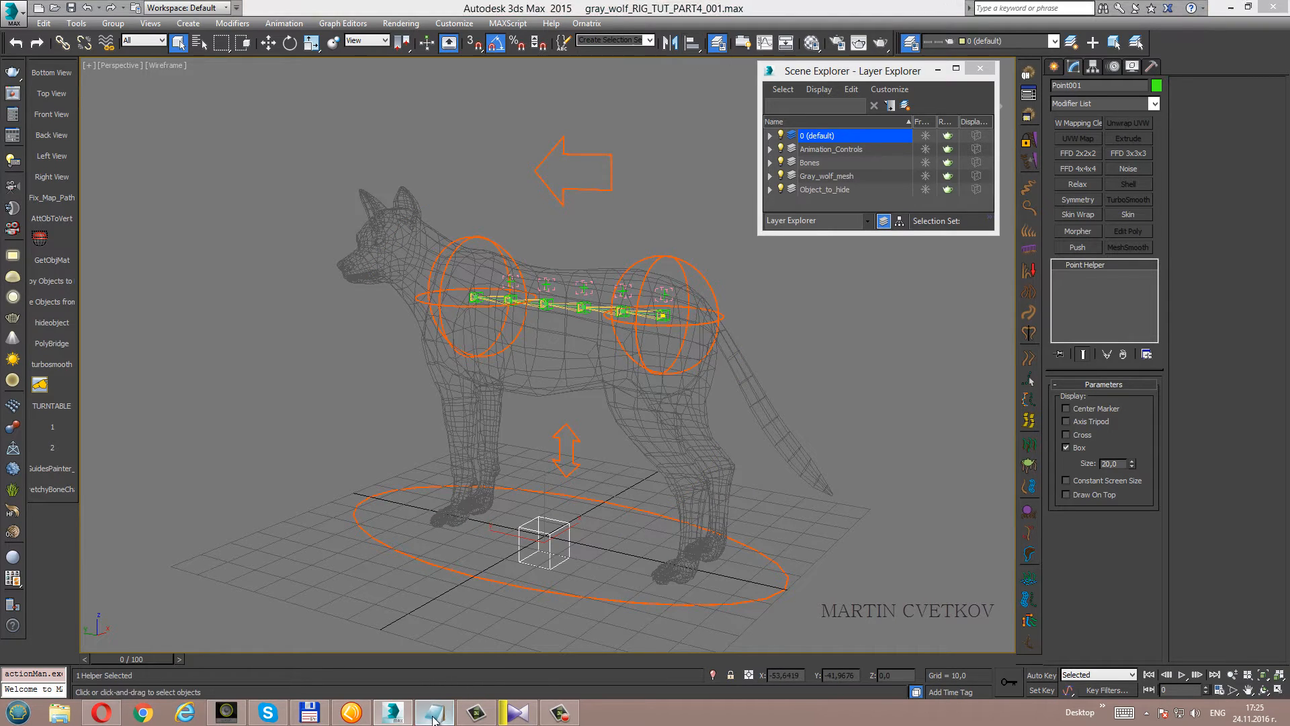
# Copy the name Pt_Env_Pelvis from the bone names notes for the helper.
pyautogui.click(435, 712)
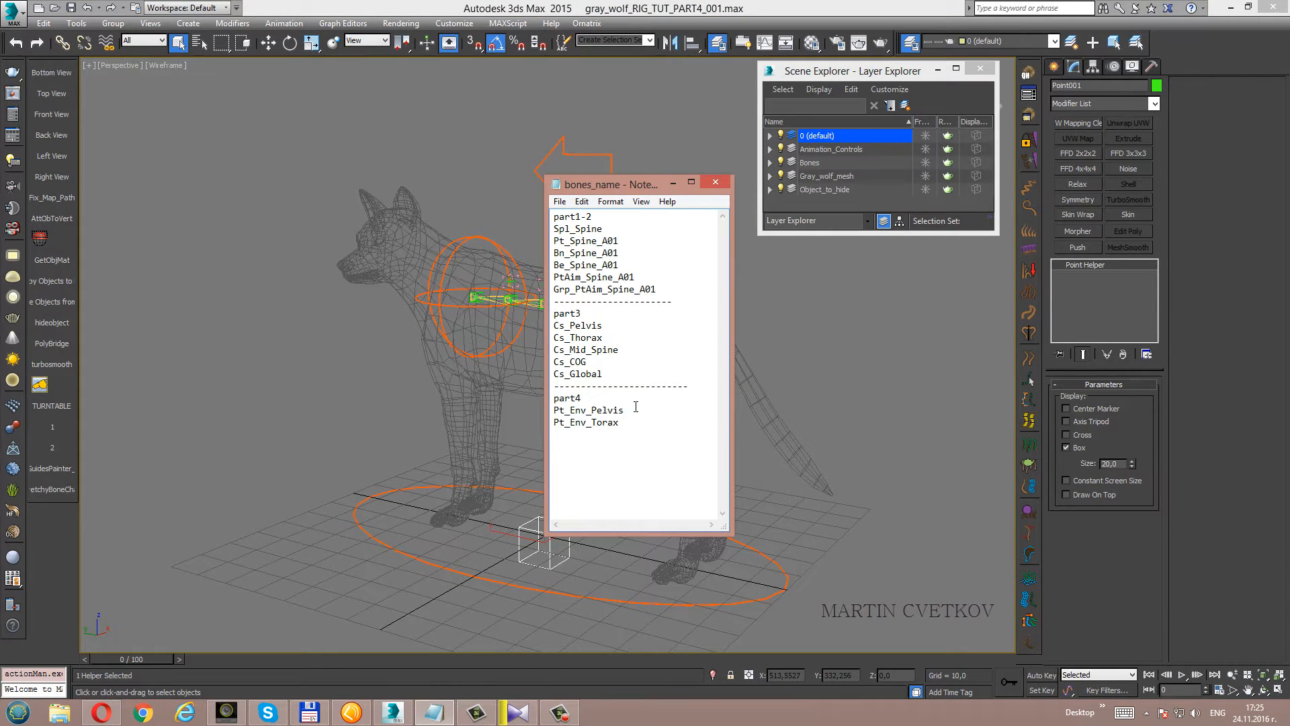
pyautogui.rightClick(587, 410)
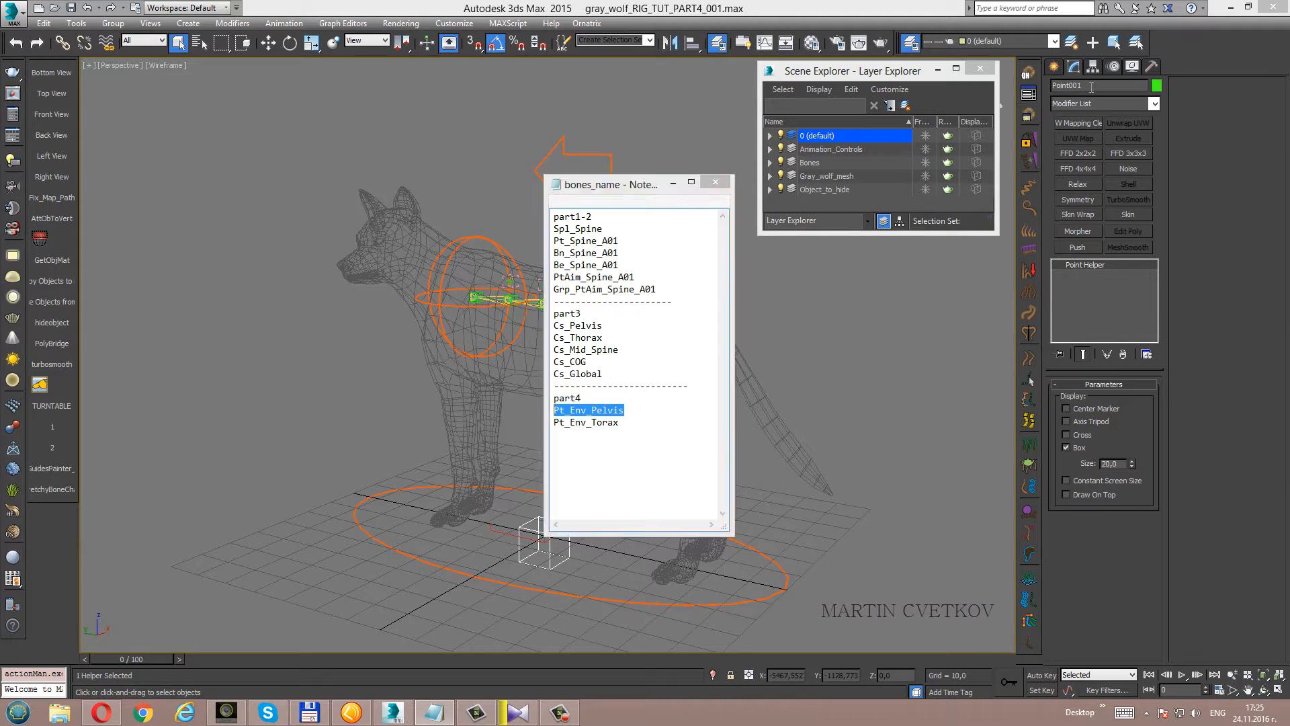
pyautogui.rightClick(1067, 85)
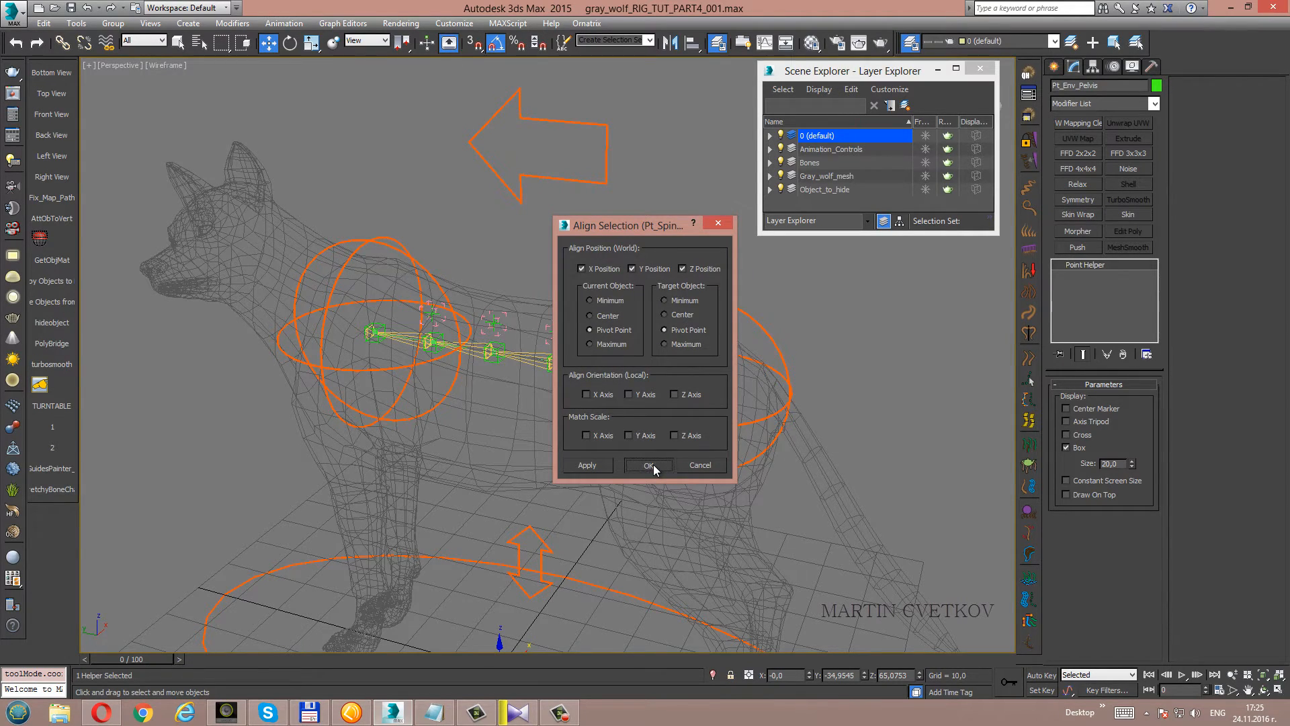
# Align Pt_Env_Pelvis to the pelvis spine point and set its Size to 10.
pyautogui.click(649, 465)
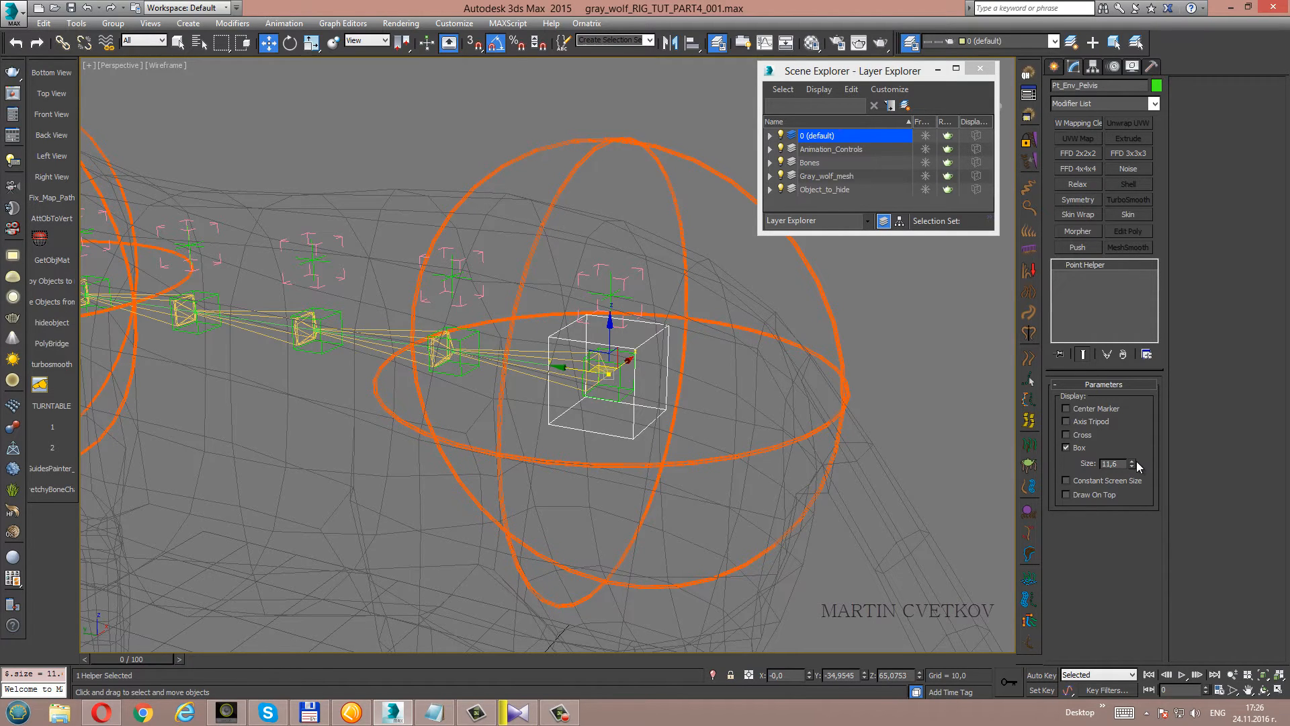
pyautogui.click(1133, 466)
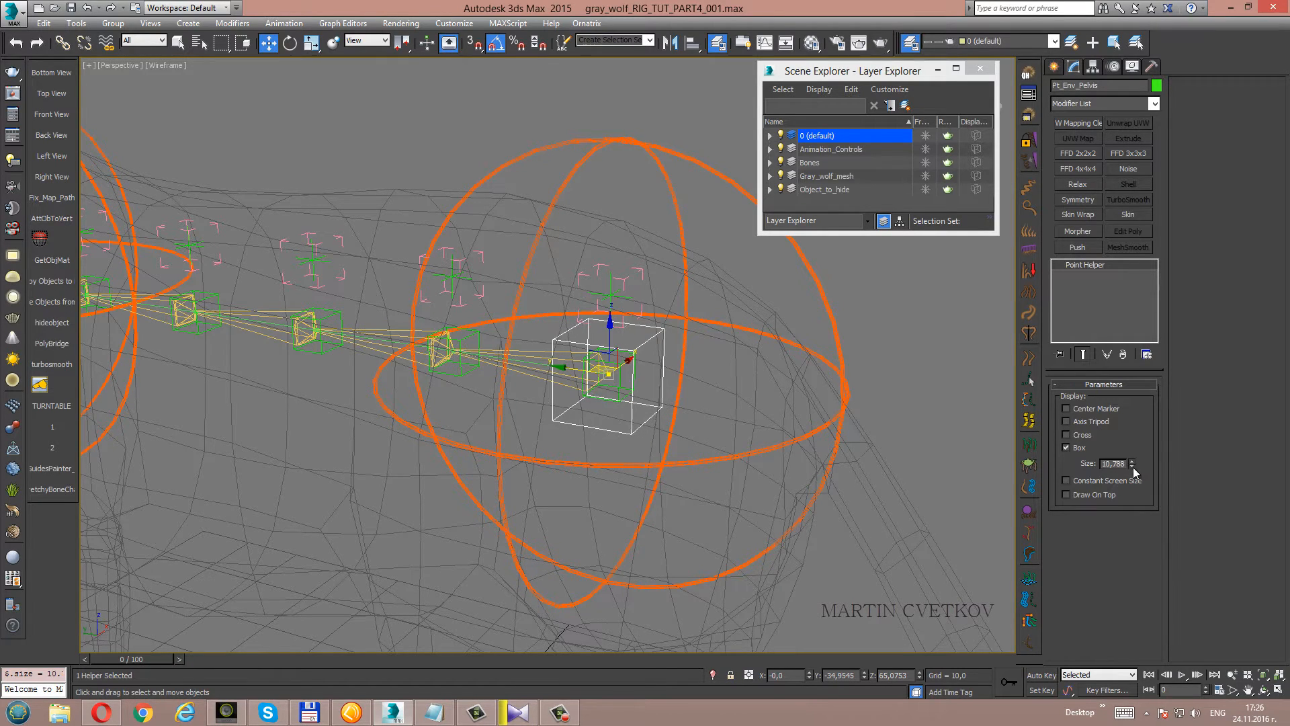
pyautogui.tripleClick(1113, 463)
pyautogui.write('10')
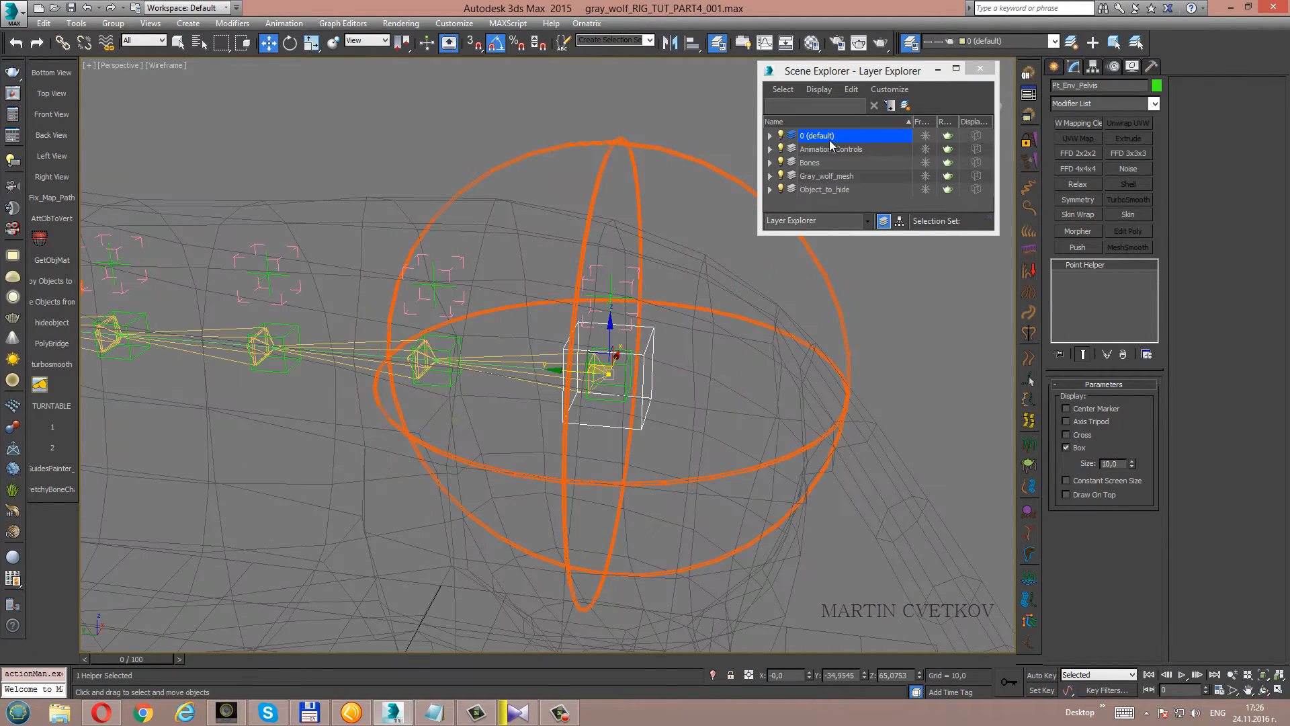
# Change Pt_Env_Pelvis's object colour to blue.
pyautogui.rightClick(816, 135)
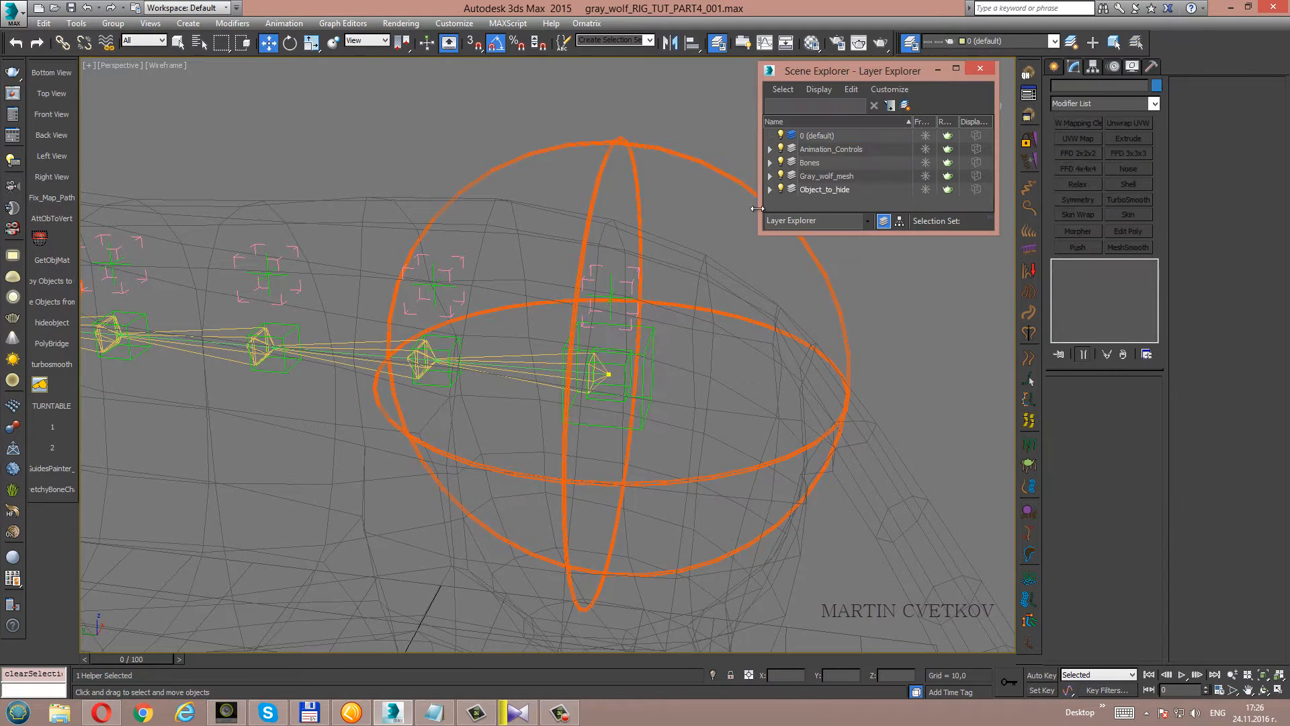
pyautogui.click(370, 494)
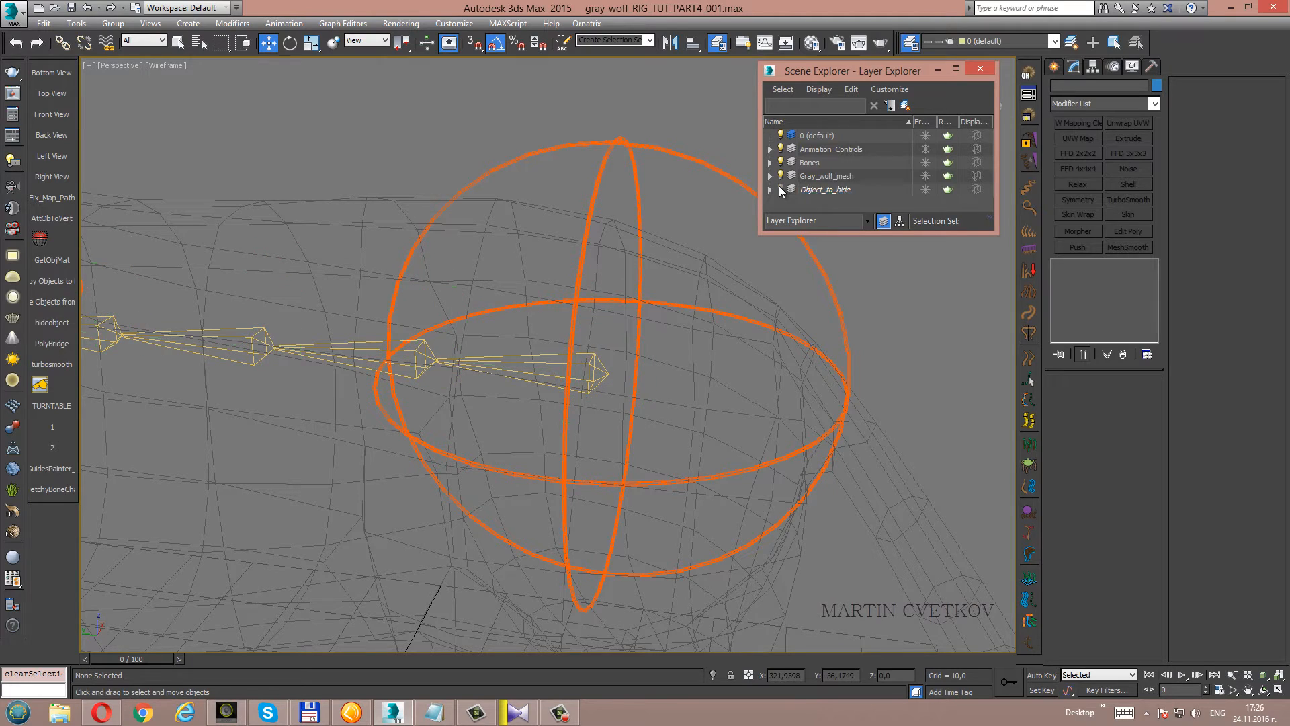
pyautogui.click(826, 190)
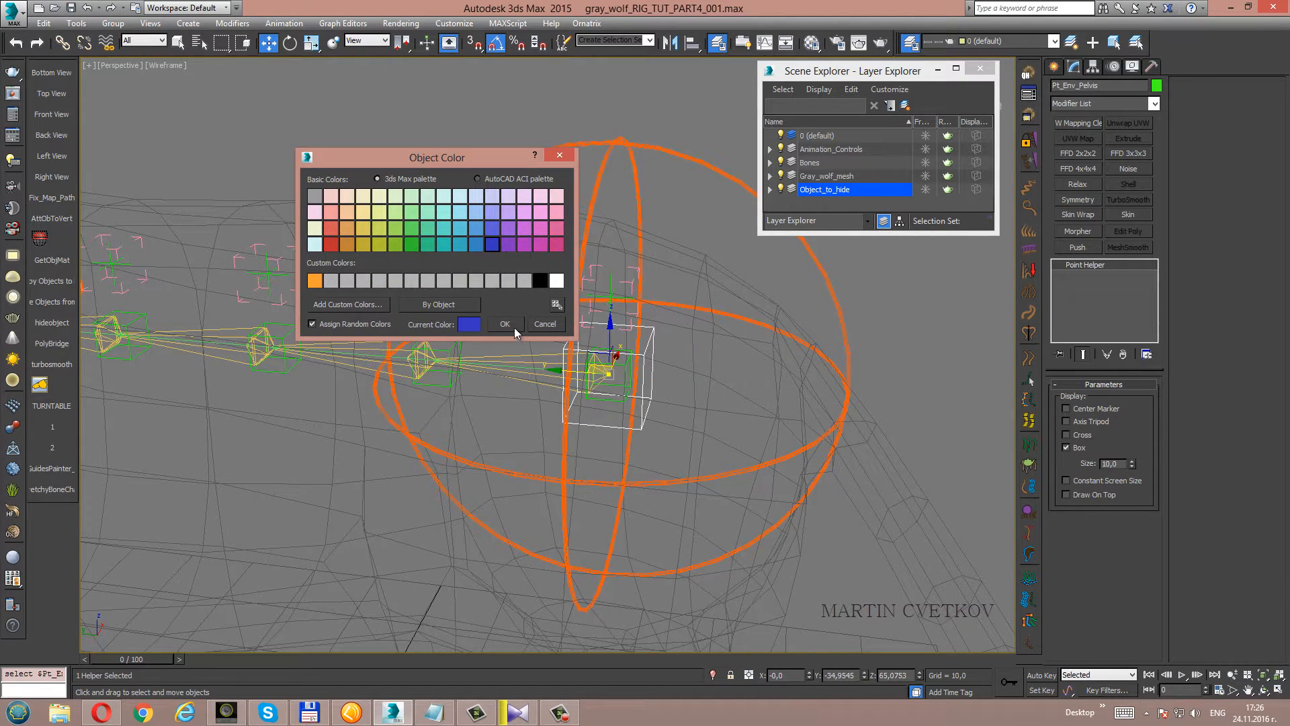
pyautogui.click(544, 323)
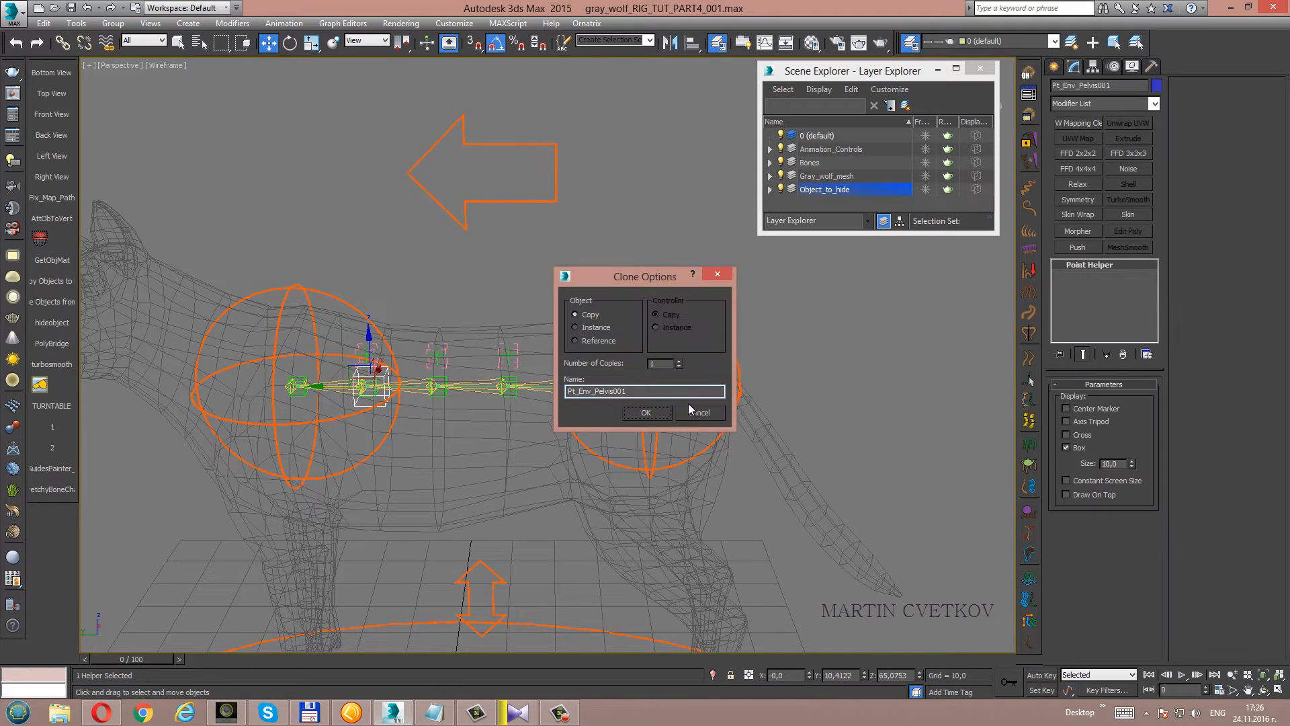
# Copy the helper to the thorax spine point and name it Pt_Env_Thorax from corrected notes.
pyautogui.click(647, 412)
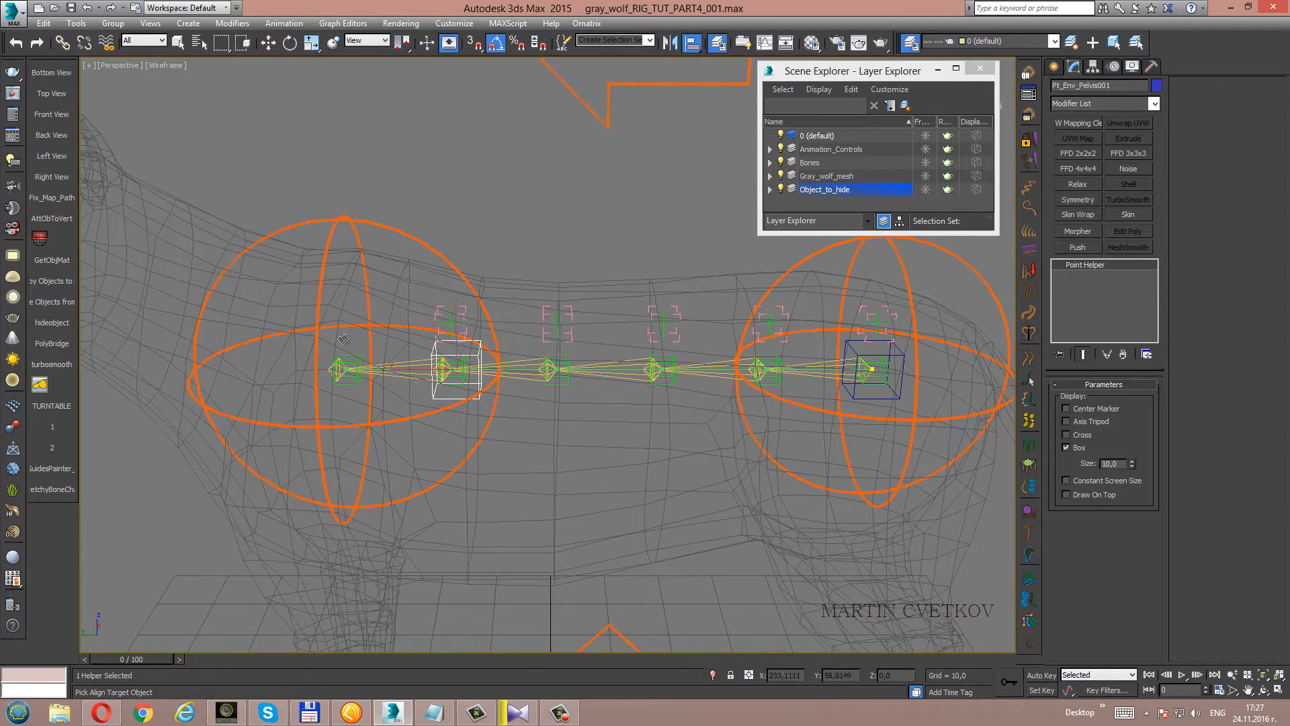
pyautogui.moveTo(344, 346)
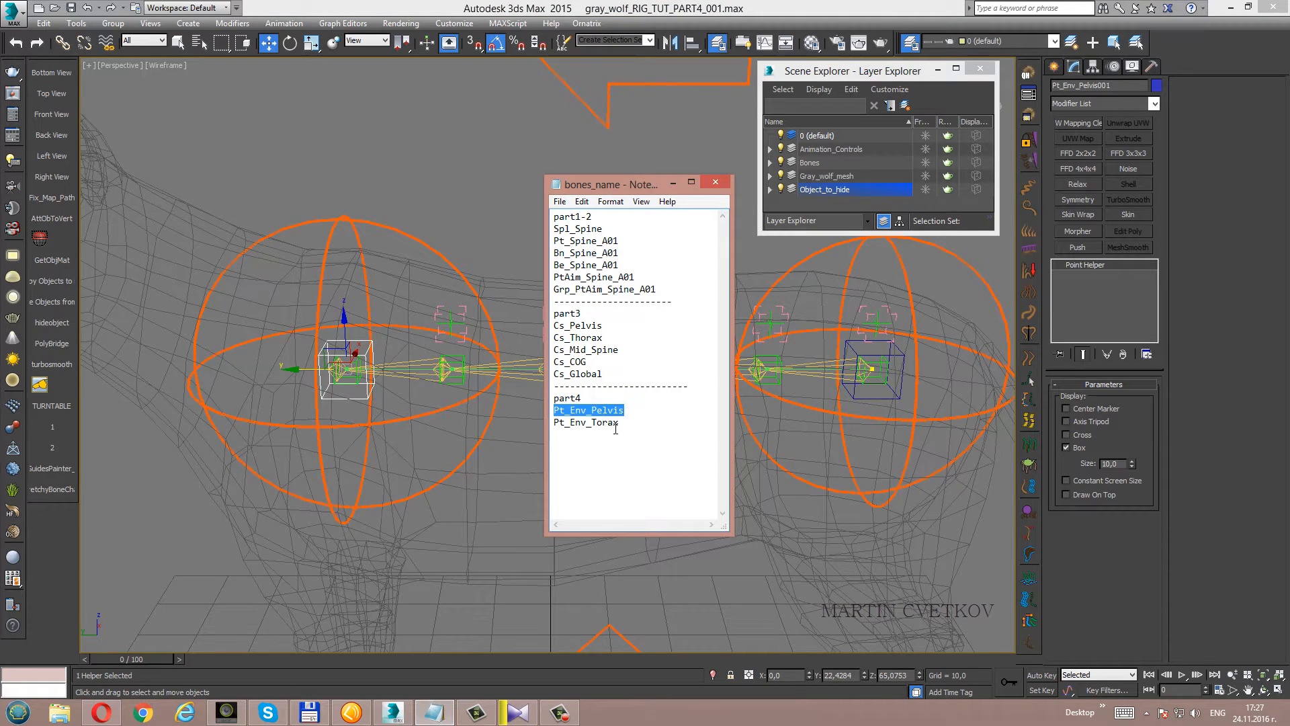
pyautogui.click(586, 422)
pyautogui.write('h')
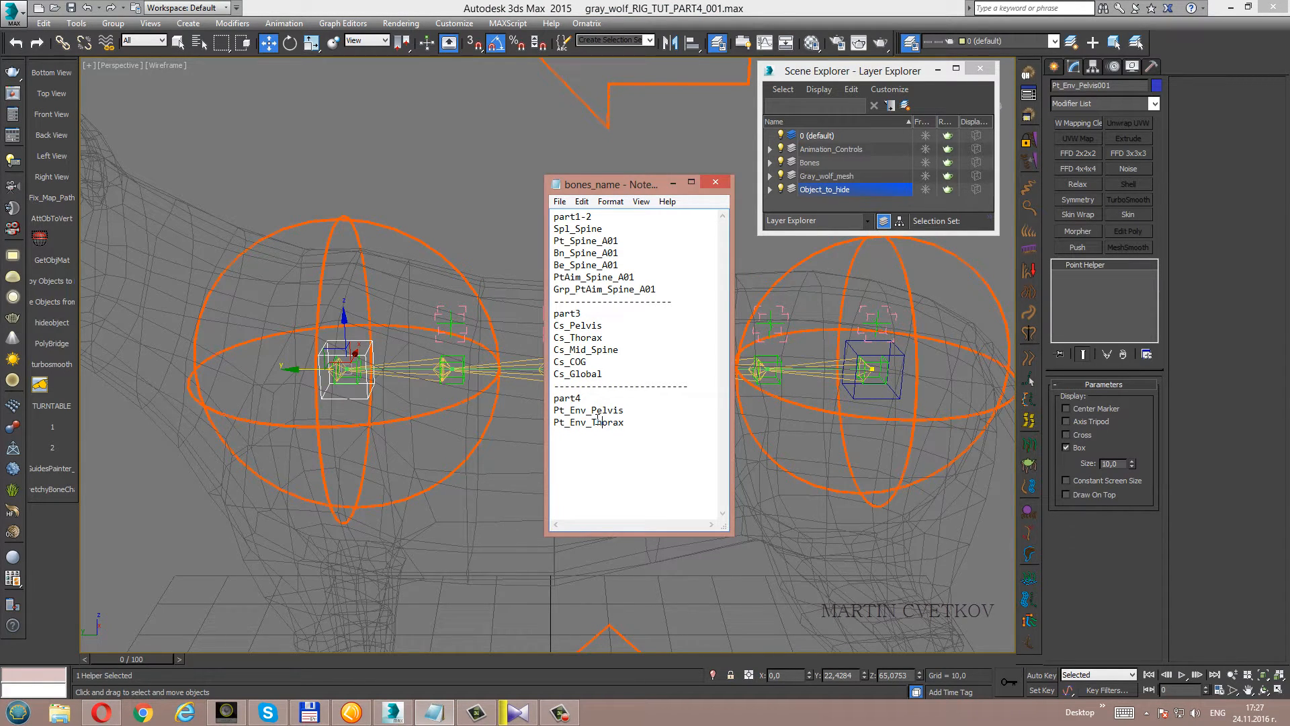
pyautogui.doubleClick(587, 422)
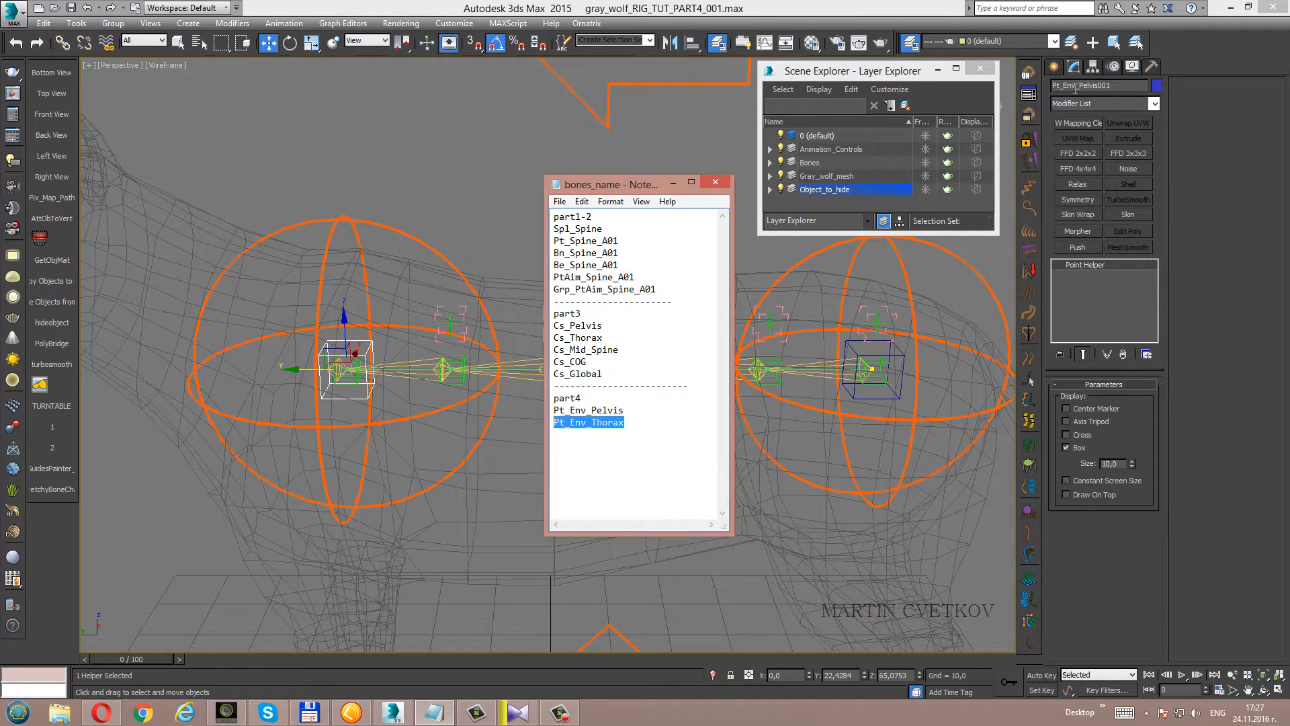
pyautogui.rightClick(1099, 86)
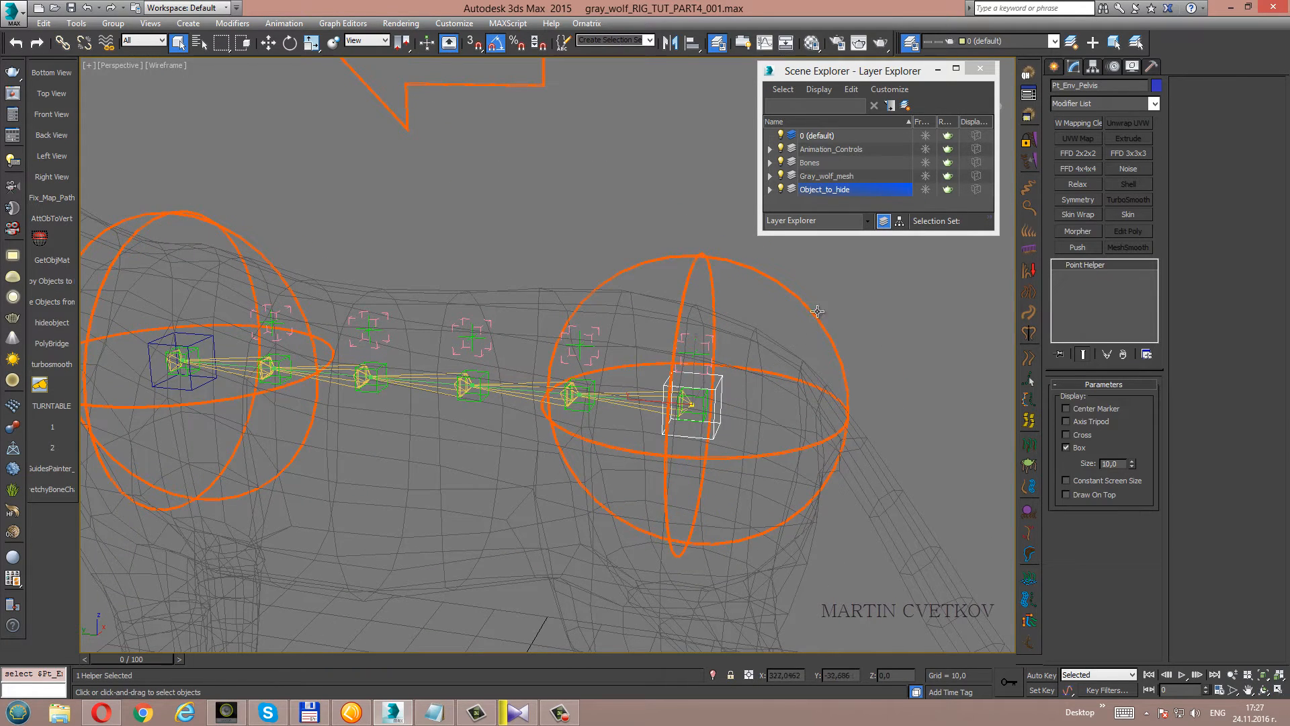
pyautogui.moveTo(663, 372)
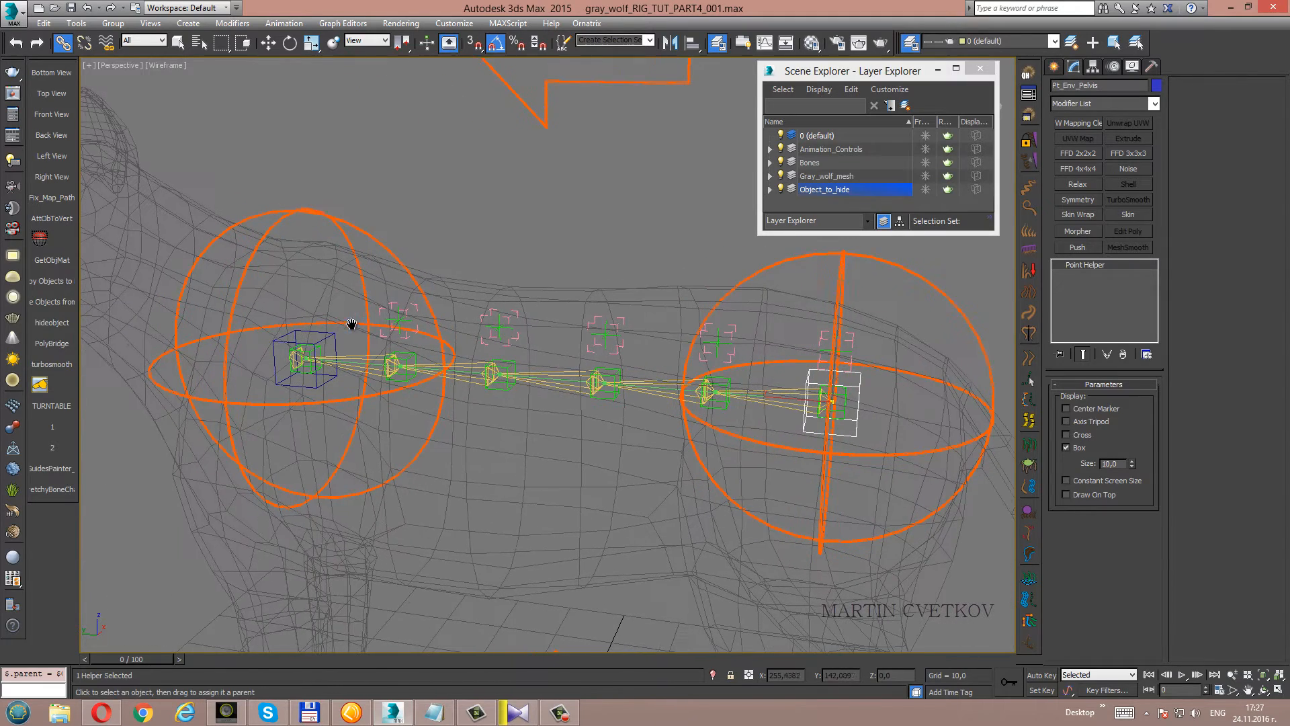
# Link each Pt_Env helper to its Cs_Pelvis or Cs_Thorax control sphere.
pyautogui.click(831, 401)
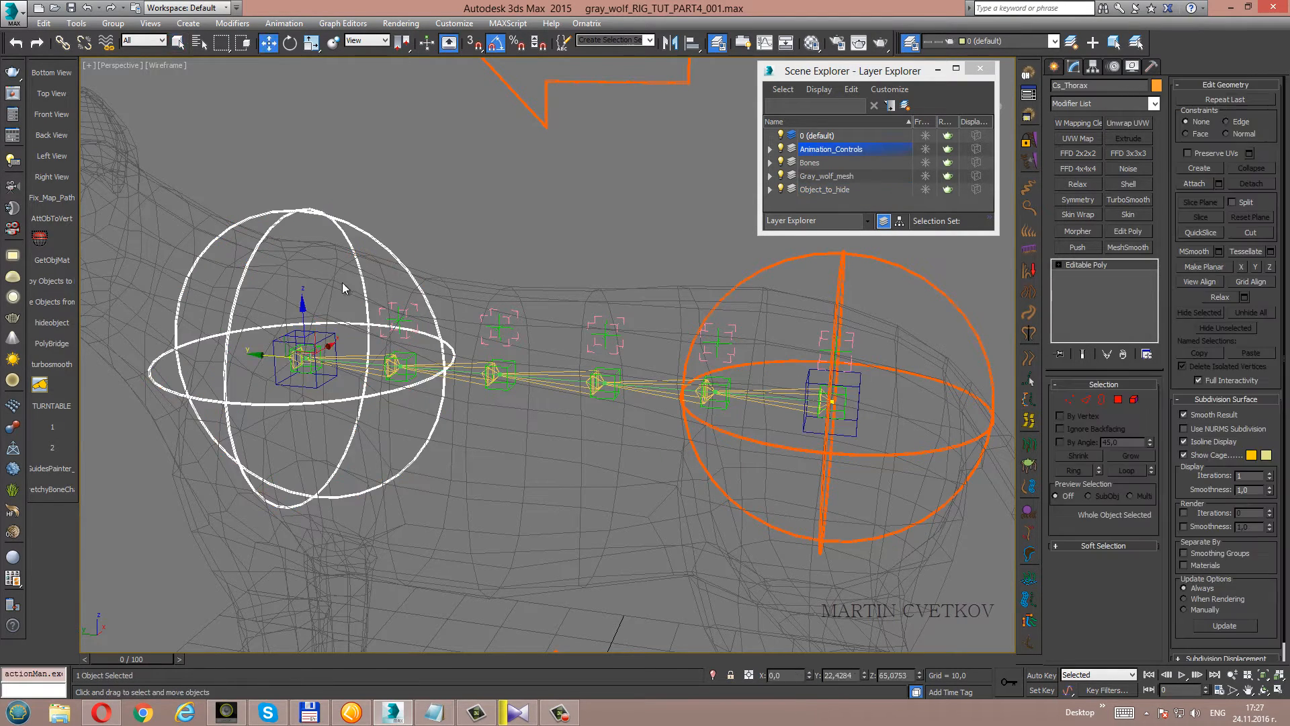
pyautogui.rightClick(344, 287)
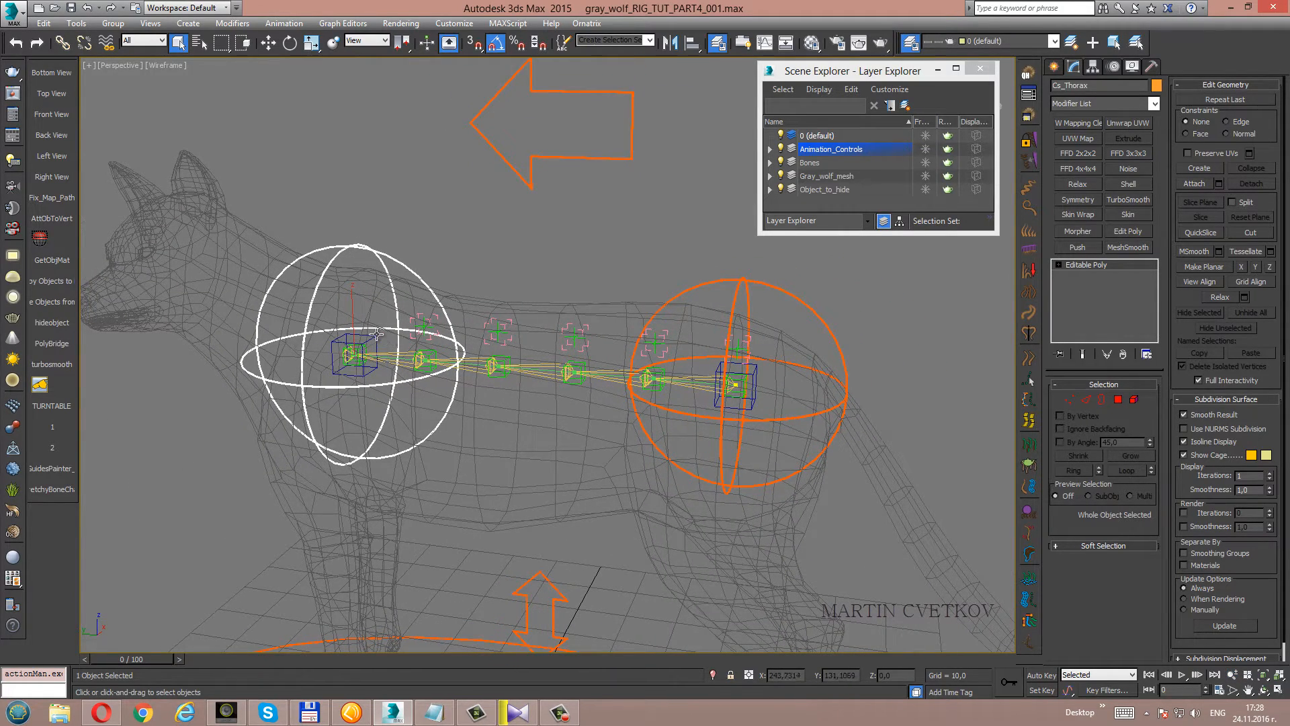
pyautogui.click(825, 189)
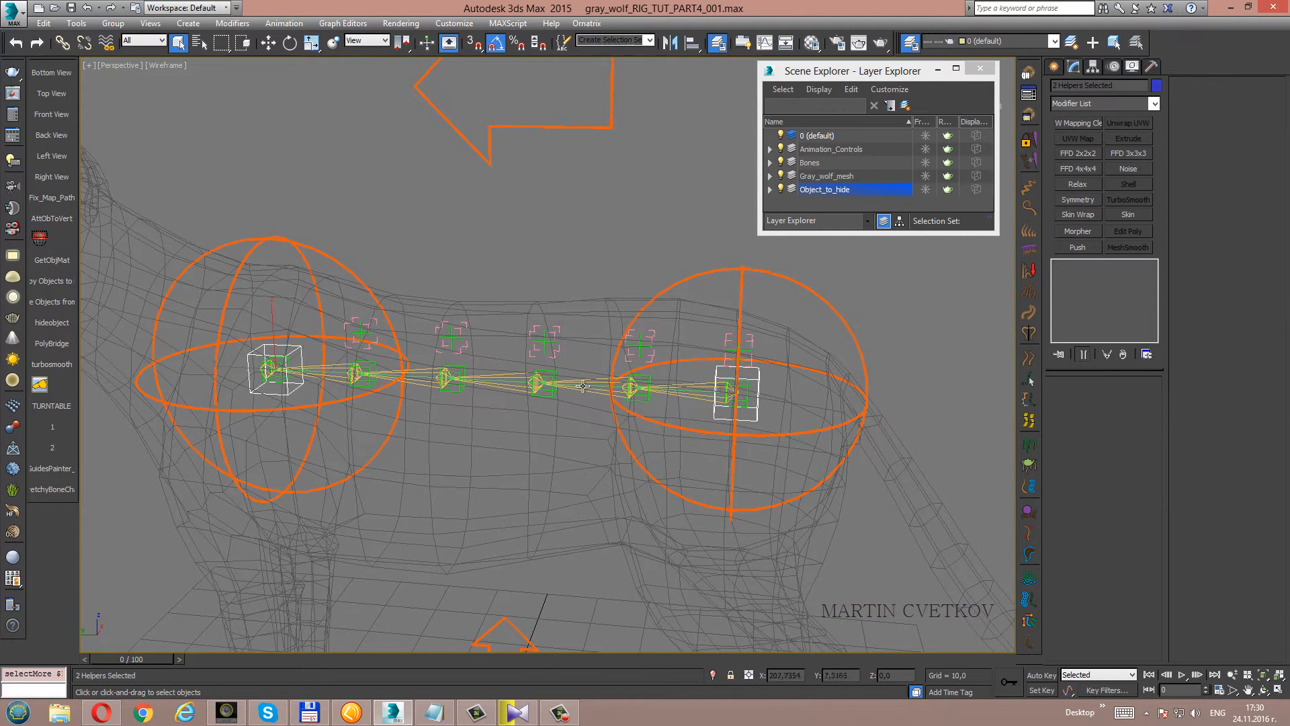
# Select Spl_Spine and add a Skin modifier from the Modifier List.
pyautogui.click(810, 162)
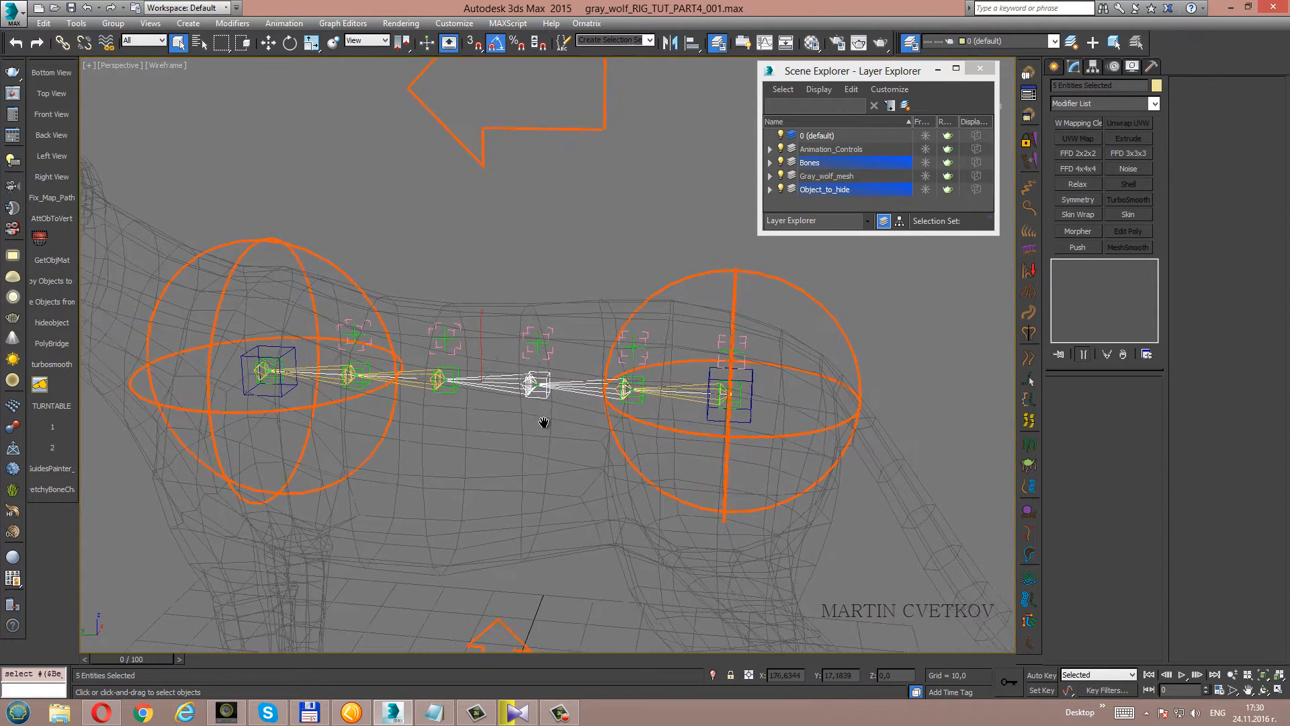
pyautogui.scroll(-3)
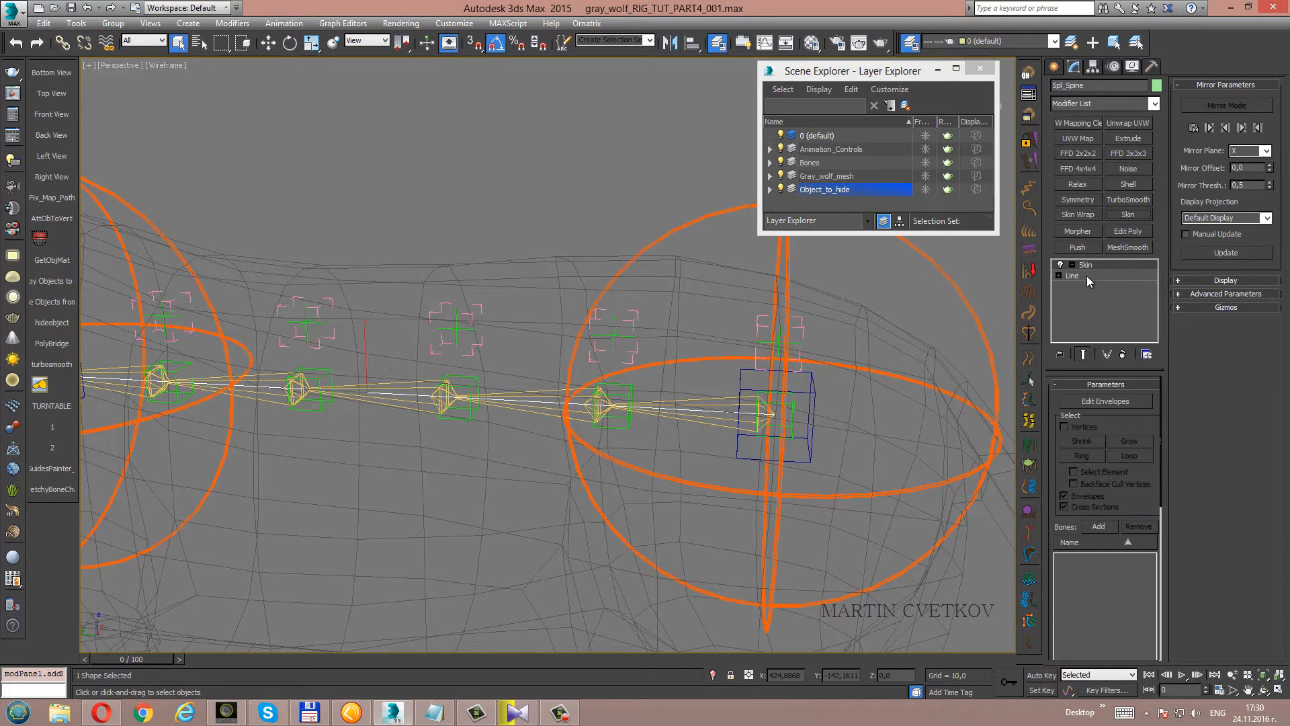
pyautogui.moveTo(1100, 258)
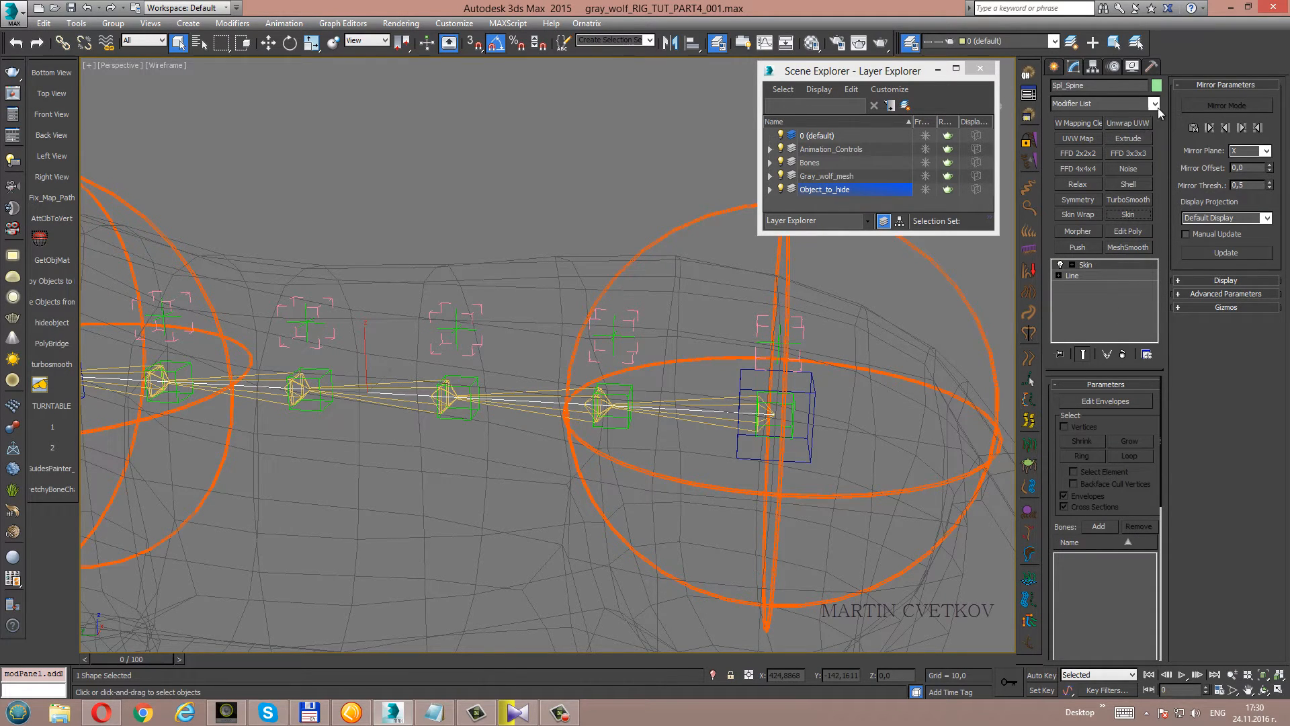
pyautogui.click(1154, 103)
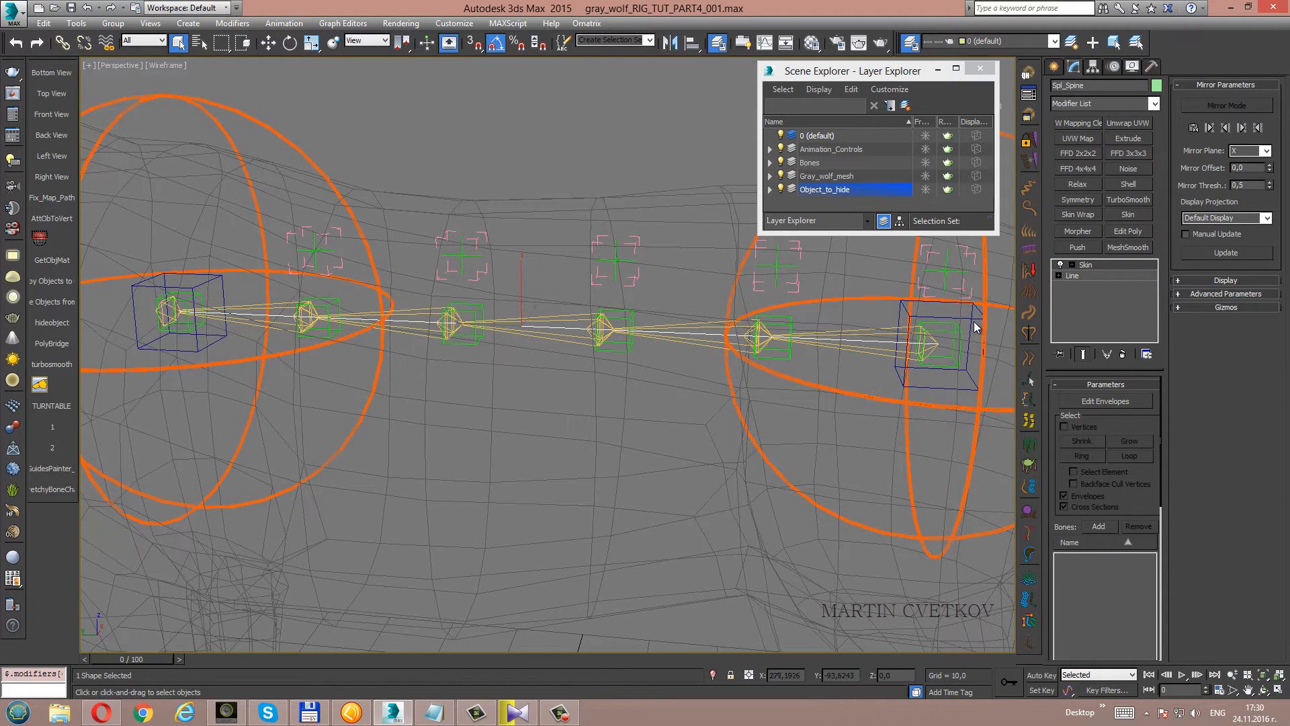
pyautogui.click(177, 312)
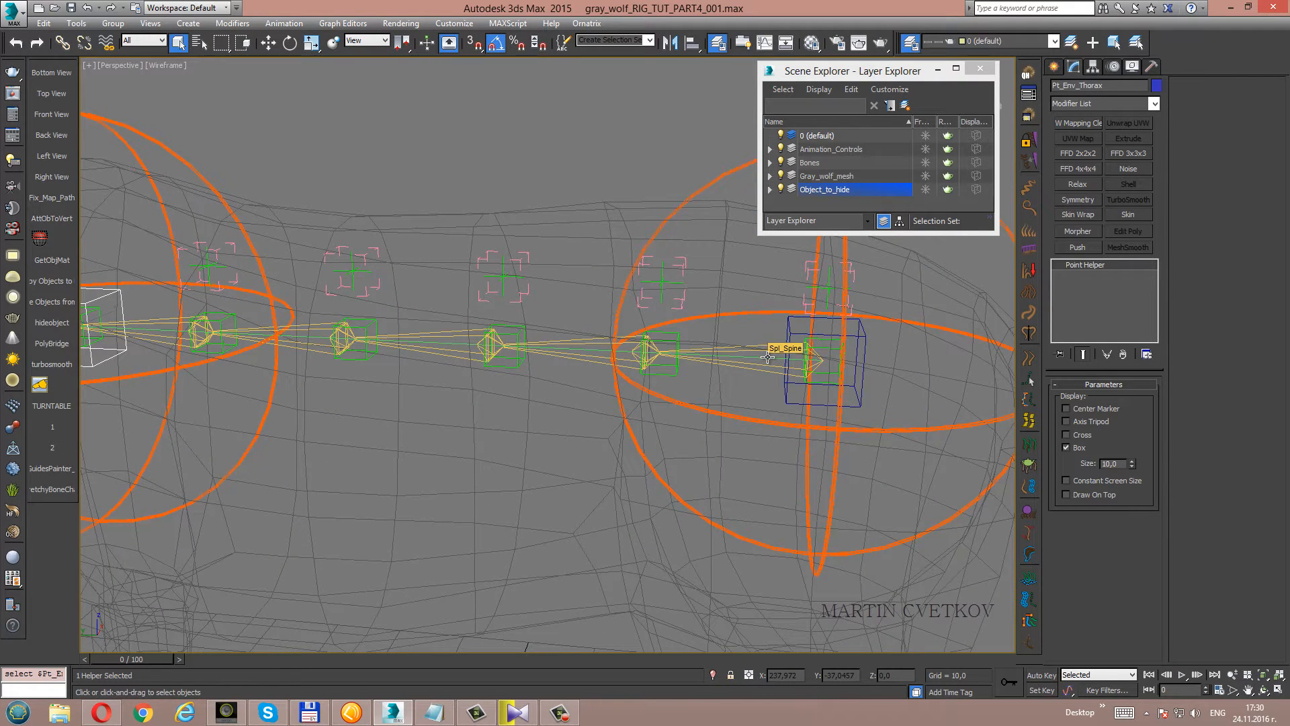
pyautogui.moveTo(859, 336)
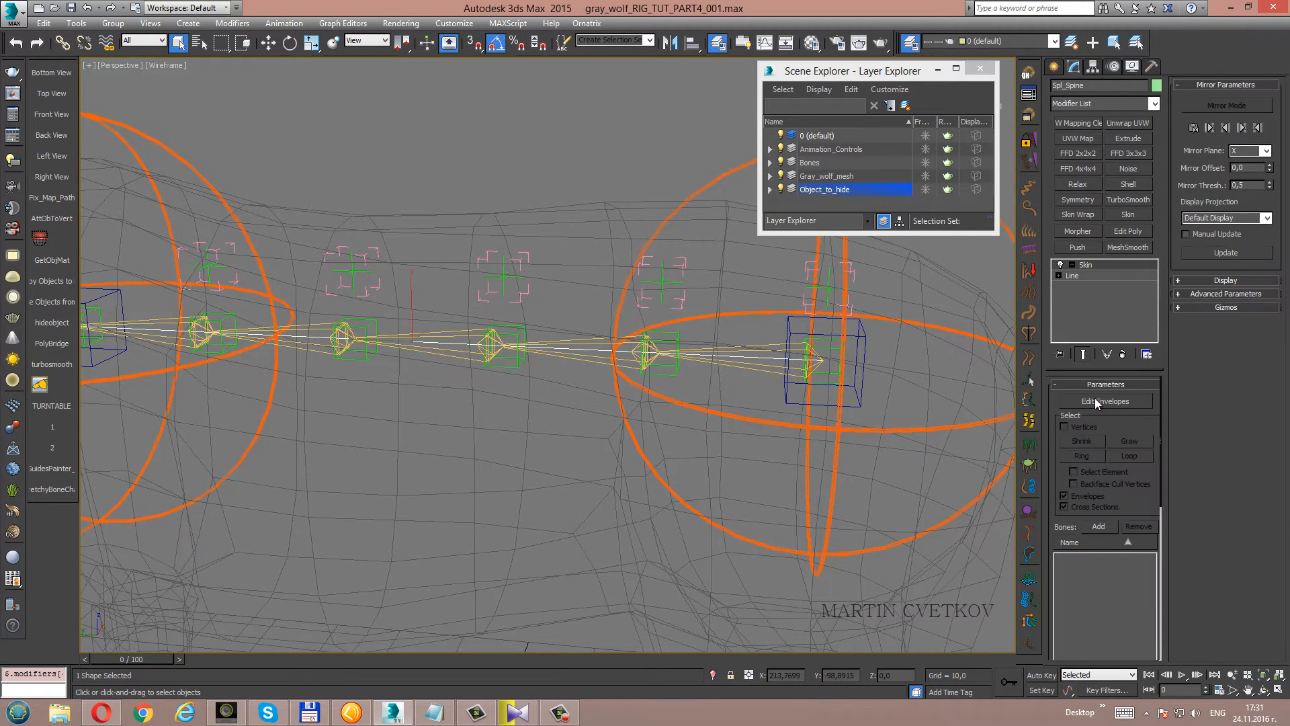
# Add Pt_Env_Pelvis and Pt_Env_Thorax as Skin bones from the Object_to_hide layer.
pyautogui.click(1099, 525)
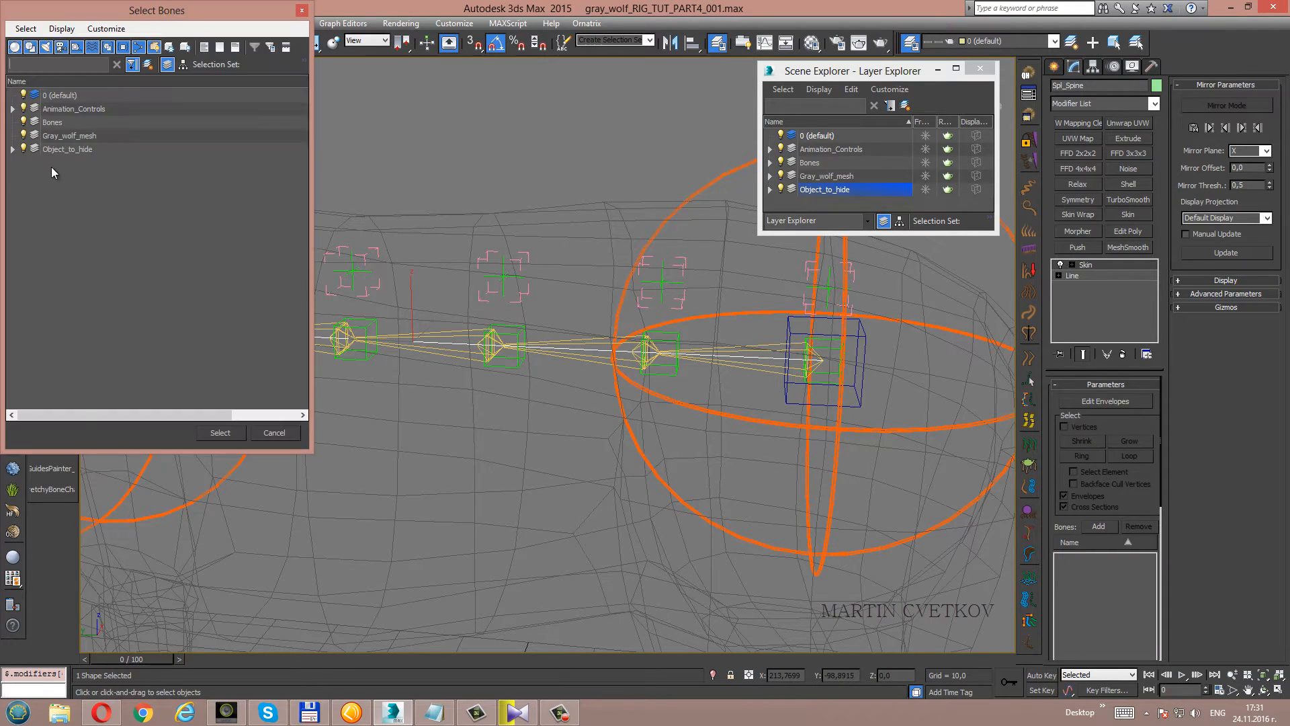
pyautogui.moveTo(19, 162)
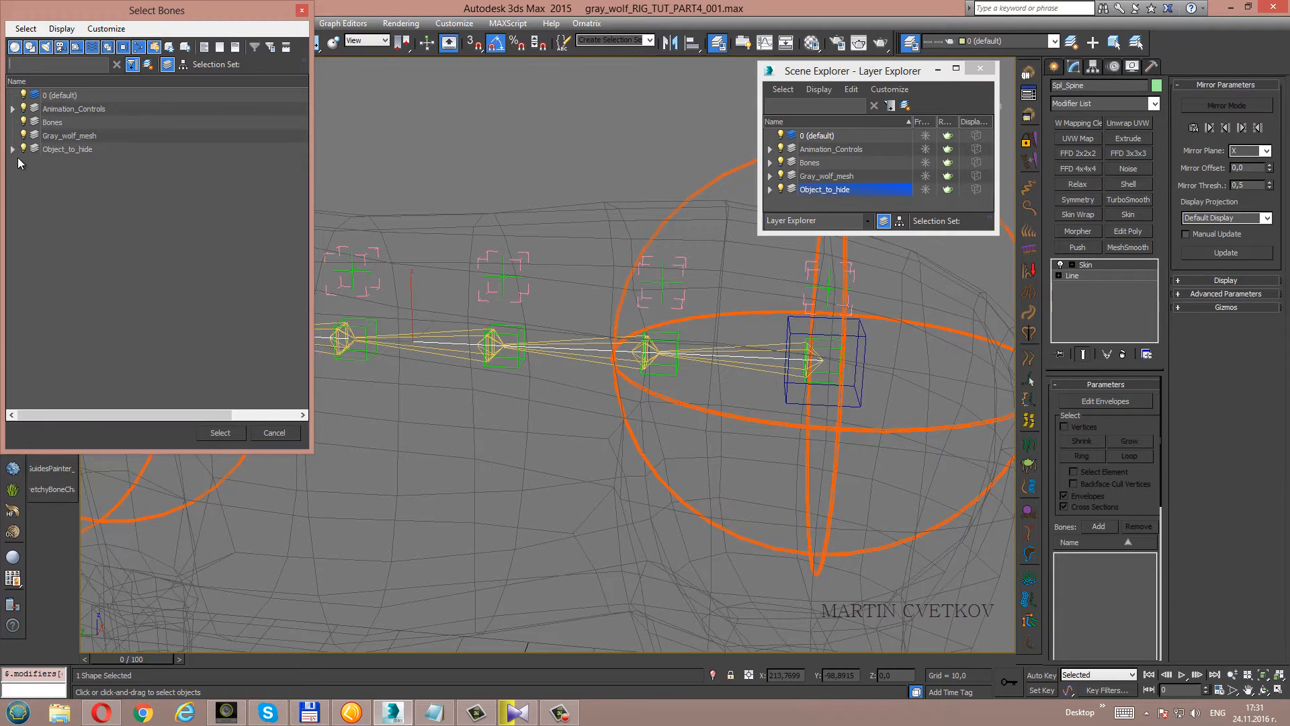
pyautogui.click(13, 149)
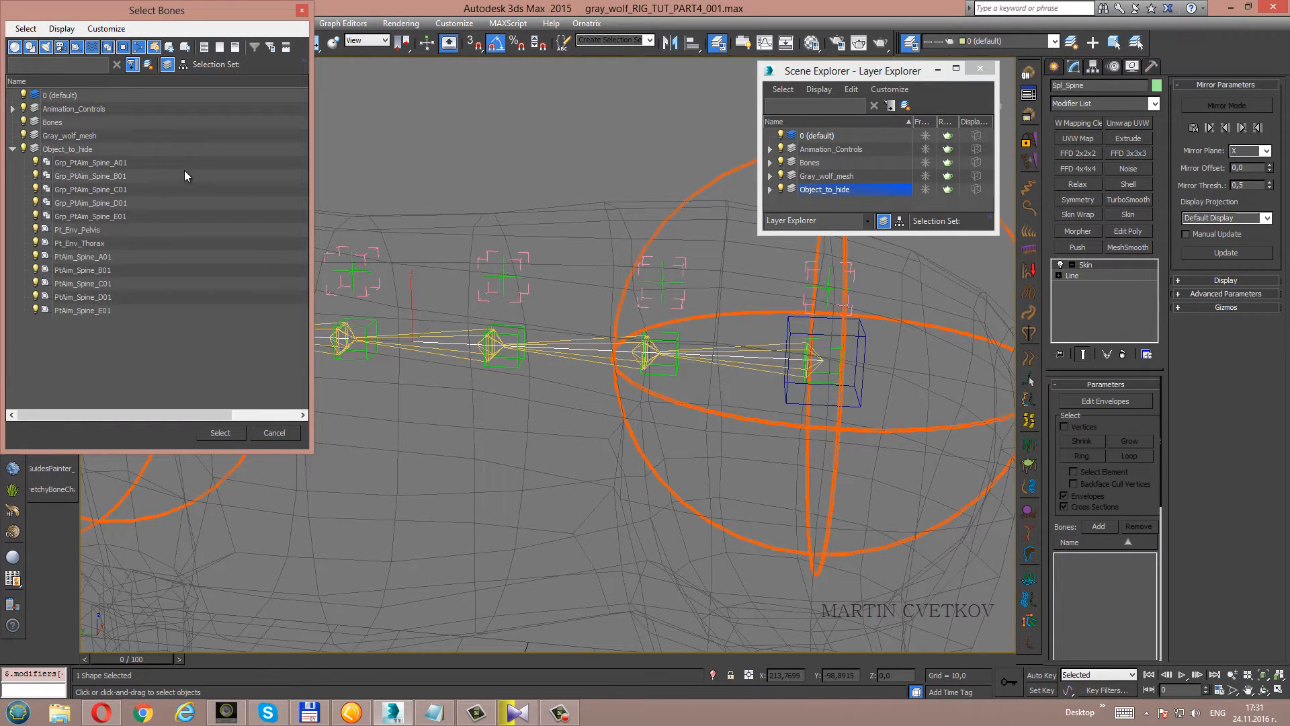
pyautogui.moveTo(81, 234)
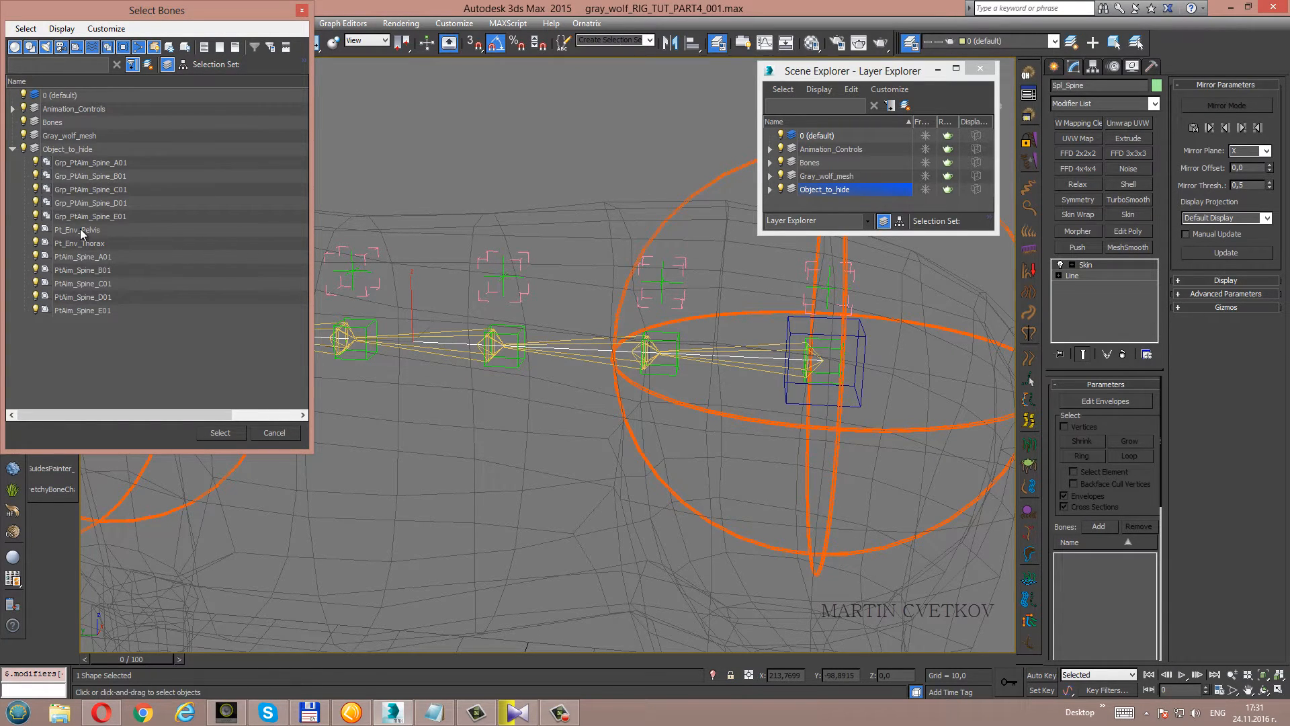
pyautogui.click(78, 229)
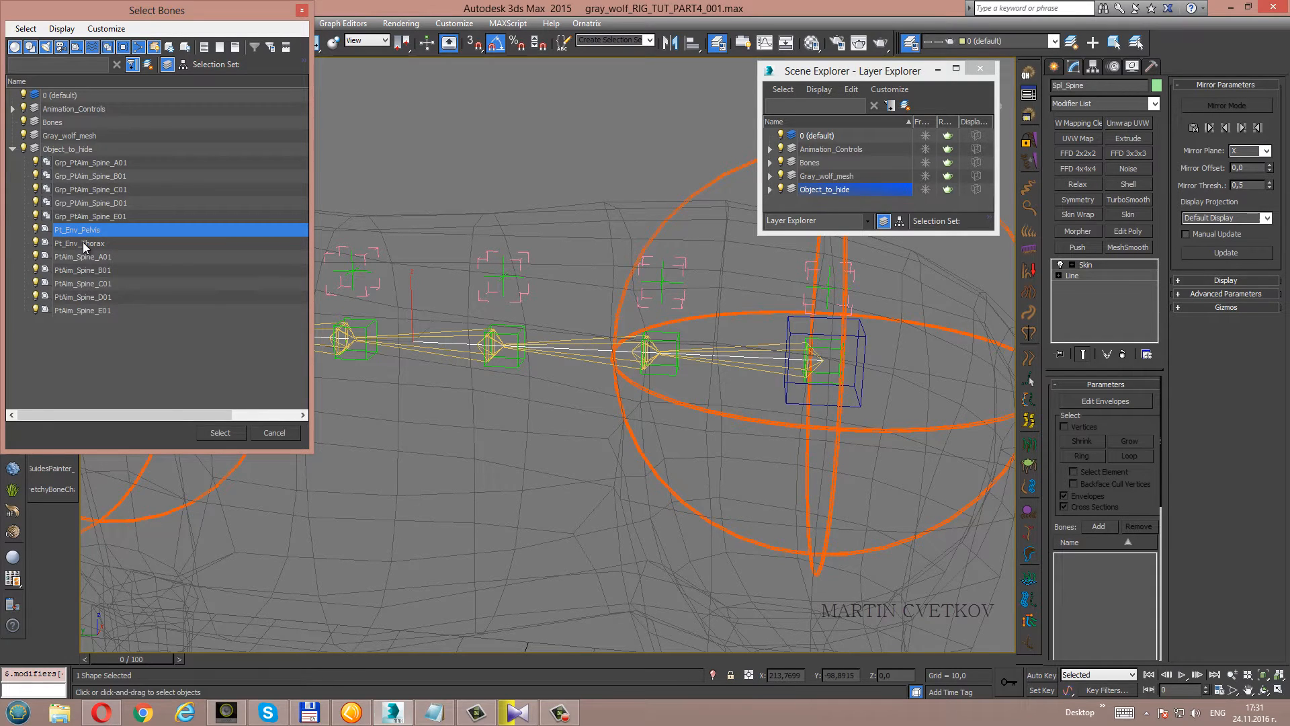
pyautogui.moveTo(82, 251)
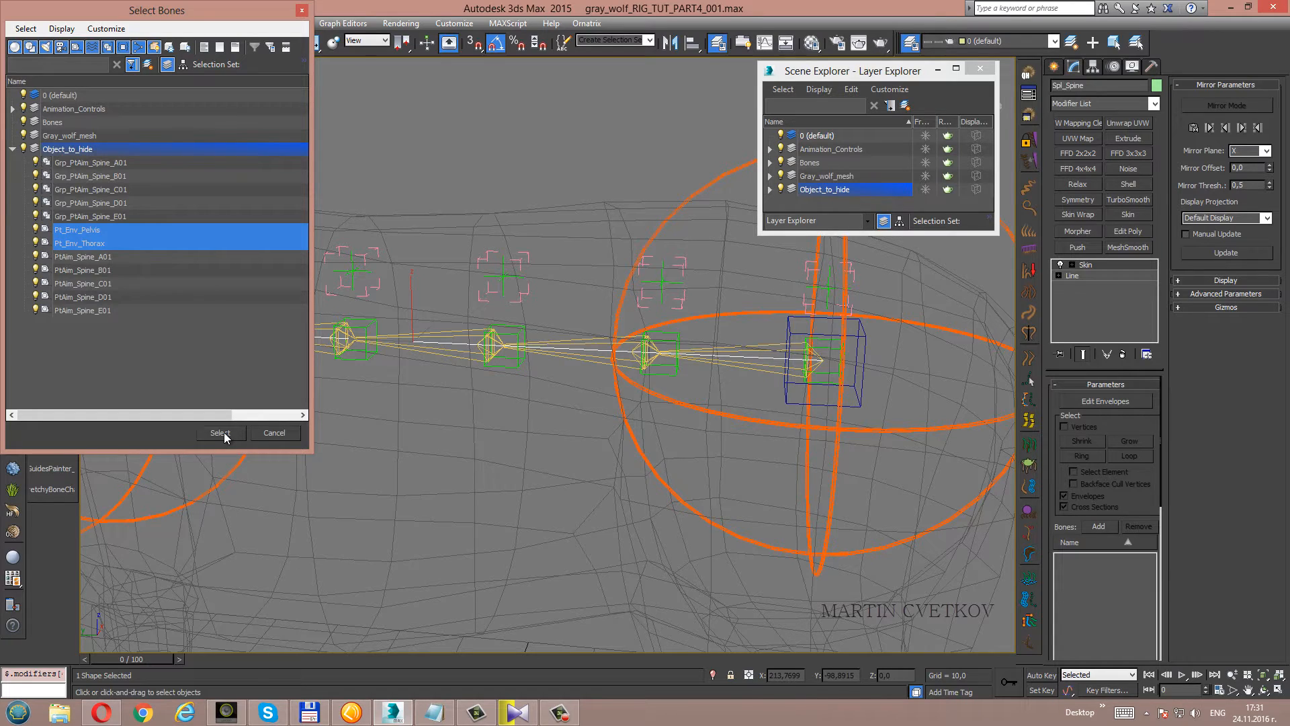
pyautogui.click(220, 432)
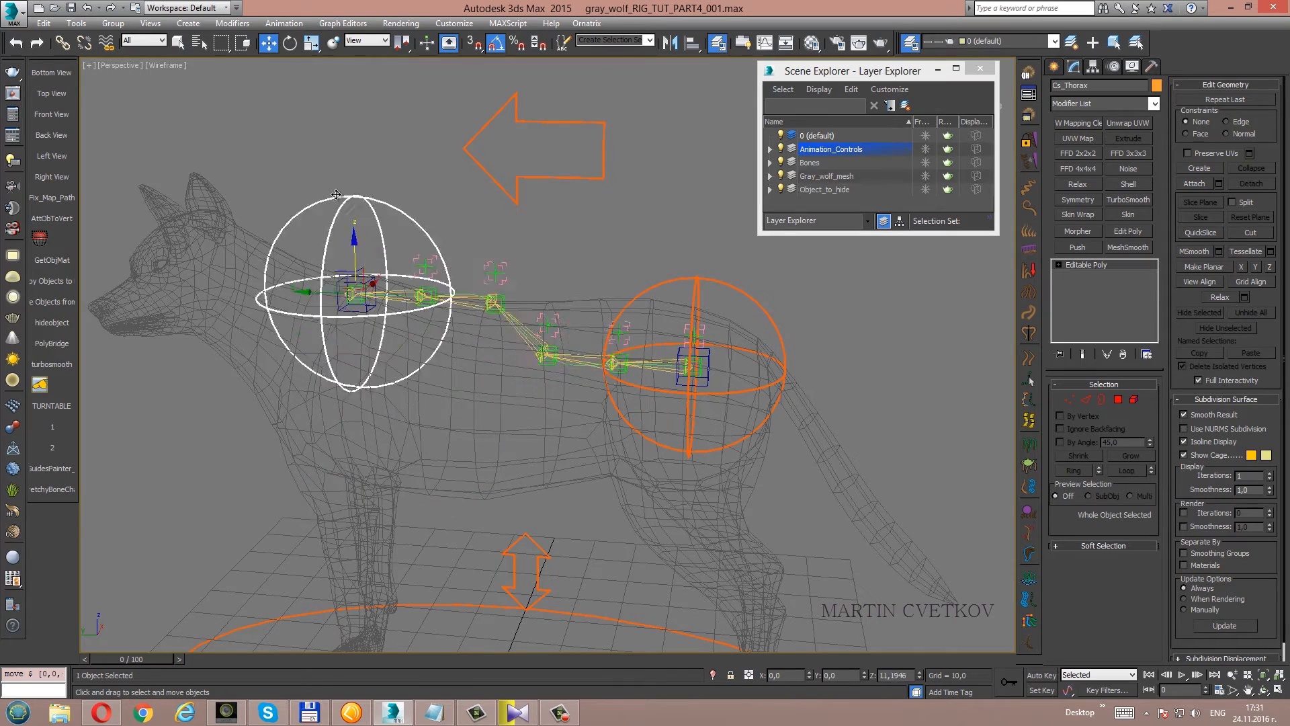
# Raise Cs_Pelvis to test the spline bend, then reselect Spl_Spine to check its bones.
pyautogui.rightClick(371, 210)
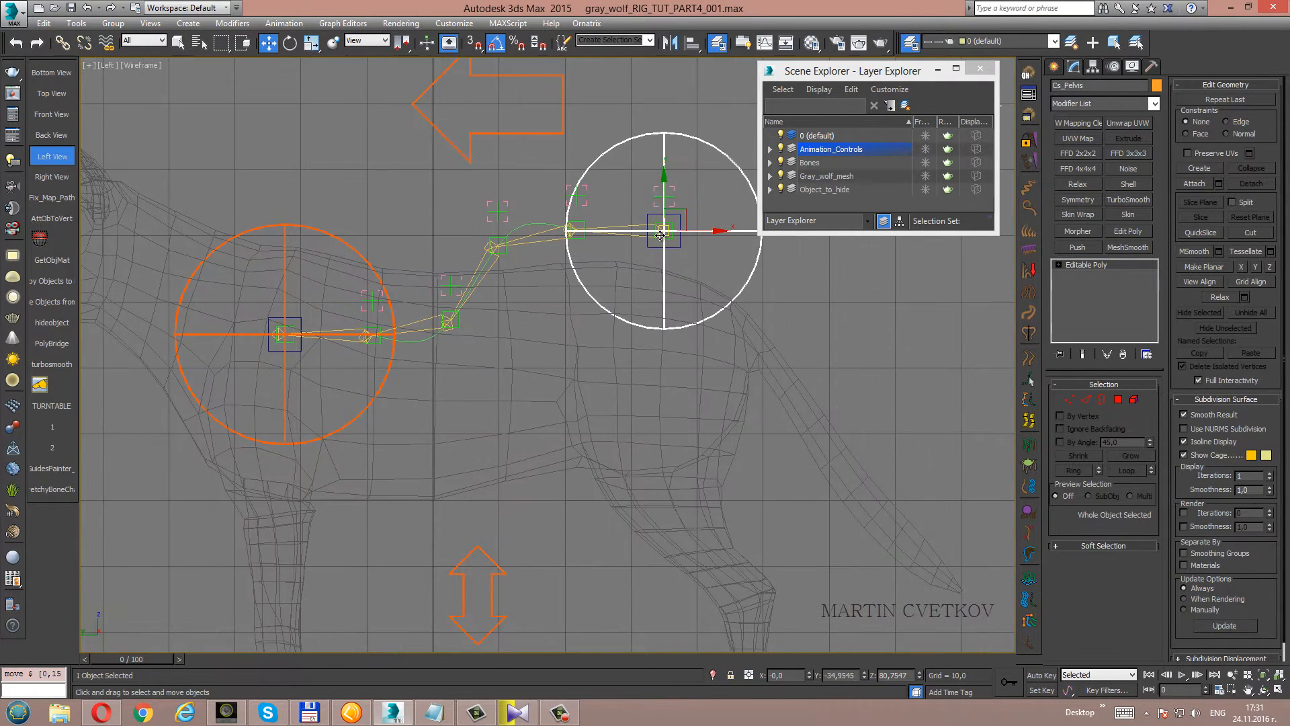
pyautogui.moveTo(595, 230)
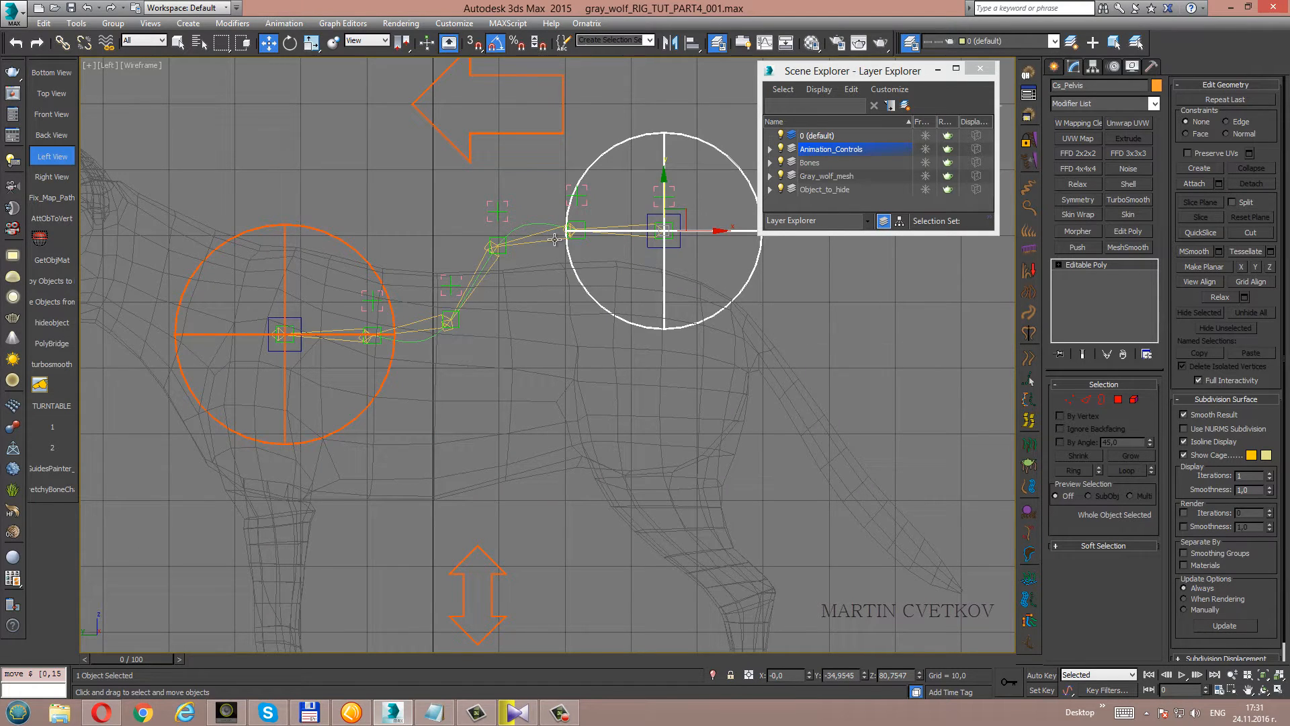
pyautogui.moveTo(468, 289)
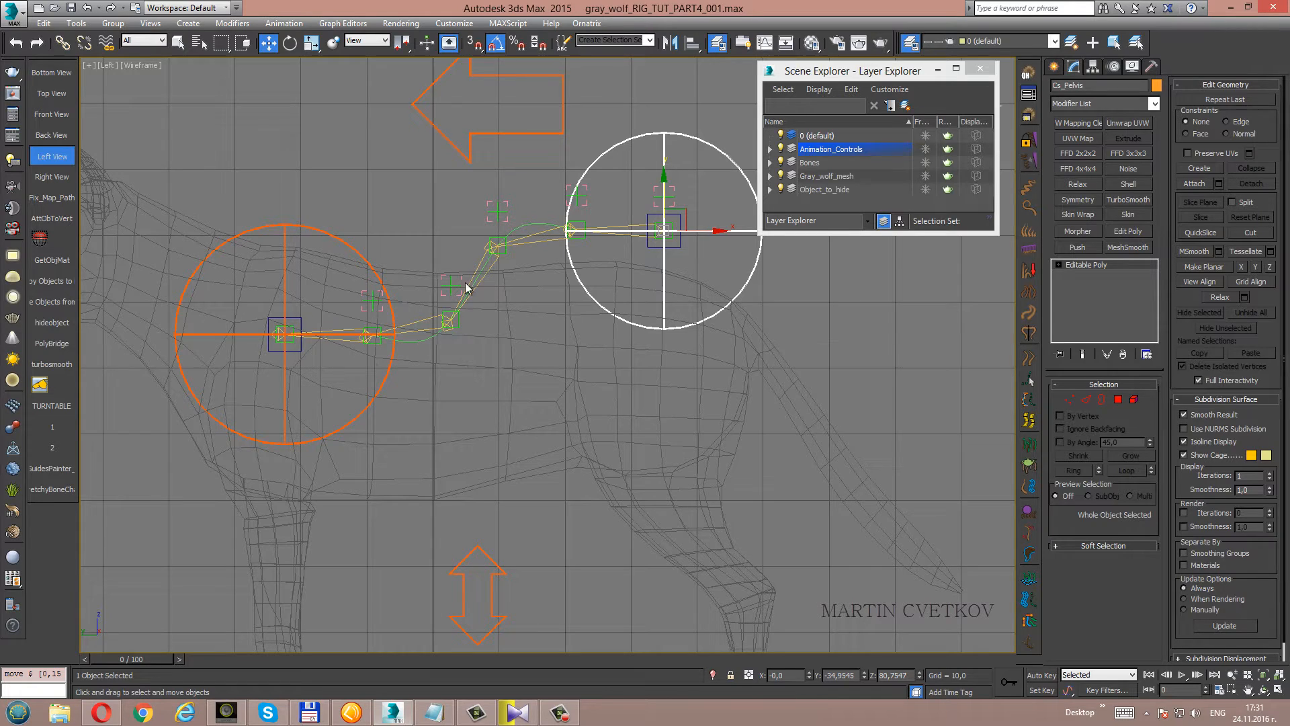
pyautogui.moveTo(475, 333)
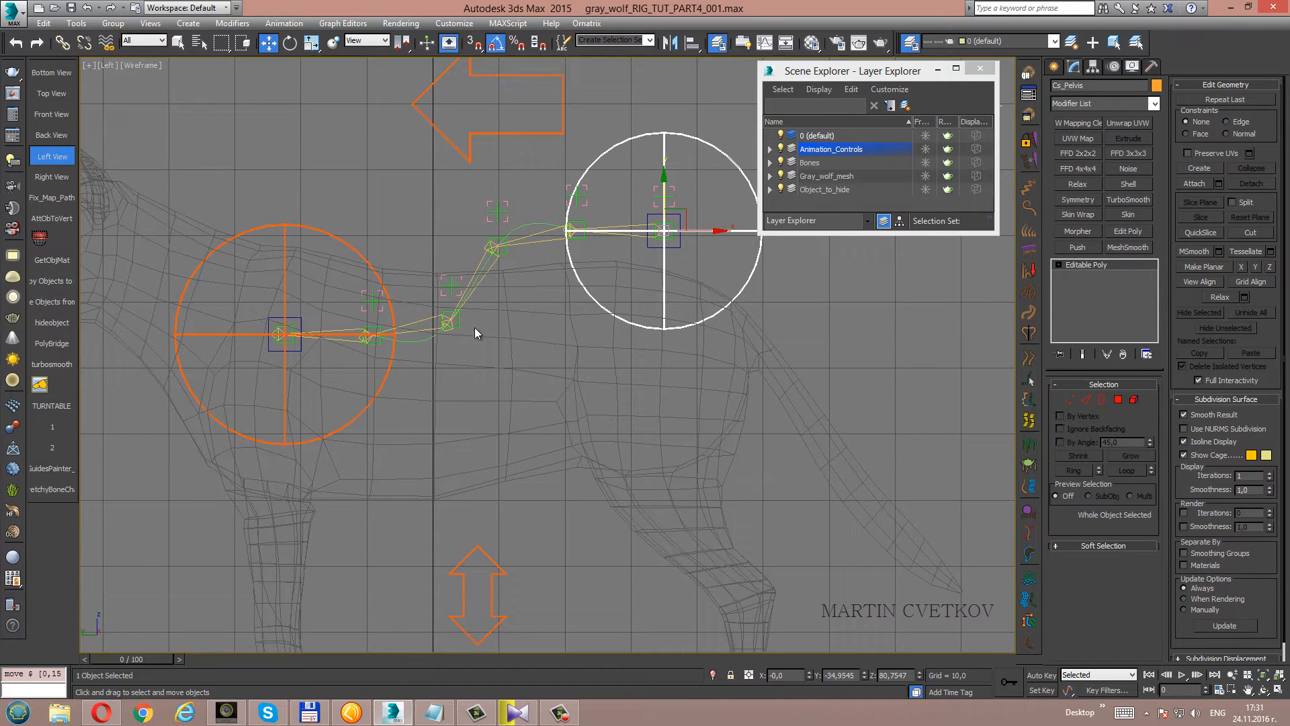
pyautogui.moveTo(535, 222)
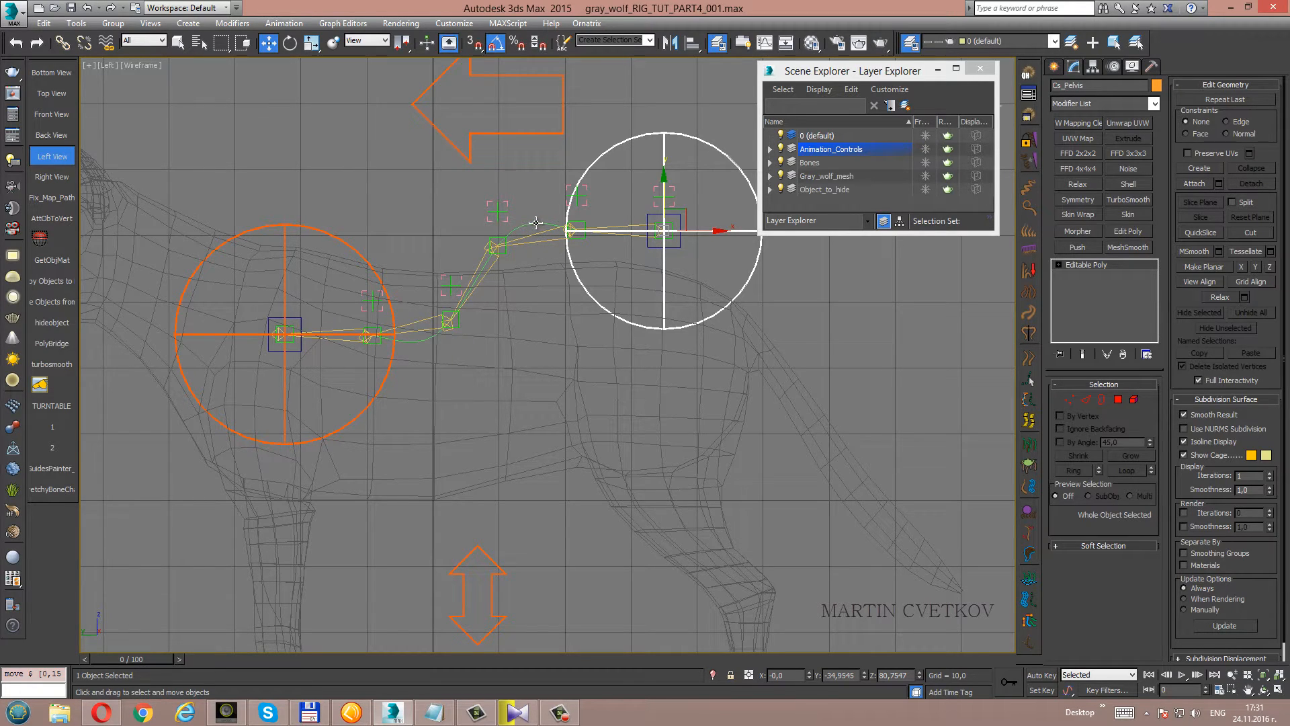
pyautogui.click(824, 189)
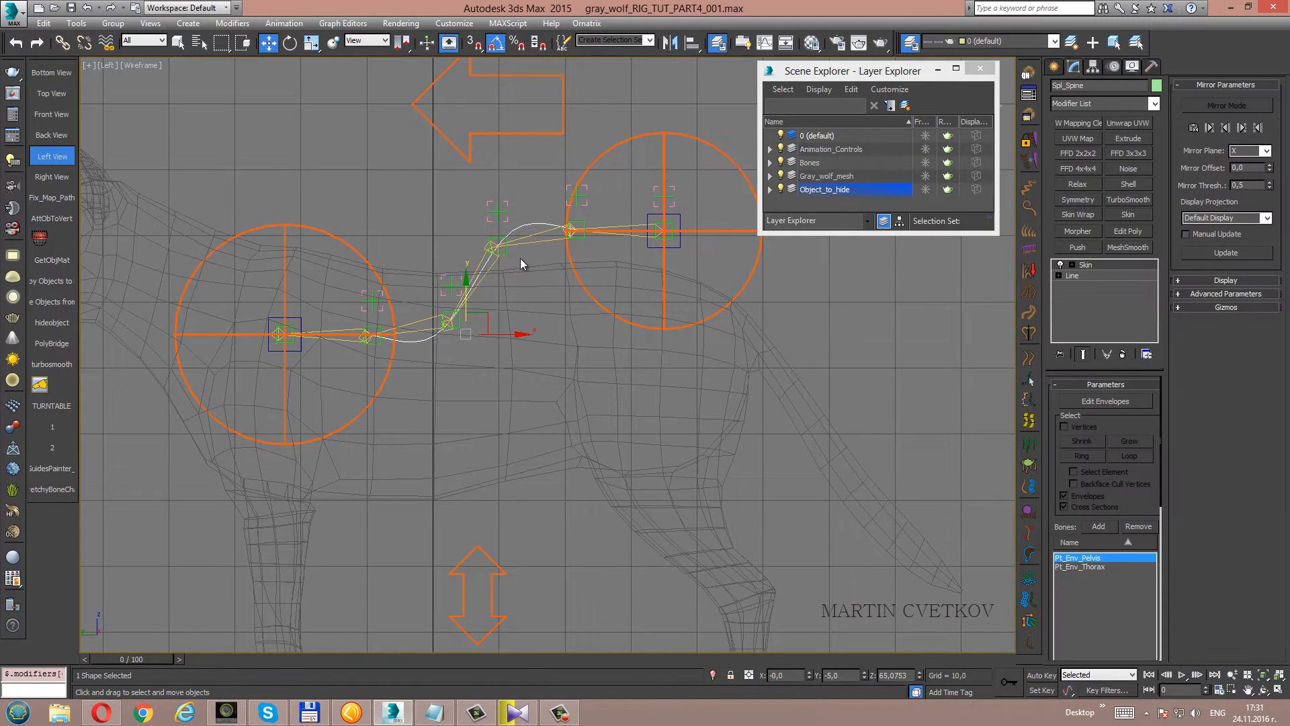
pyautogui.moveTo(1062, 477)
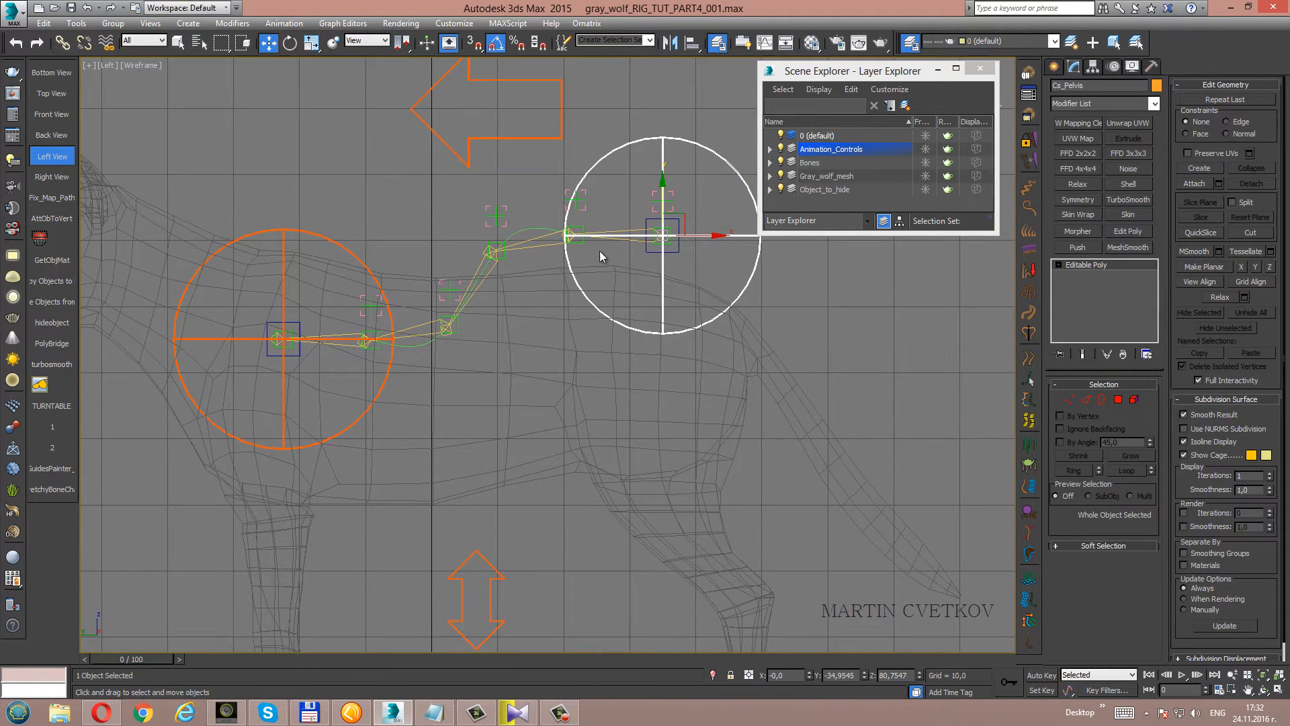
pyautogui.moveTo(562, 260)
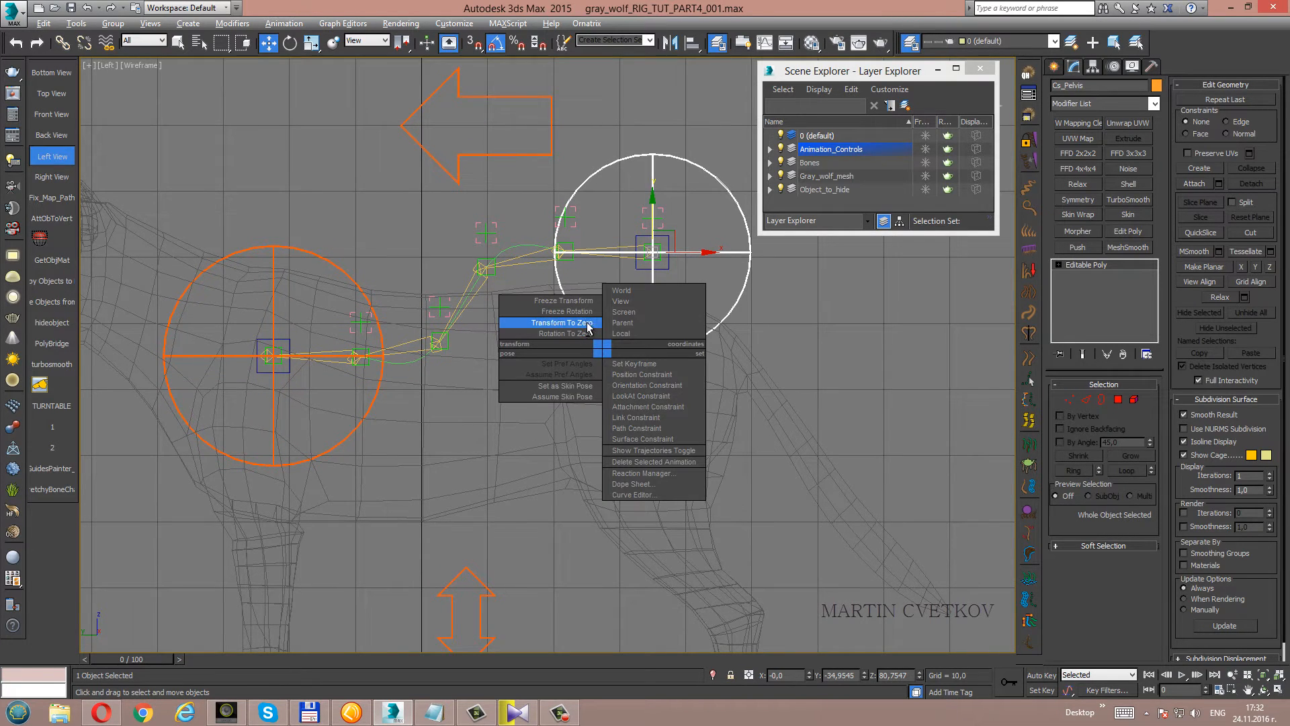
# Apply Transform To Zero to the pelvis control from the quad menu.
pyautogui.click(561, 323)
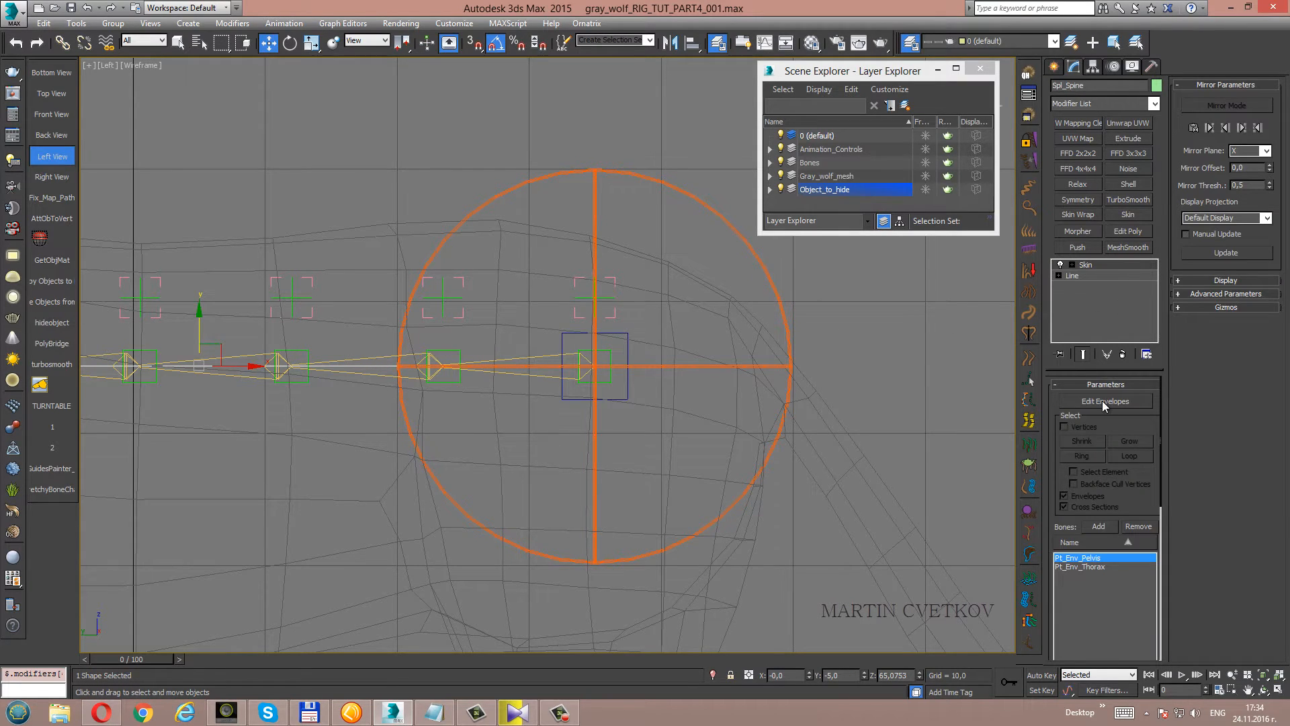
# Enter Edit Envelopes with Vertices enabled and scroll down to Weight Properties.
pyautogui.click(1104, 401)
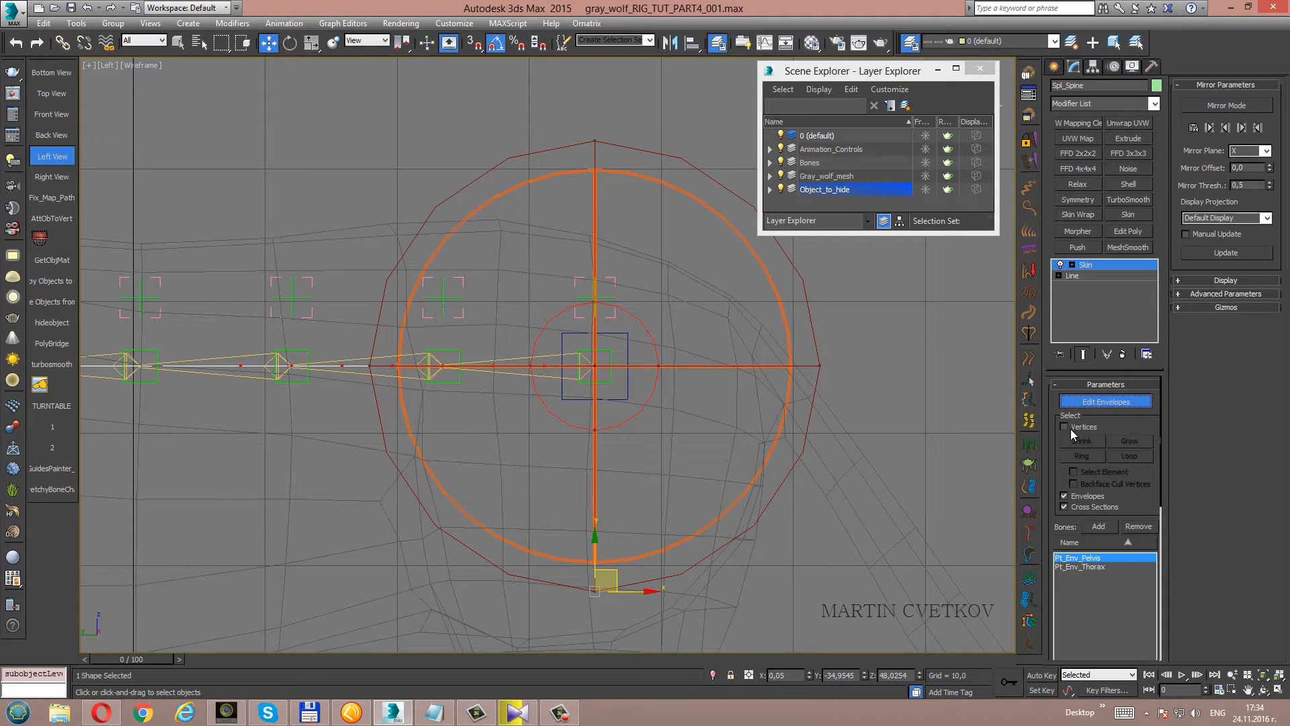
pyautogui.click(1067, 426)
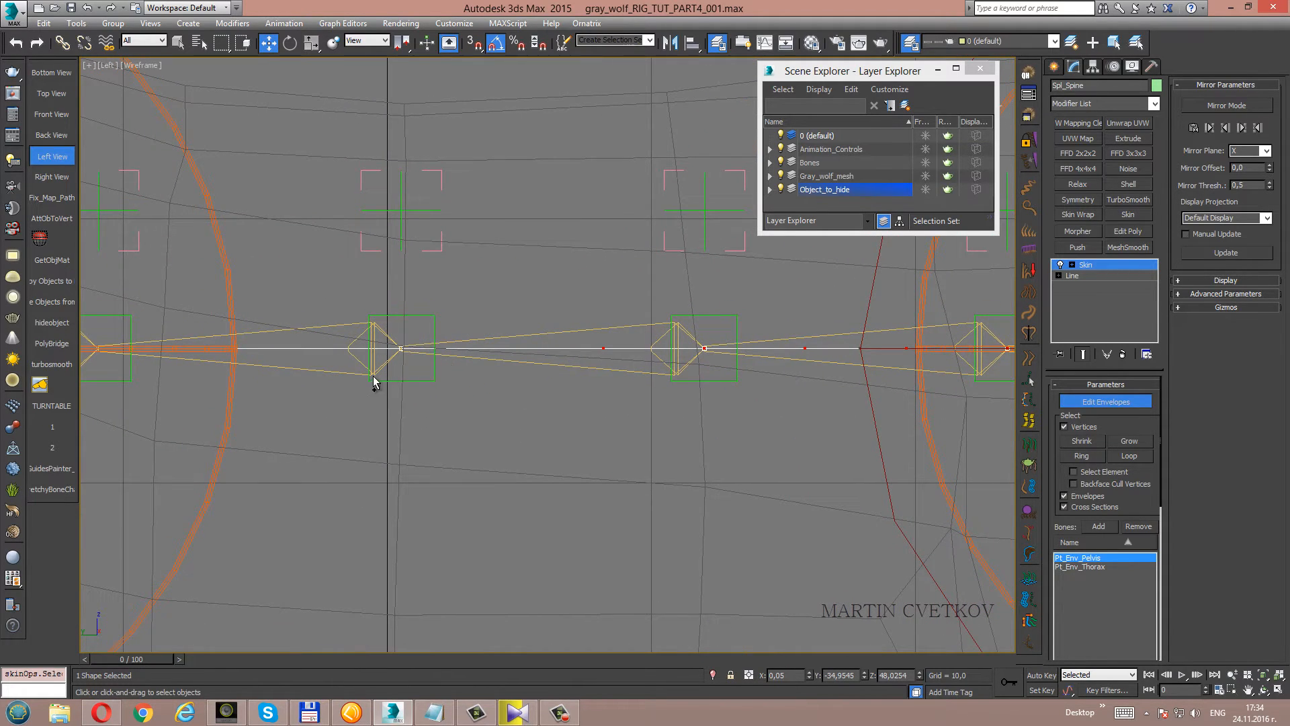
pyautogui.moveTo(458, 418)
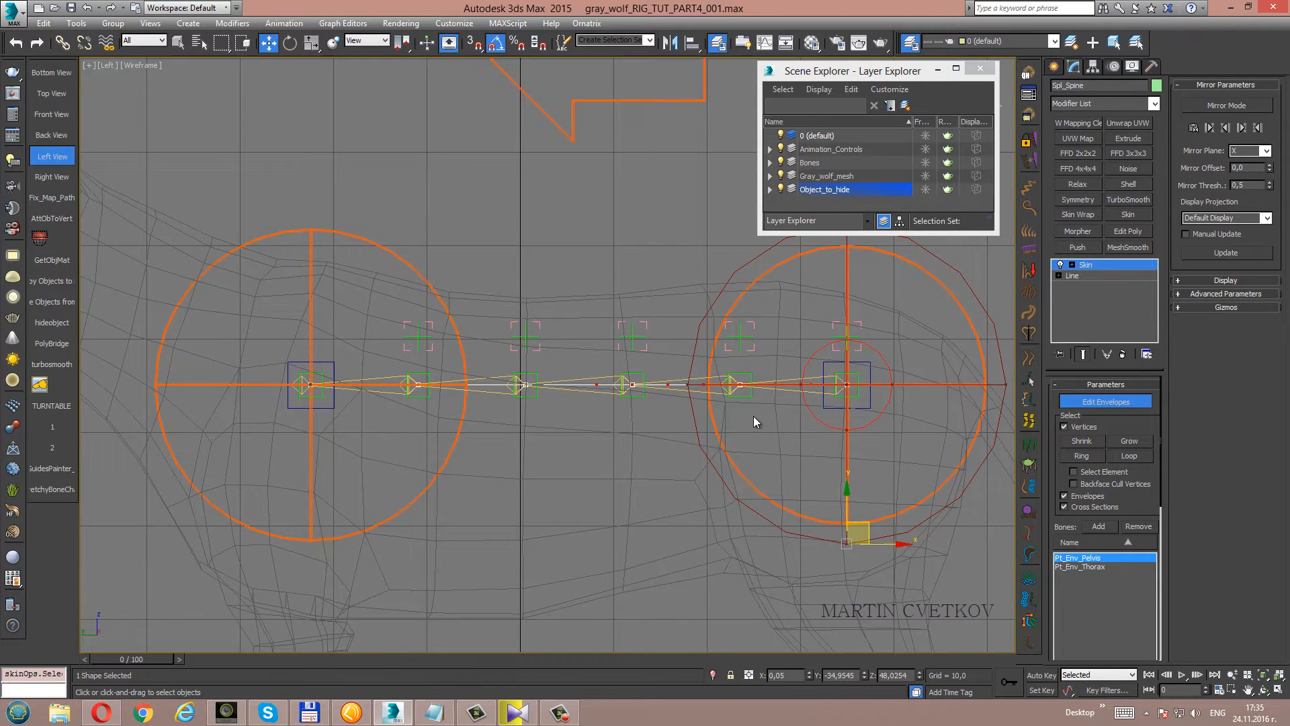
pyautogui.moveTo(1049, 500)
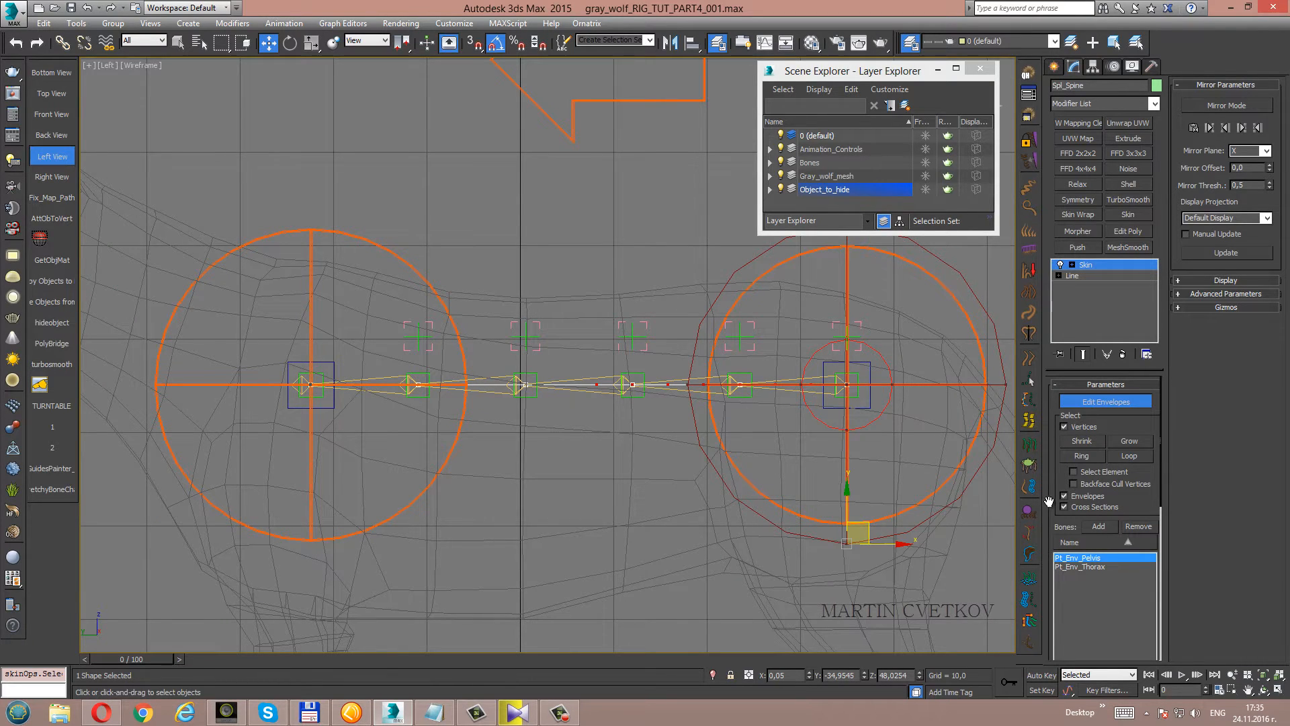
pyautogui.scroll(-3)
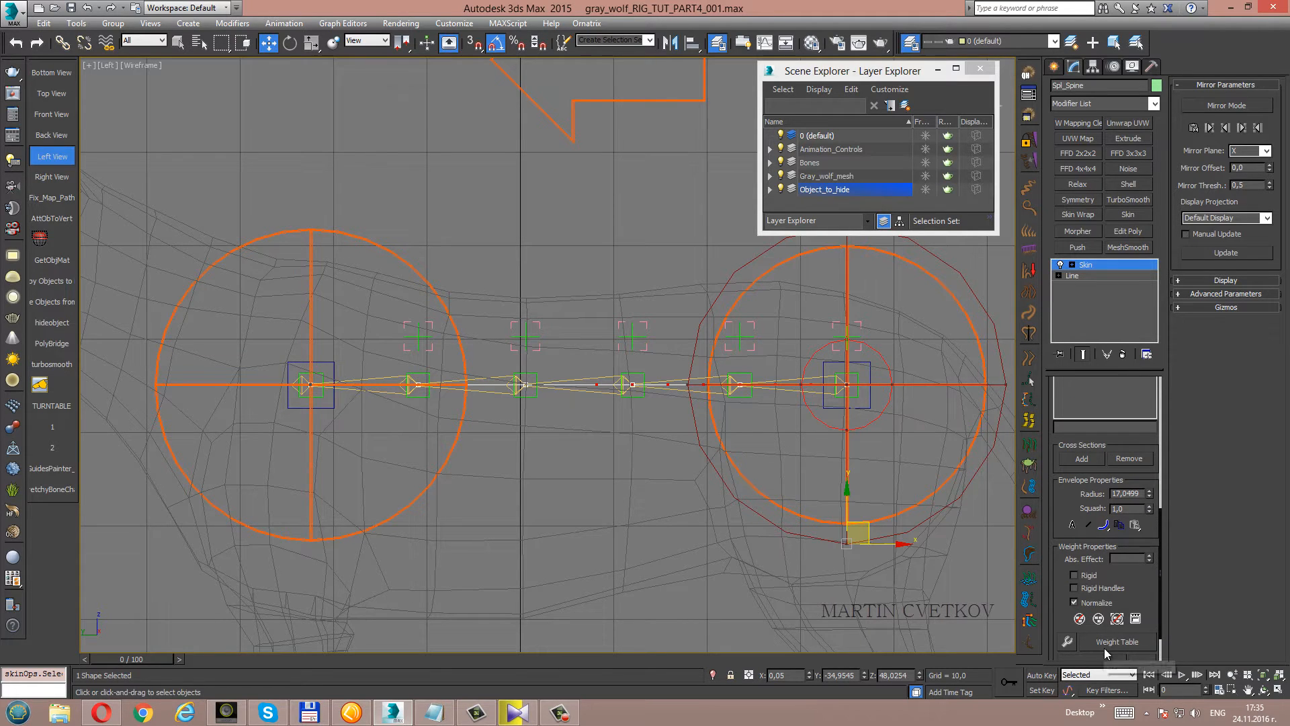
# Show Spl_Spine's Skin Weight Table, move it aside, and filter it to Selected vertices.
pyautogui.click(1117, 642)
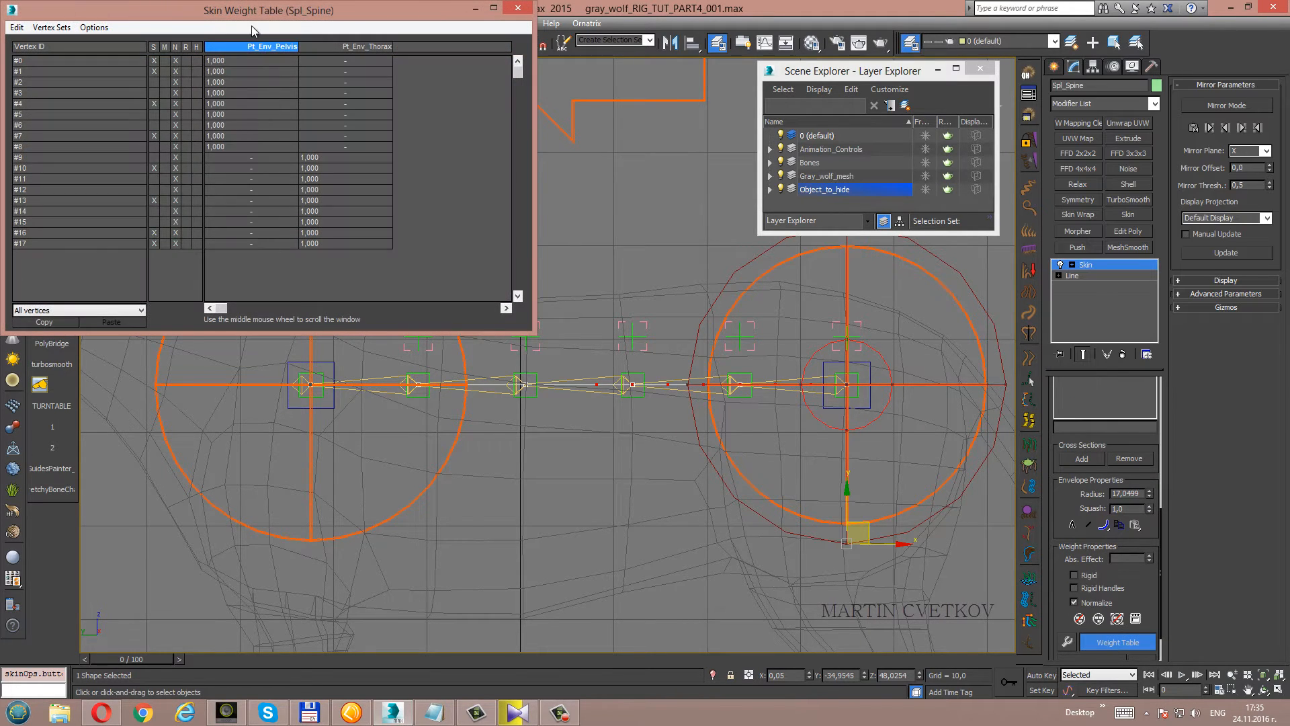
pyautogui.moveTo(272, 10); pyautogui.dragTo(476, 95)
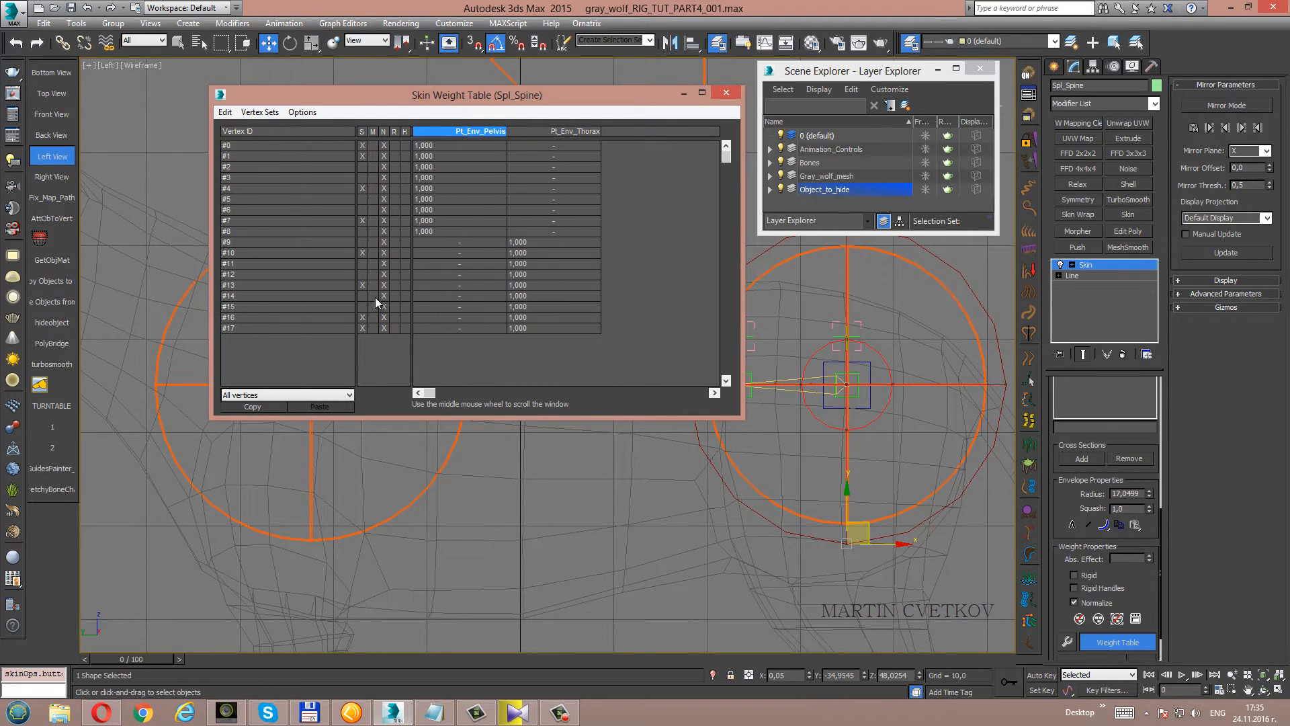
pyautogui.click(349, 395)
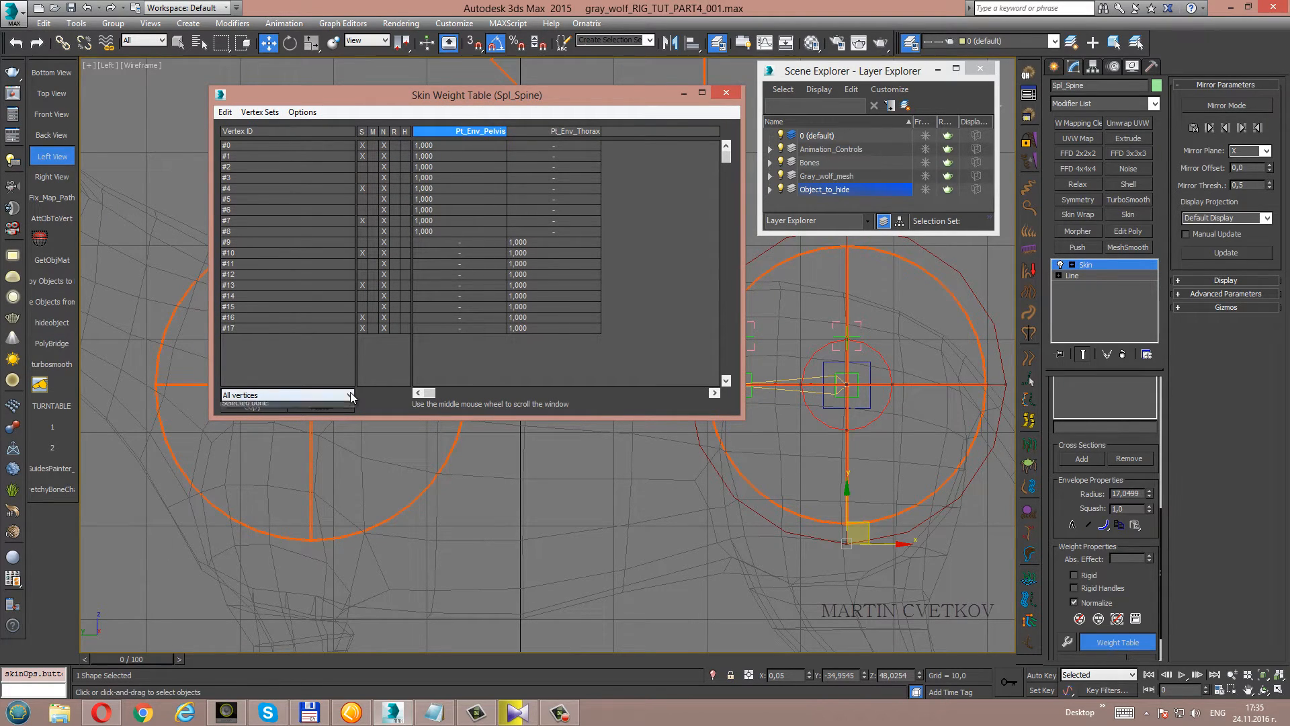
pyautogui.click(350, 395)
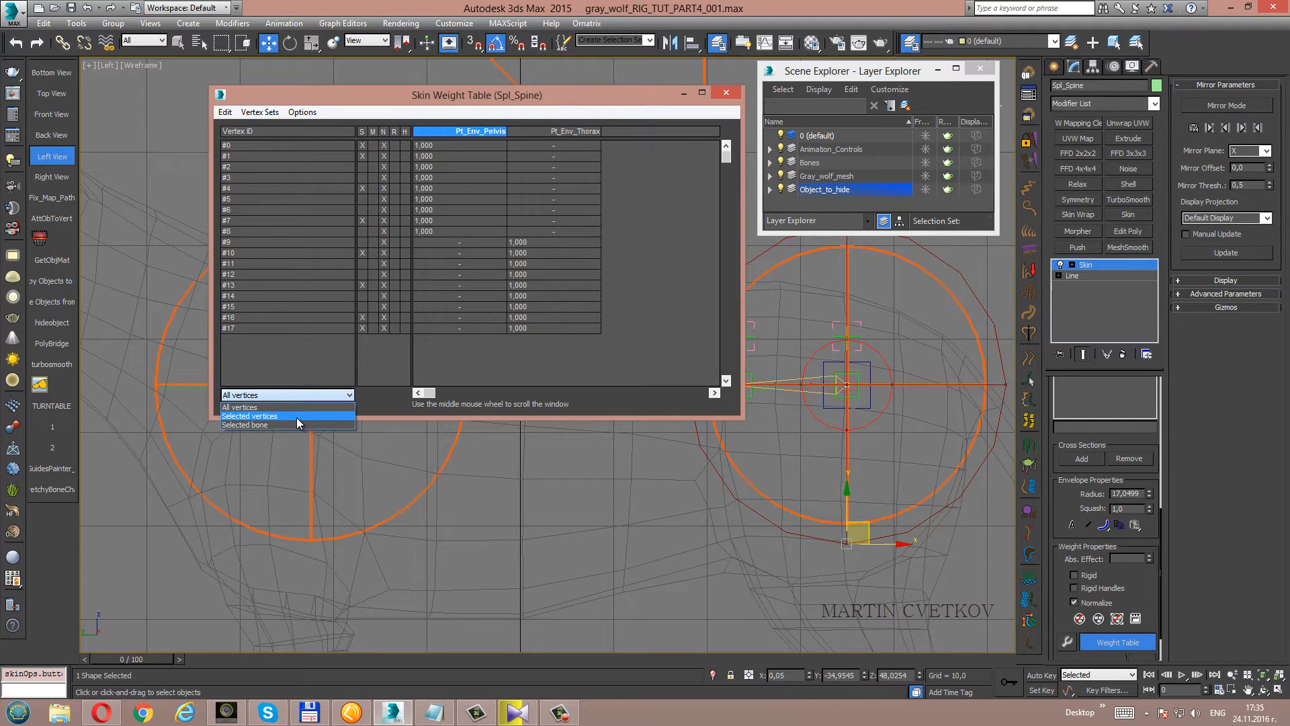
pyautogui.click(249, 416)
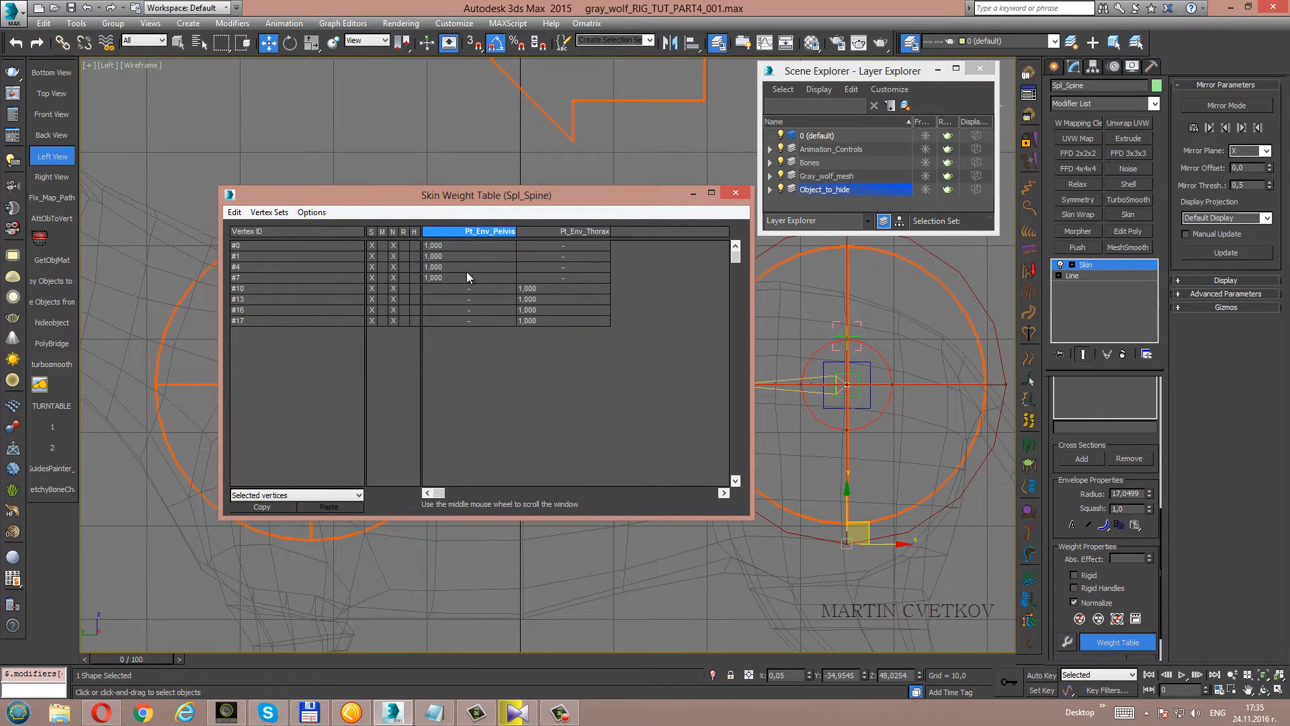
pyautogui.moveTo(436, 250)
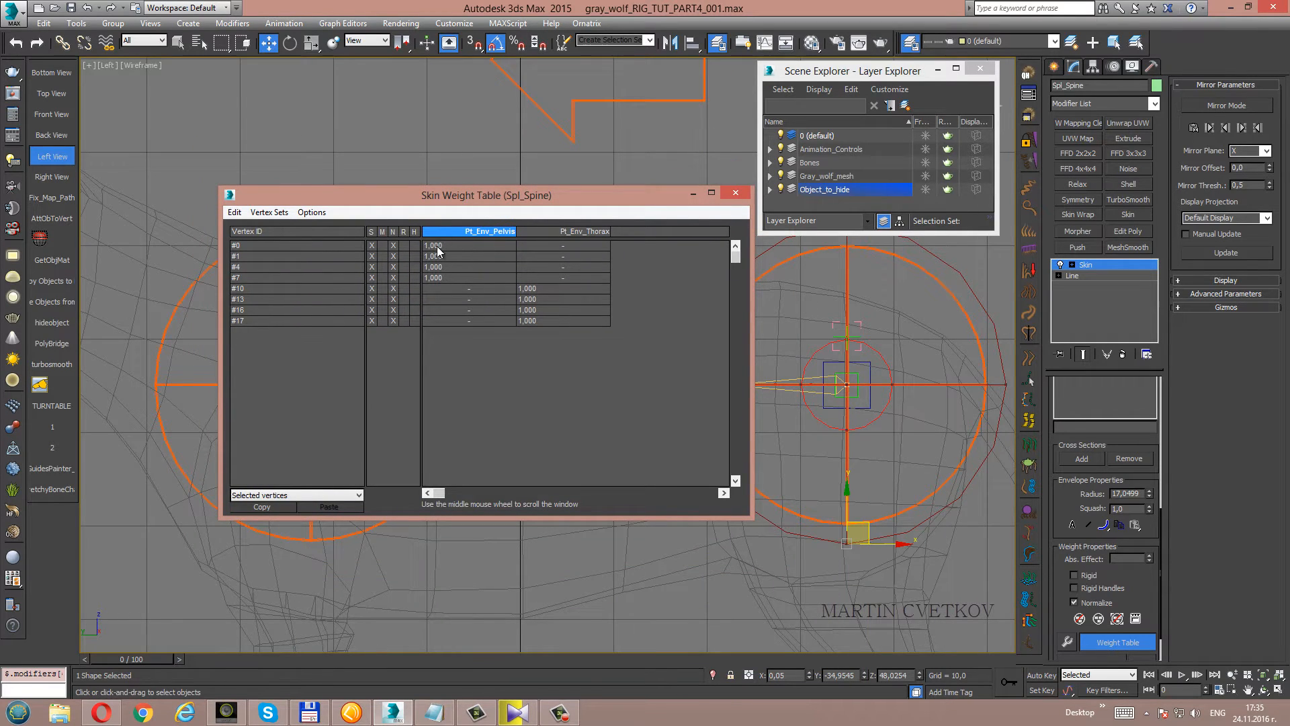
pyautogui.moveTo(439, 258)
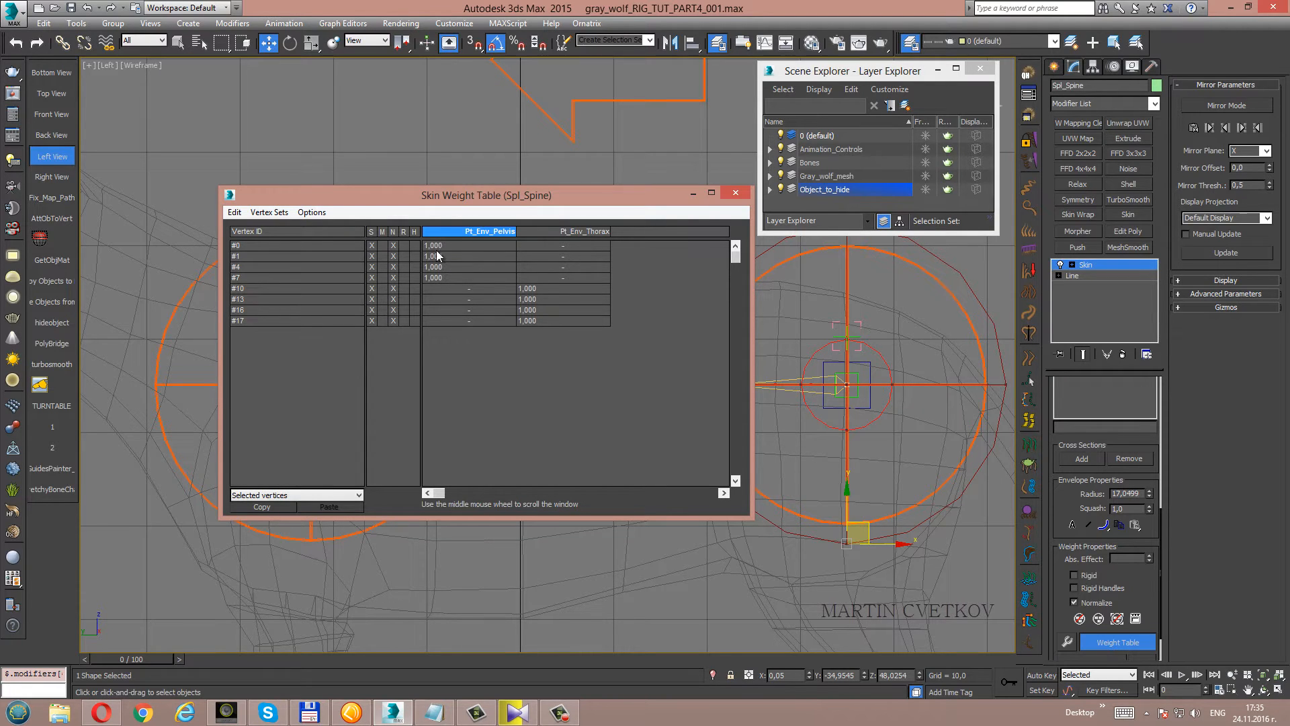
pyautogui.moveTo(532, 298)
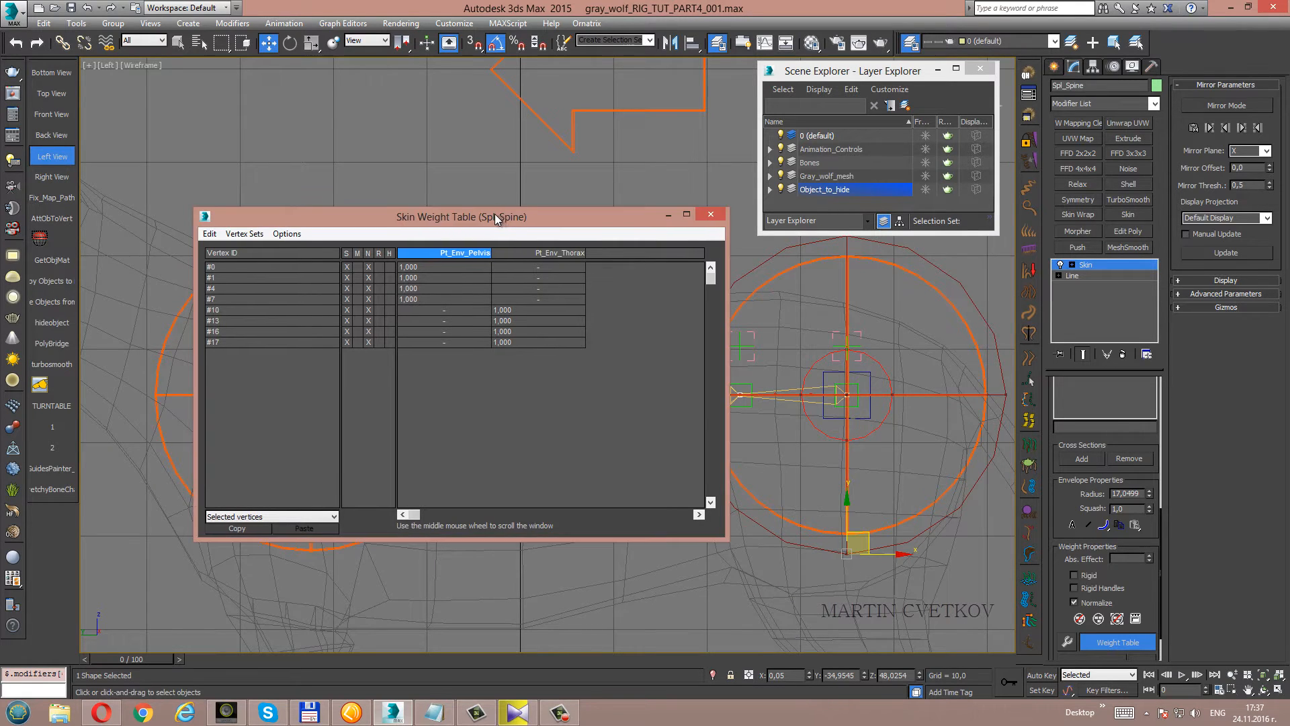
# Enter blended pelvis weights on vertices #4, #7, #10 and #13 (0.75, 0.5, 0.5, 0.25).
pyautogui.moveTo(461, 217); pyautogui.dragTo(426, 222)
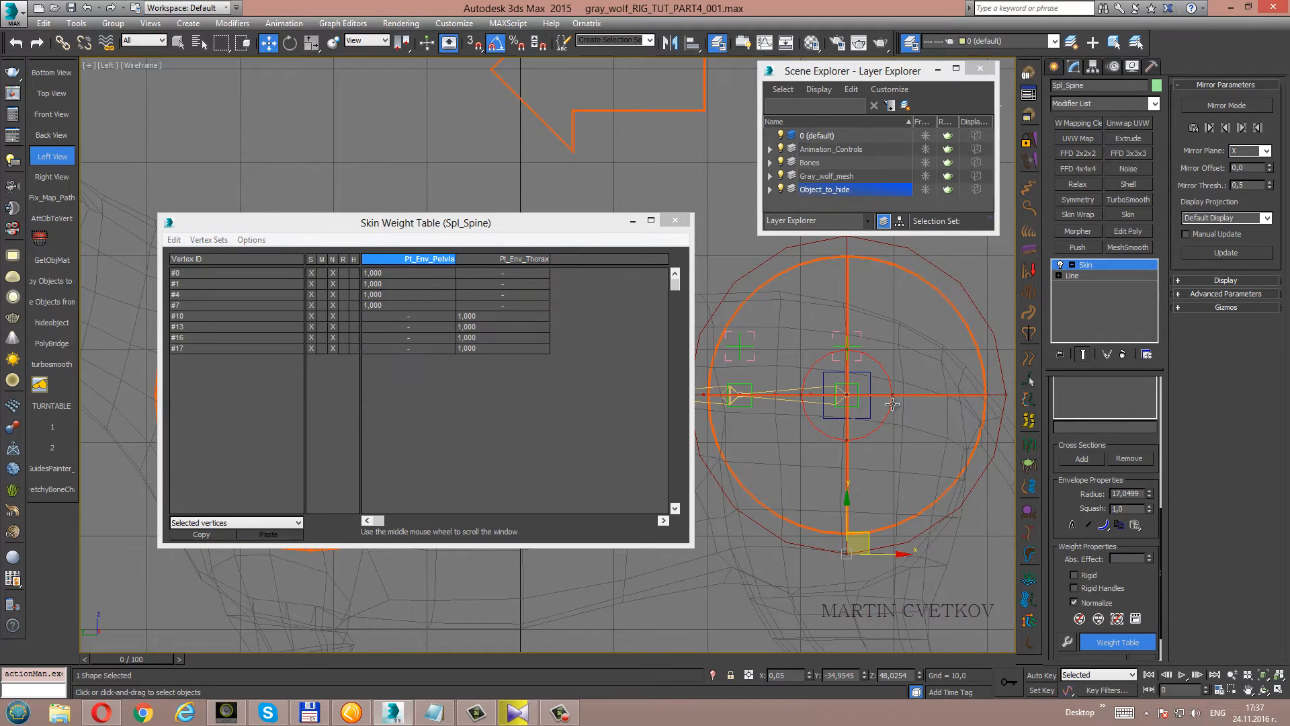
pyautogui.moveTo(840, 389)
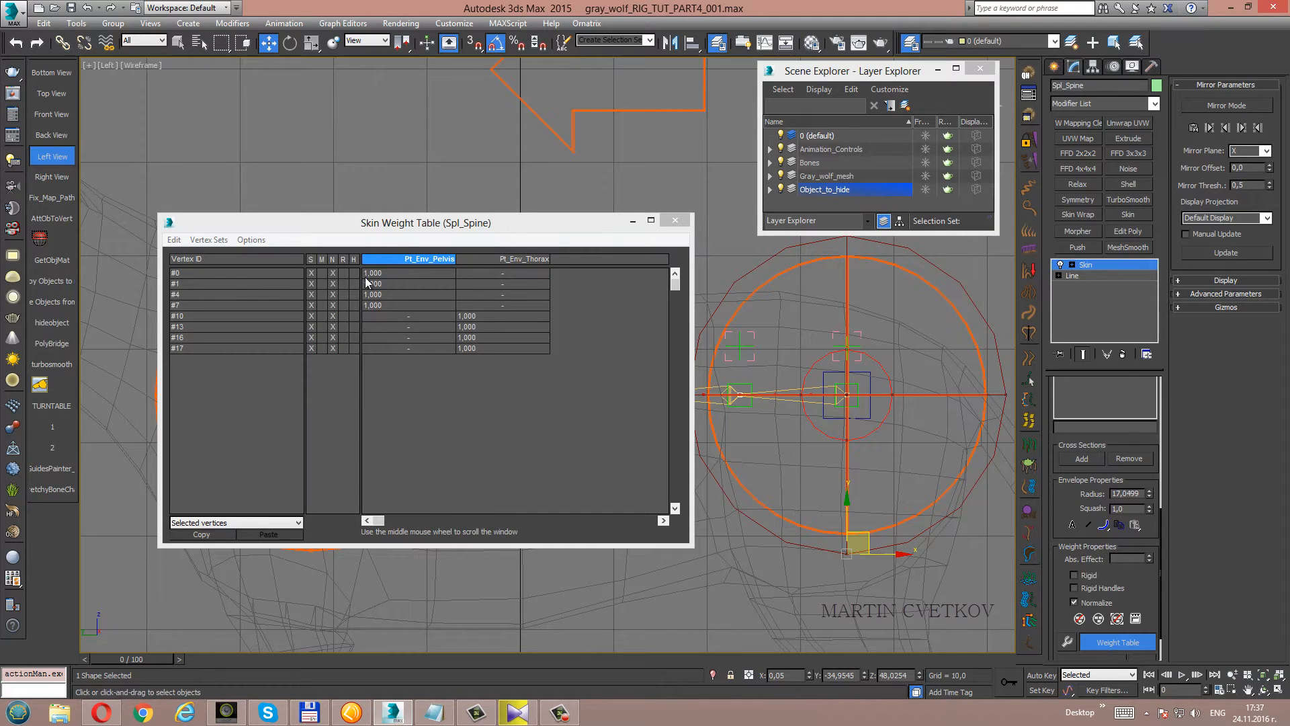
pyautogui.moveTo(383, 298)
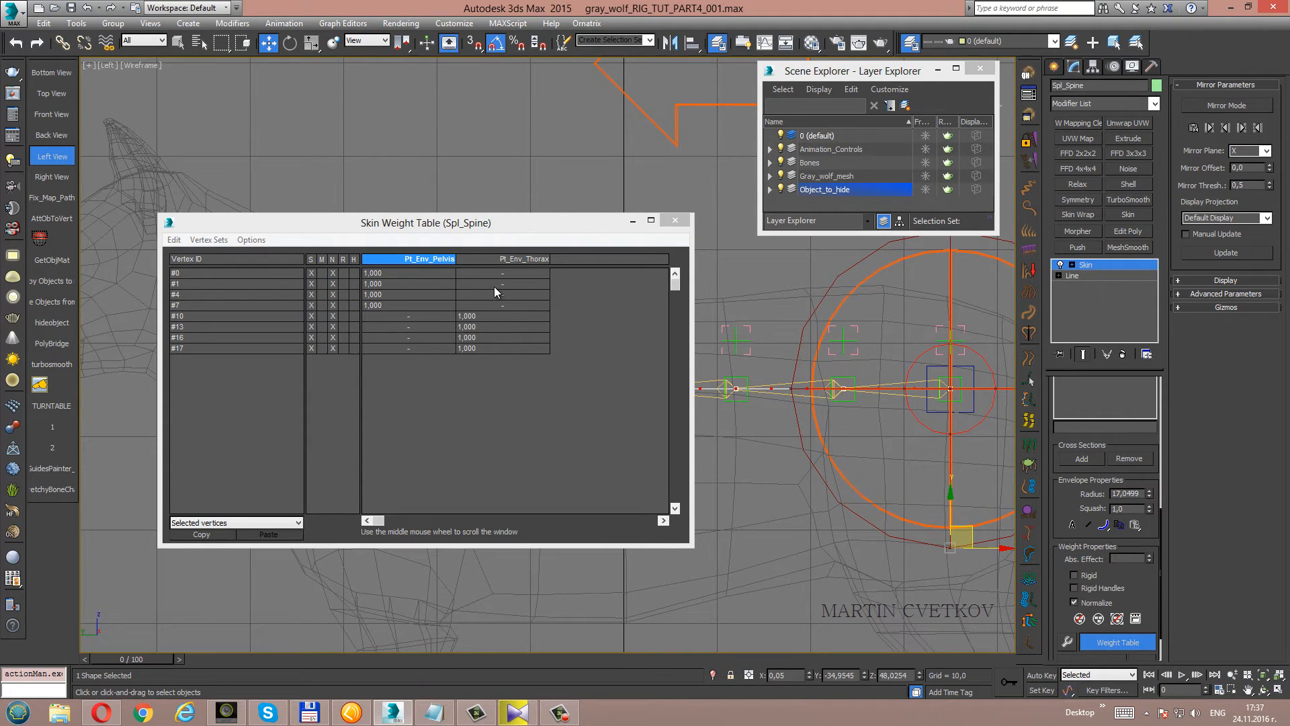
pyautogui.moveTo(496, 286)
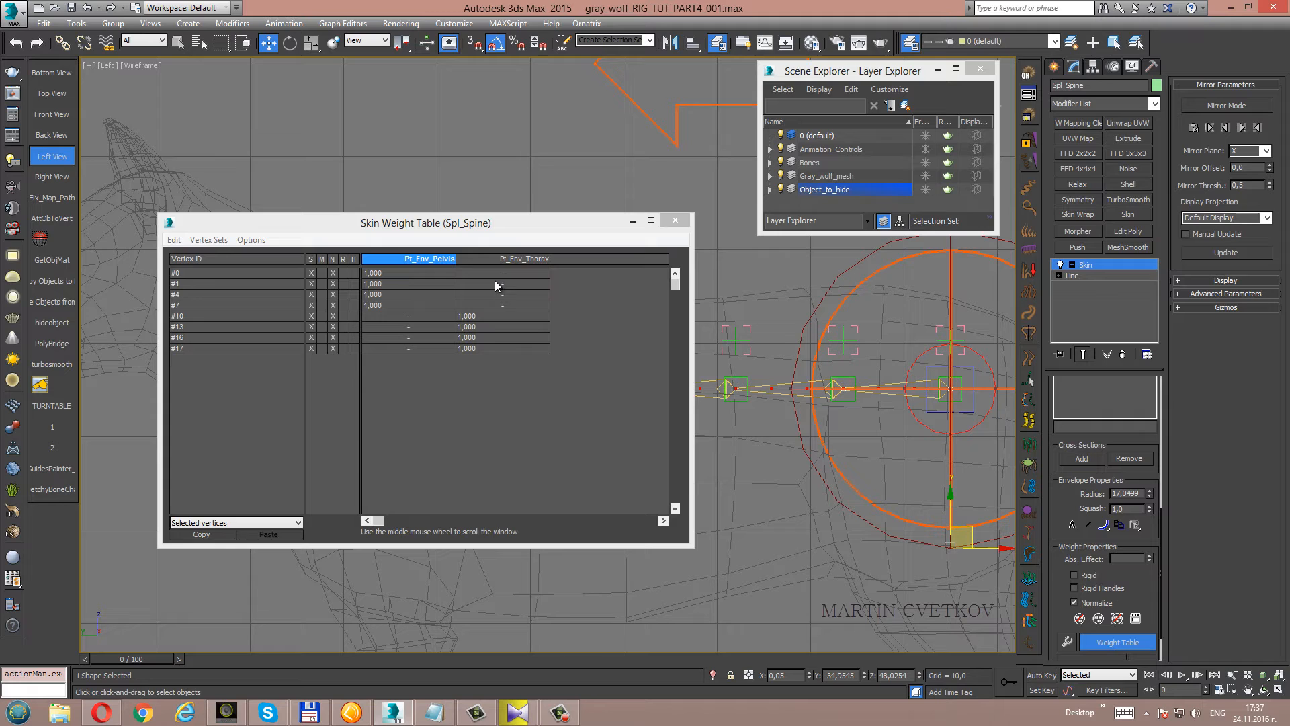
pyautogui.moveTo(426, 222); pyautogui.dragTo(376, 242)
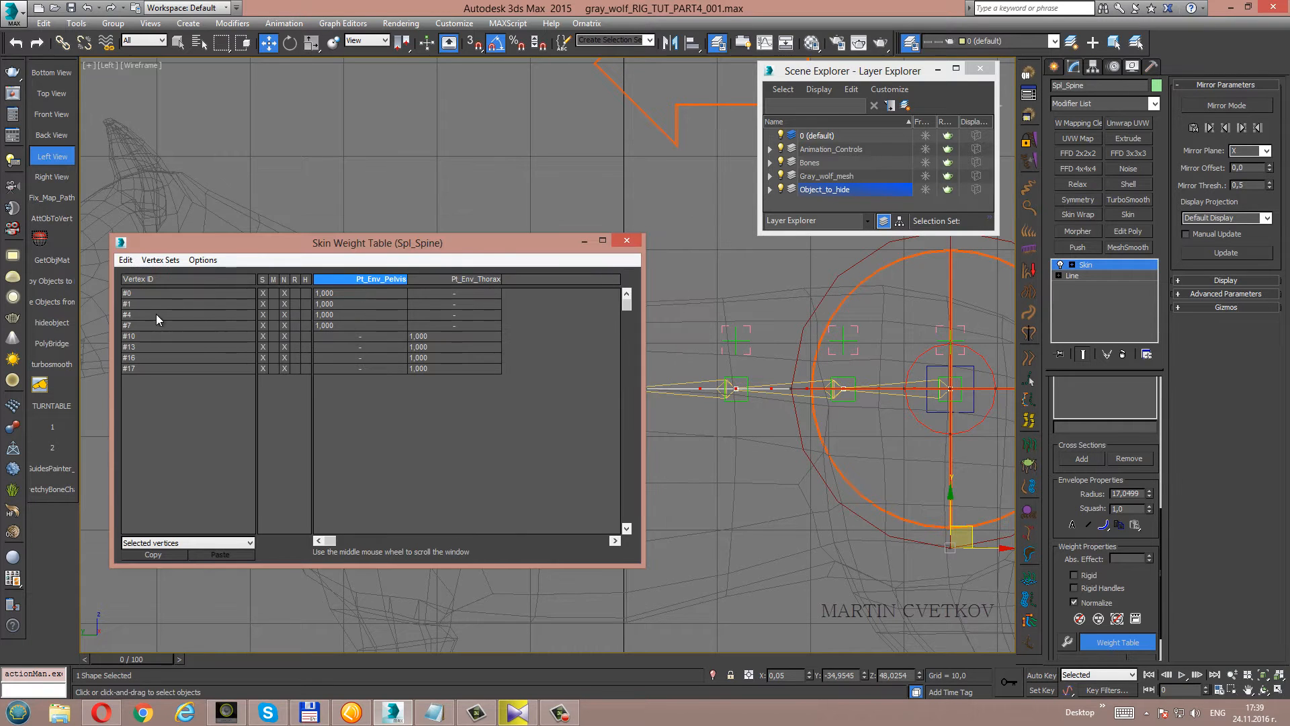
pyautogui.moveTo(465, 330)
pyautogui.write('0,750')
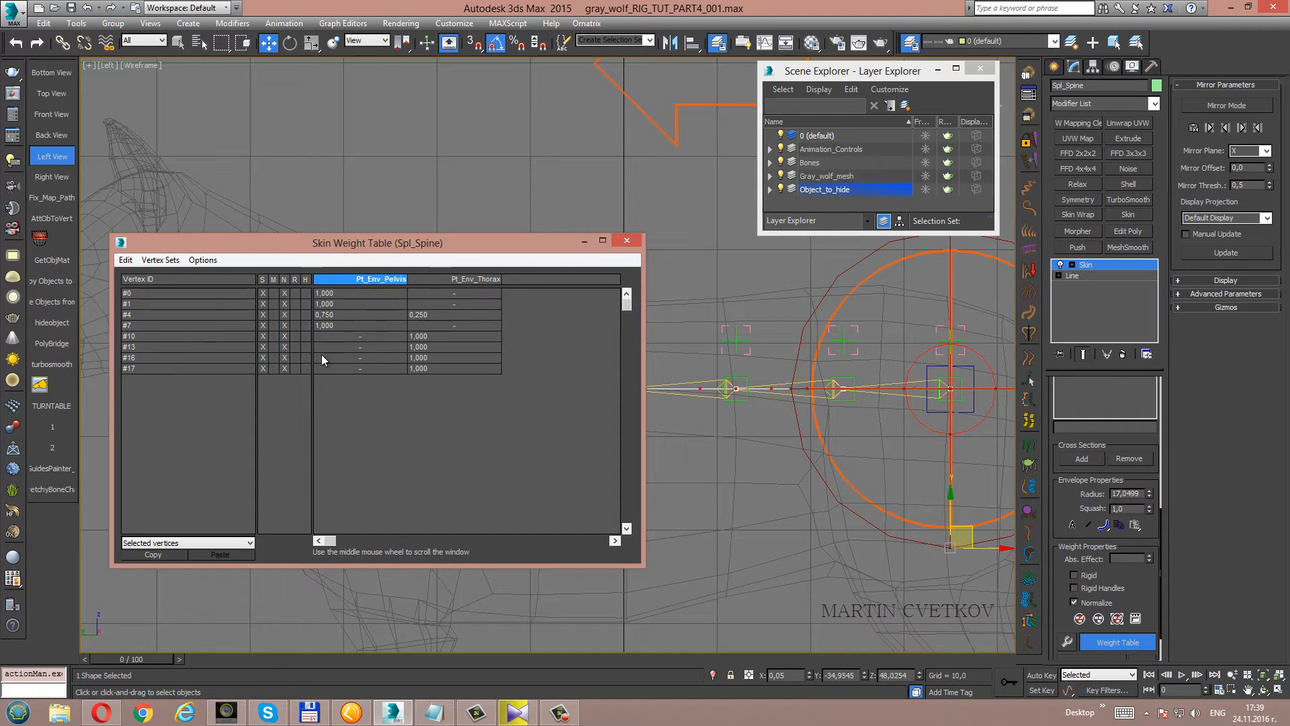
pyautogui.moveTo(550, 270)
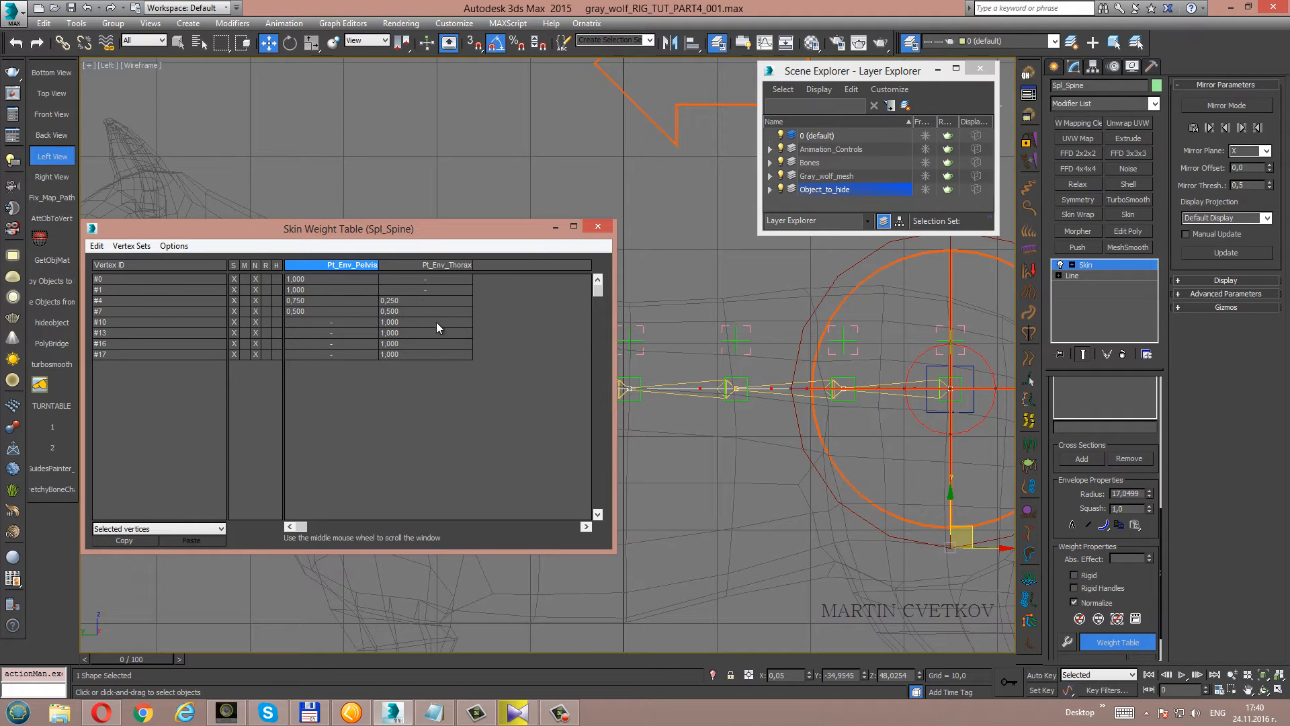
pyautogui.moveTo(330, 328)
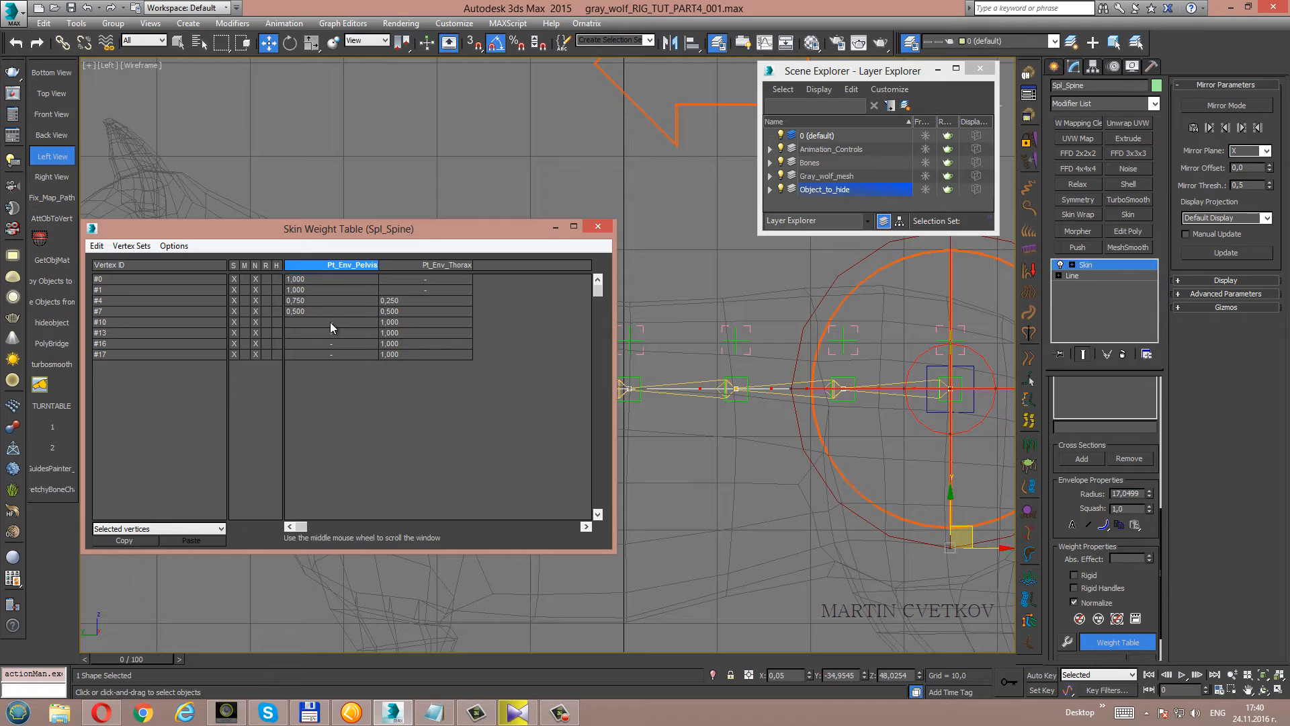
pyautogui.doubleClick(308, 322)
pyautogui.write('0,500')
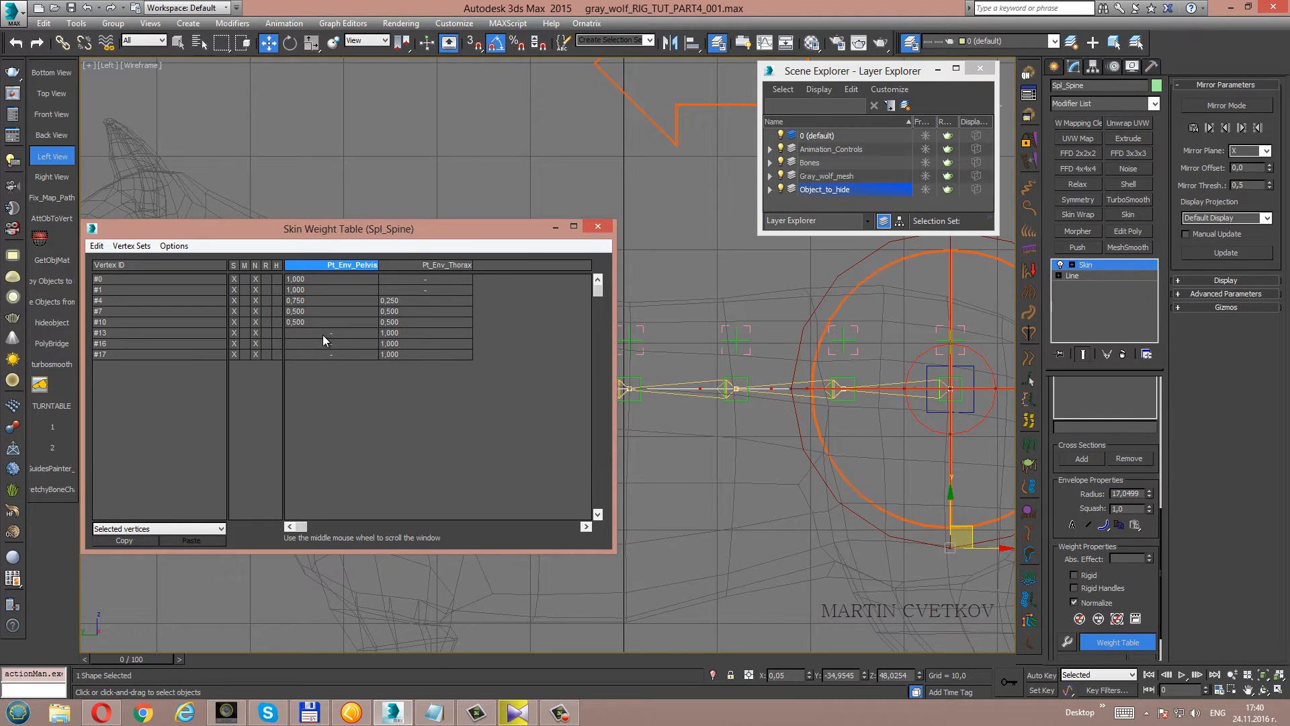
pyautogui.doubleClick(330, 333)
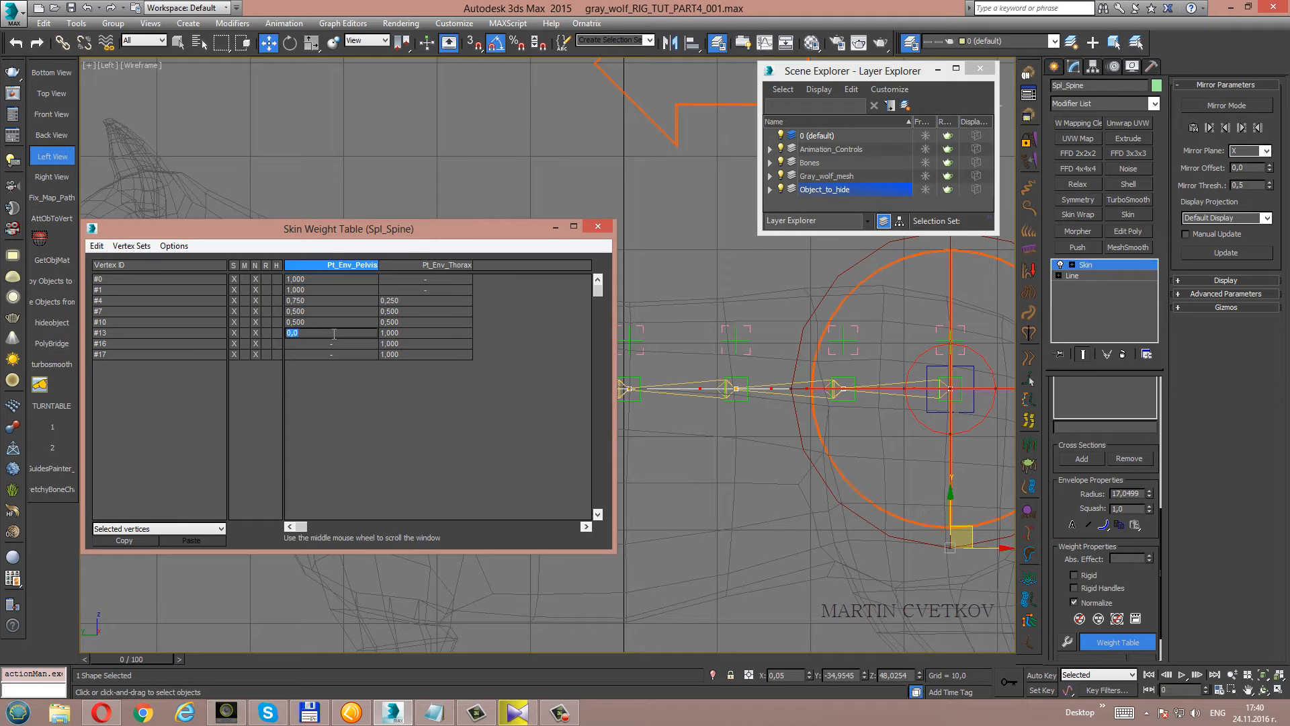
pyautogui.write('0,25')
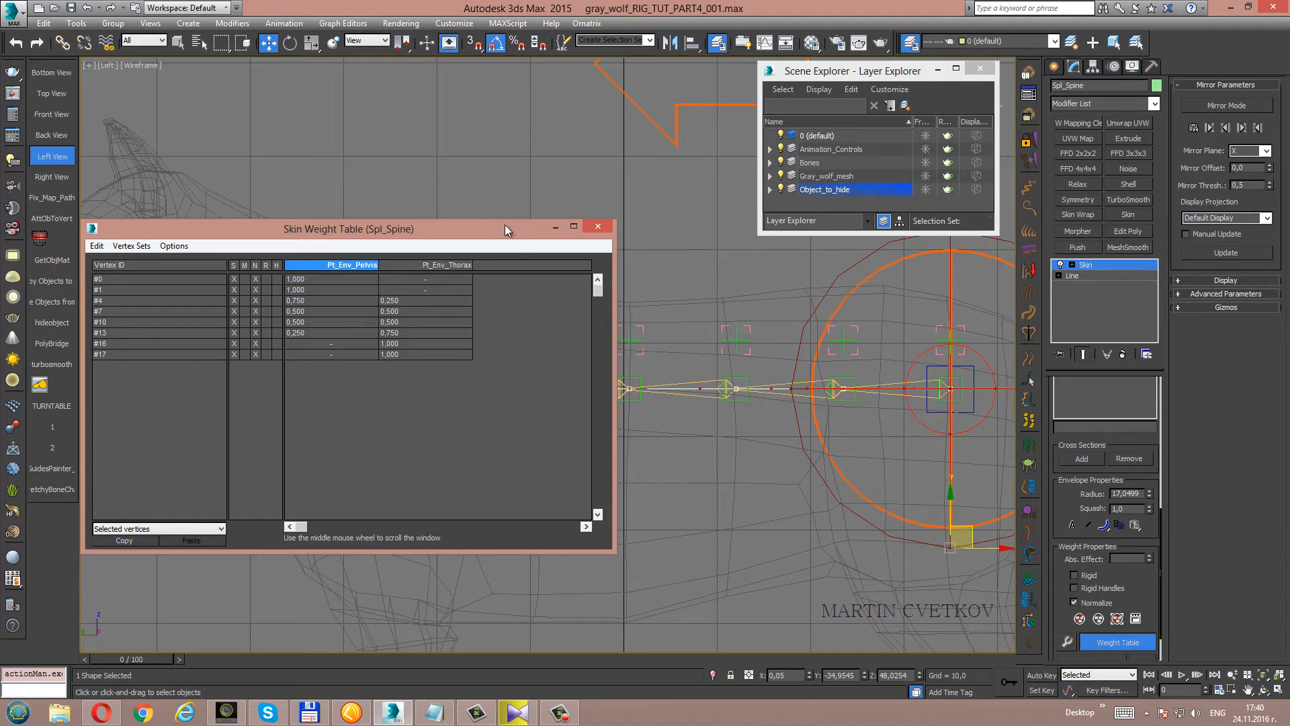
pyautogui.moveTo(349, 229); pyautogui.dragTo(329, 304)
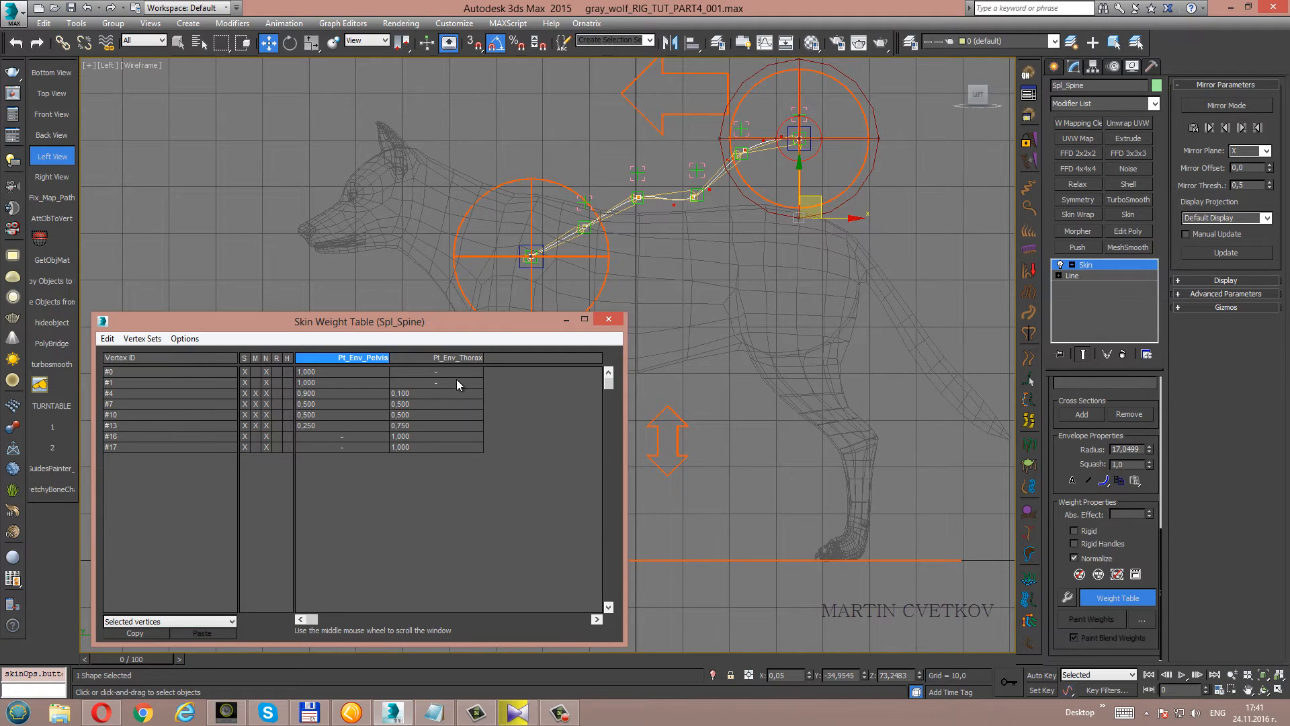
pyautogui.moveTo(403, 409)
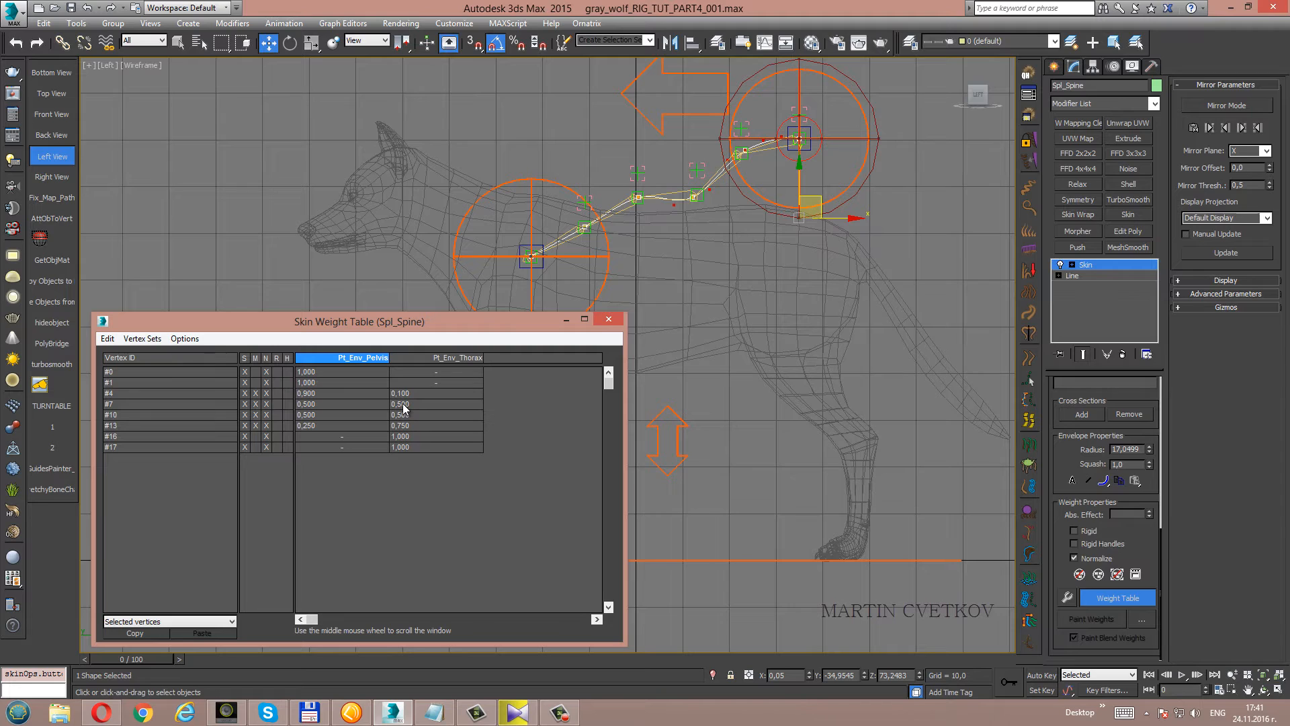
# Retype the pelvis weights for #4, #7, #10 and #13 to 0.9, 0.75, 0.25, 0.1, then close the table.
pyautogui.doubleClick(399, 404)
pyautogui.write('0,250')
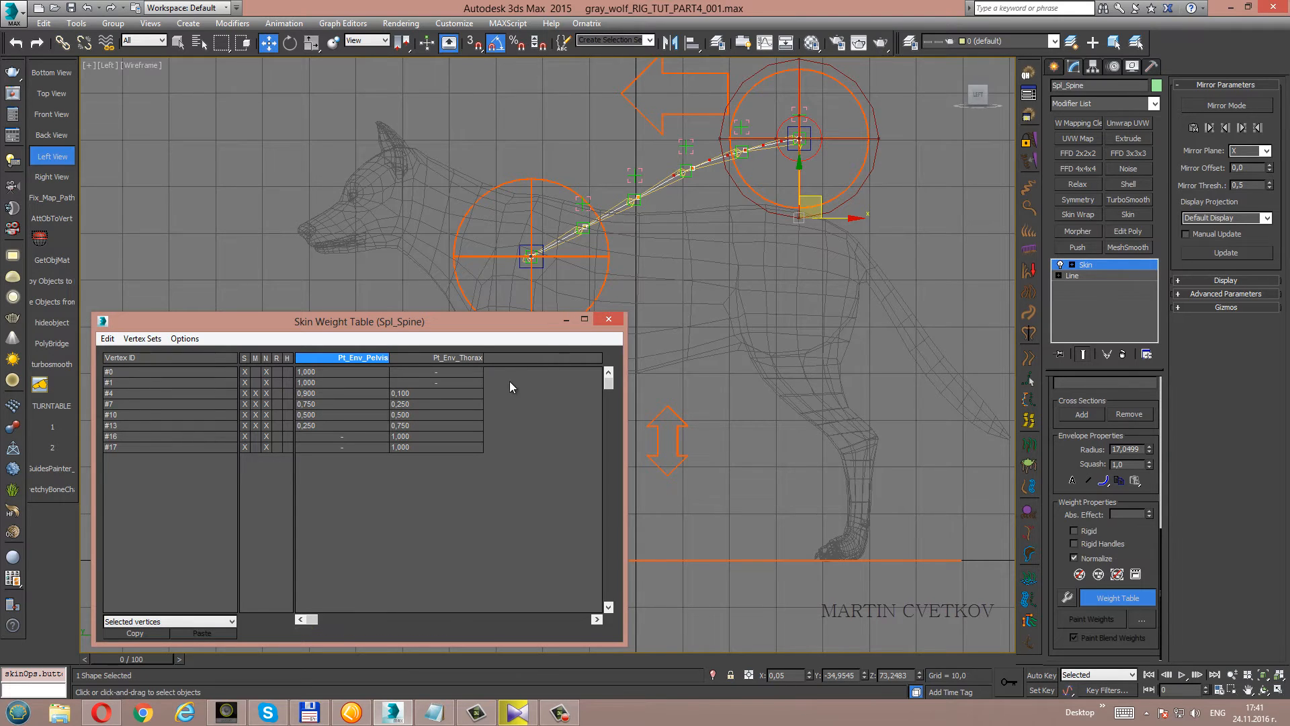
pyautogui.moveTo(401, 418)
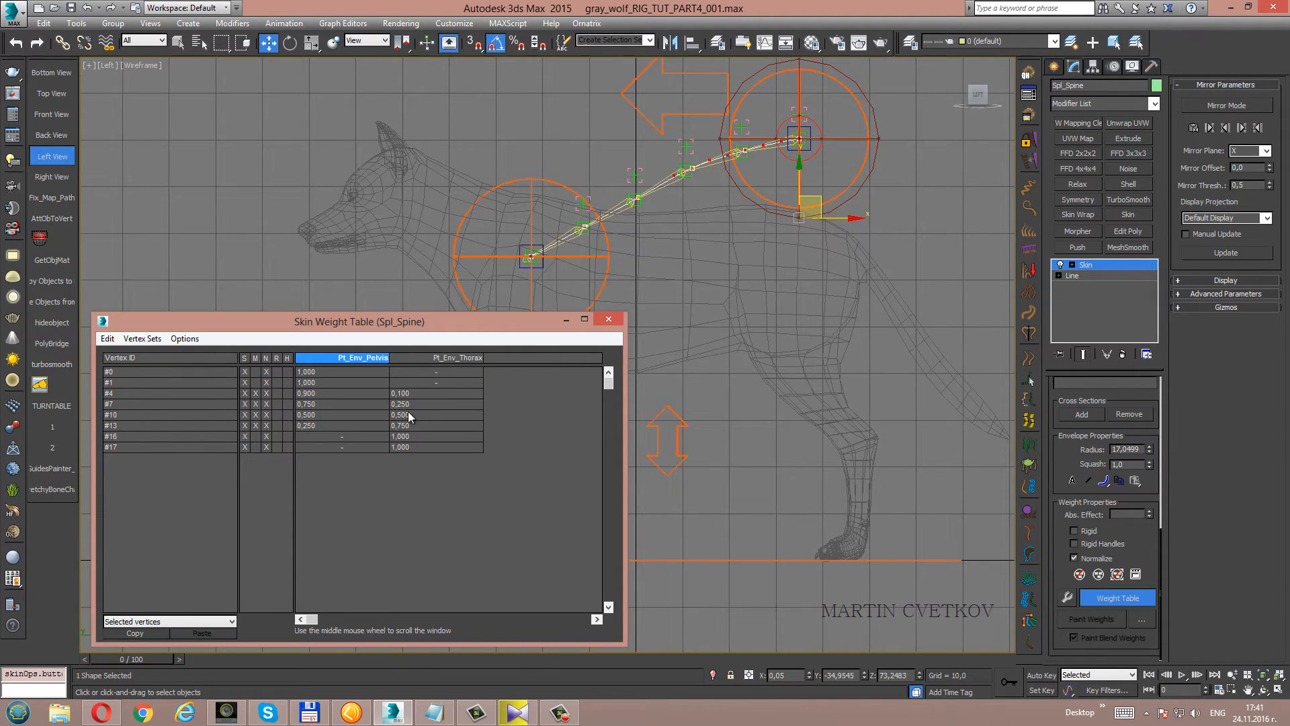
pyautogui.moveTo(403, 420)
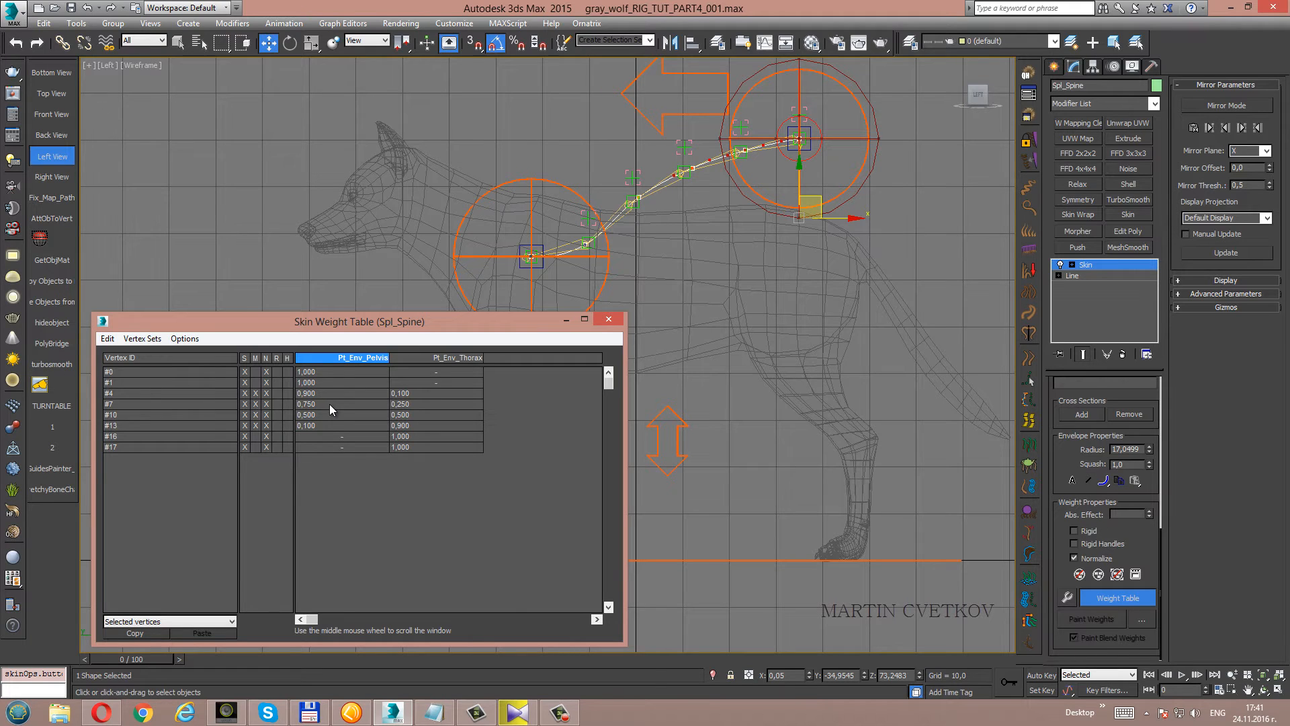
pyautogui.moveTo(311, 420)
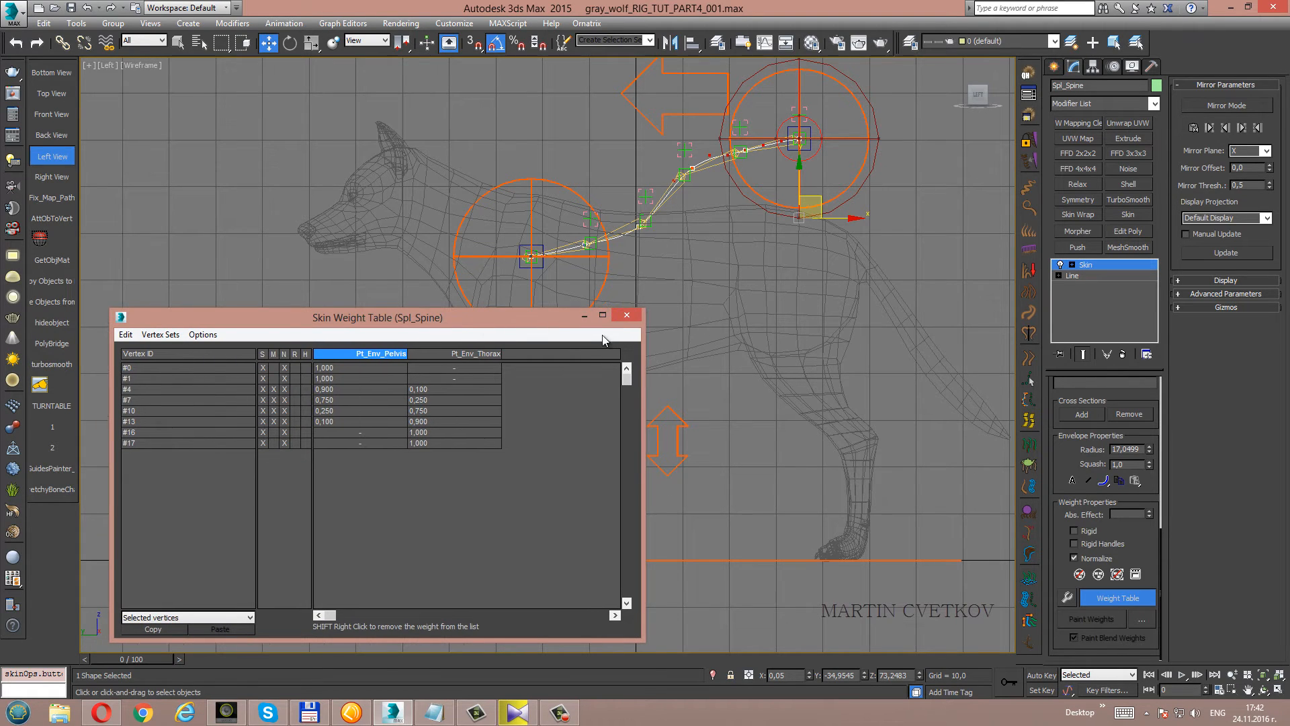
pyautogui.click(626, 315)
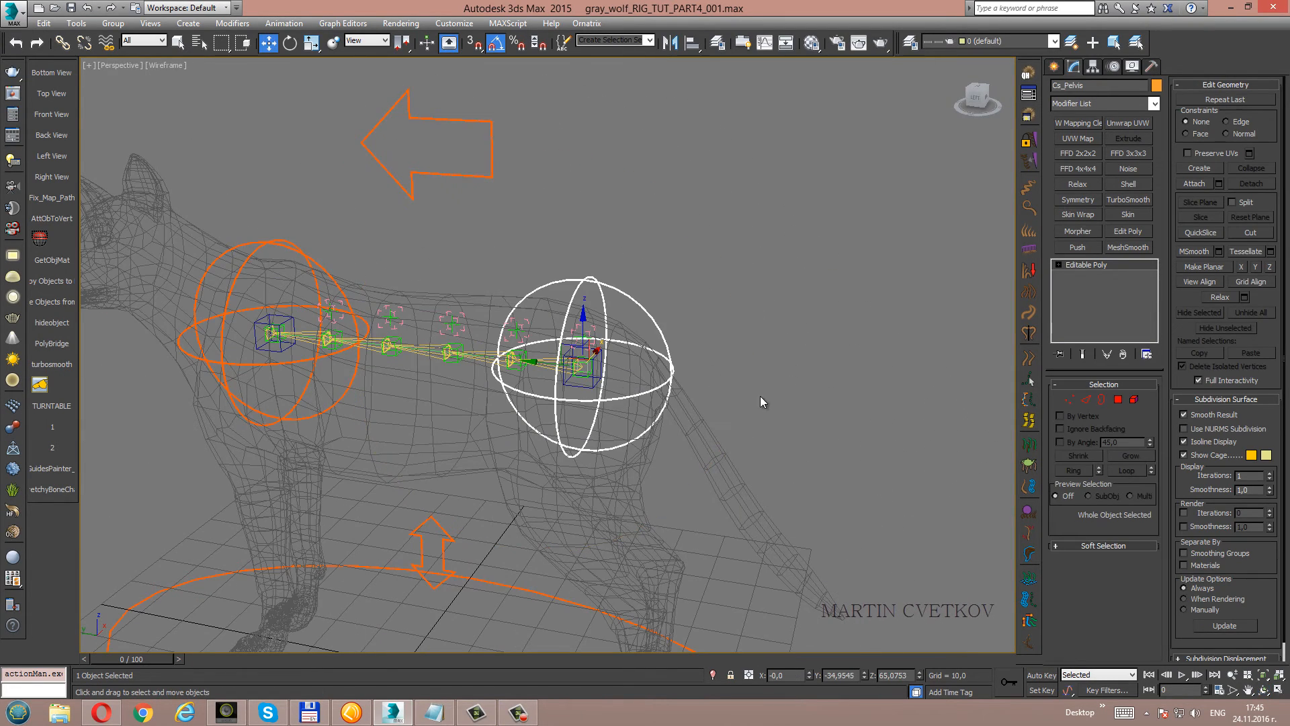
# Rotate Ct_Pelvis to test the spine bend and save as gray_wolf_RIG_TUT_PART4_002.max.
pyautogui.click(290, 41)
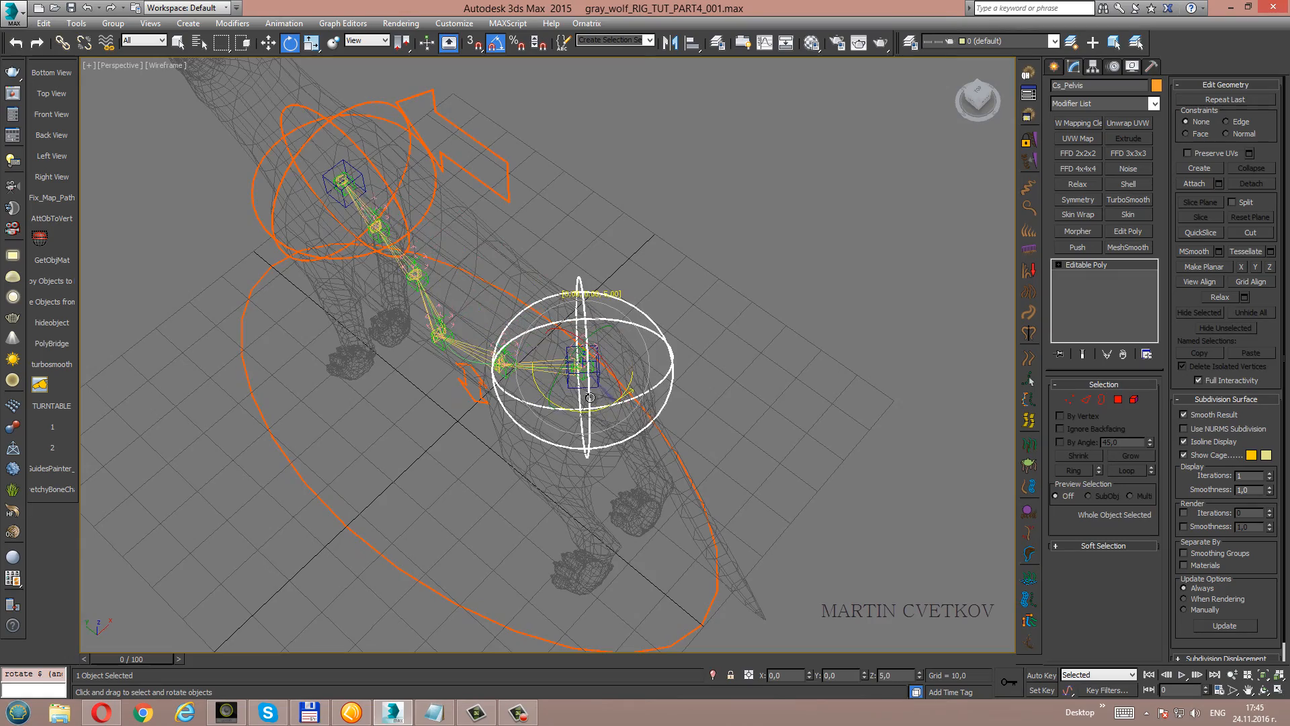
pyautogui.moveTo(576, 371); pyautogui.dragTo(494, 321)
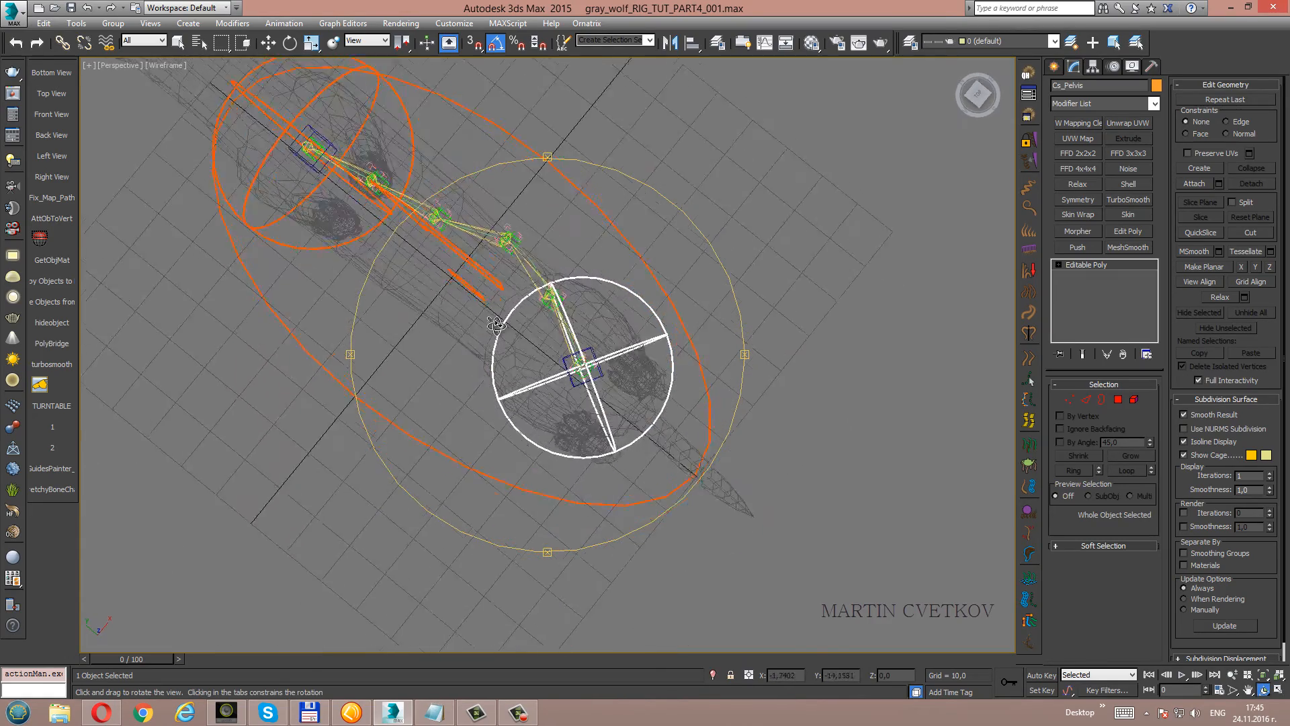
pyautogui.click(52, 93)
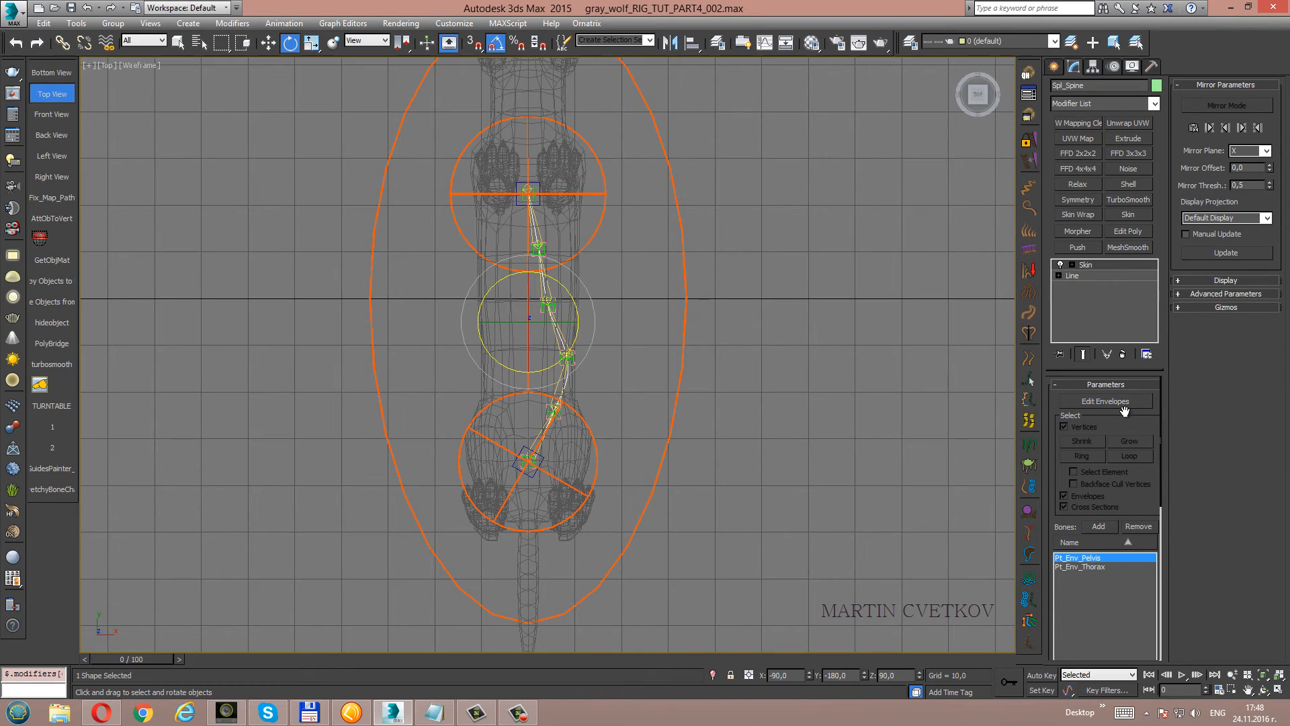
pyautogui.moveTo(1161, 423)
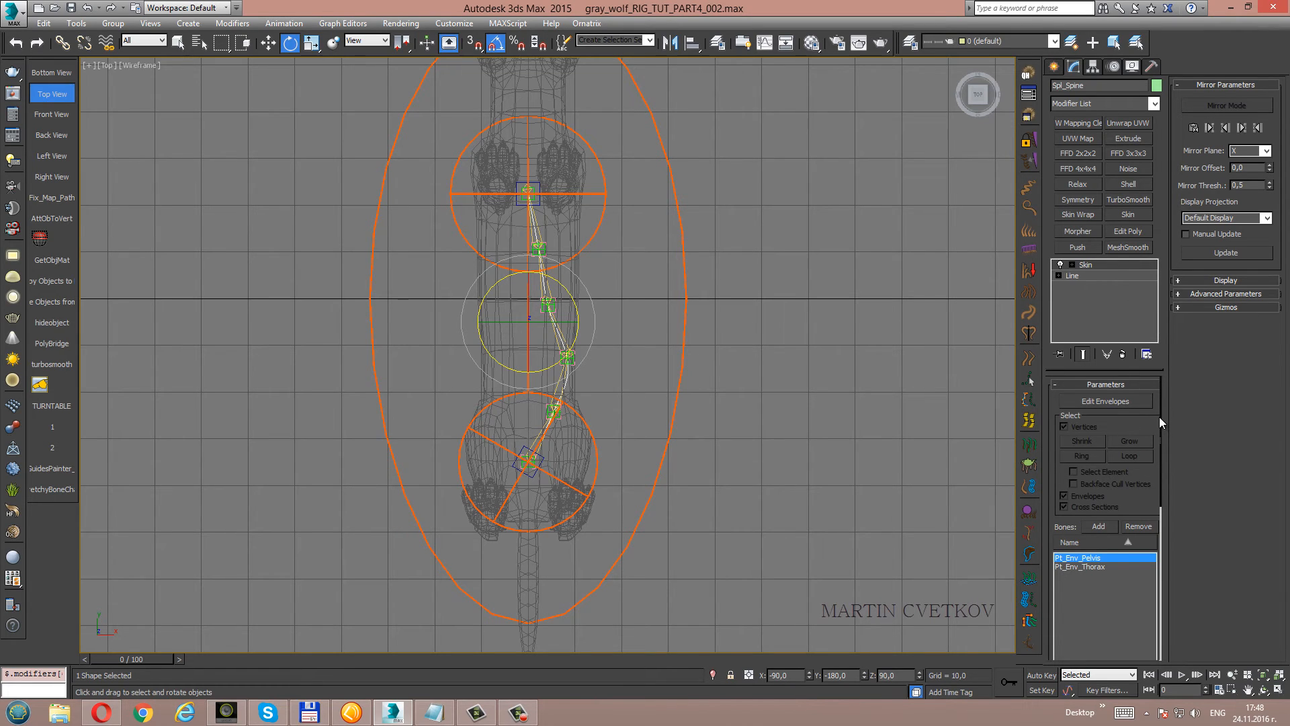
# Turn on Edit Envelopes for Spl_Spine's Skin, then view and close the empty Weight Table.
pyautogui.click(1103, 402)
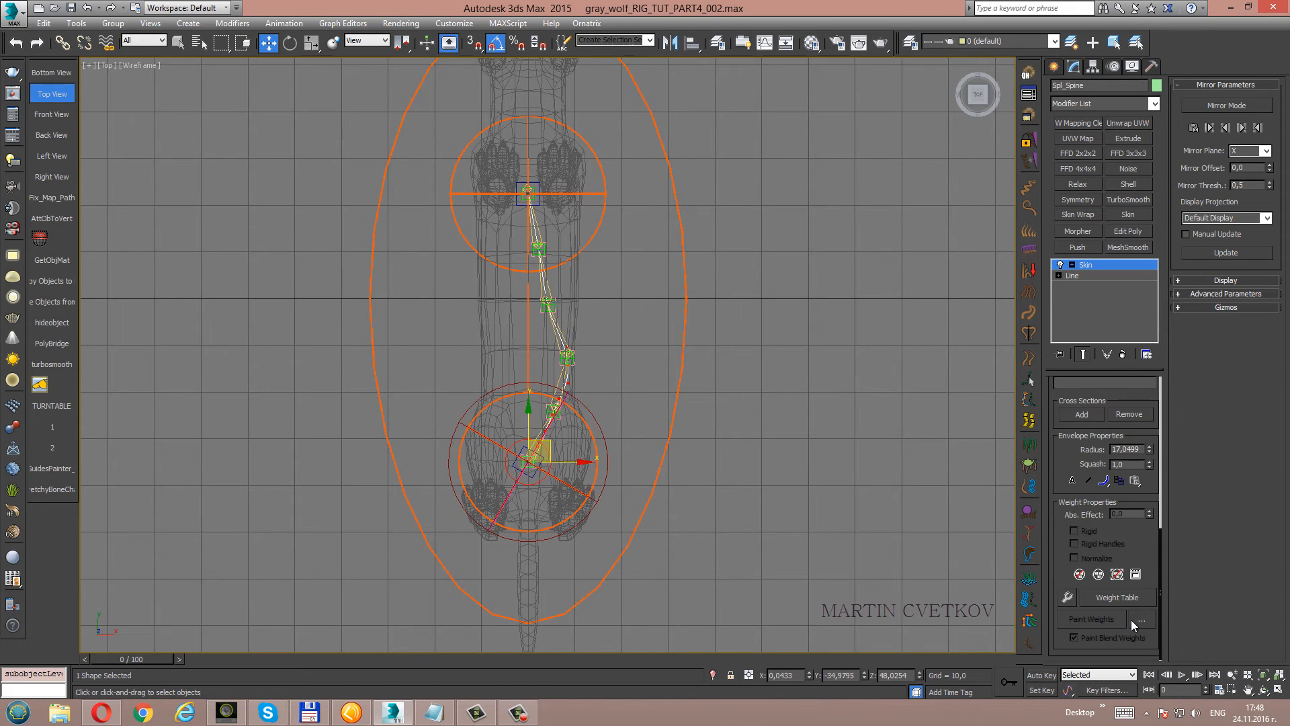
pyautogui.click(1117, 596)
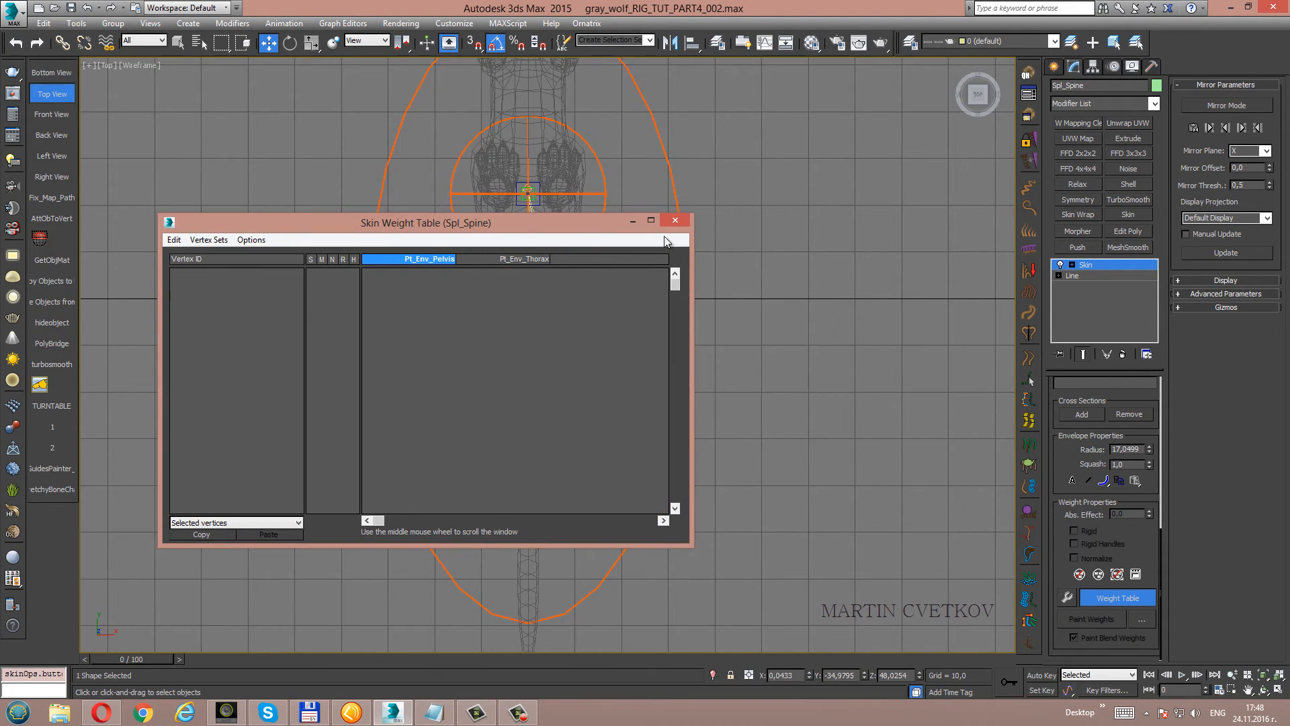
pyautogui.click(674, 220)
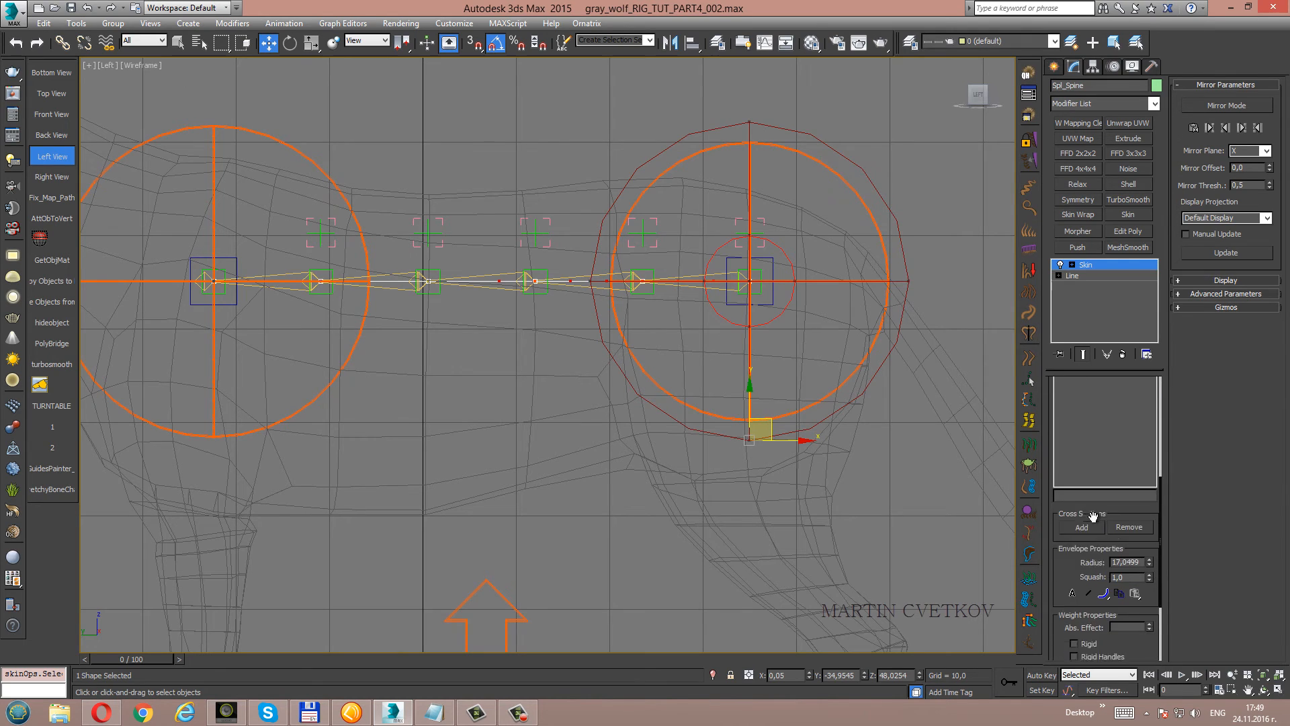
# Set vertex #4 to 0.8/0.2 and vertex #7 to 0.5/0.5 pelvis/thorax weights.
pyautogui.click(1118, 597)
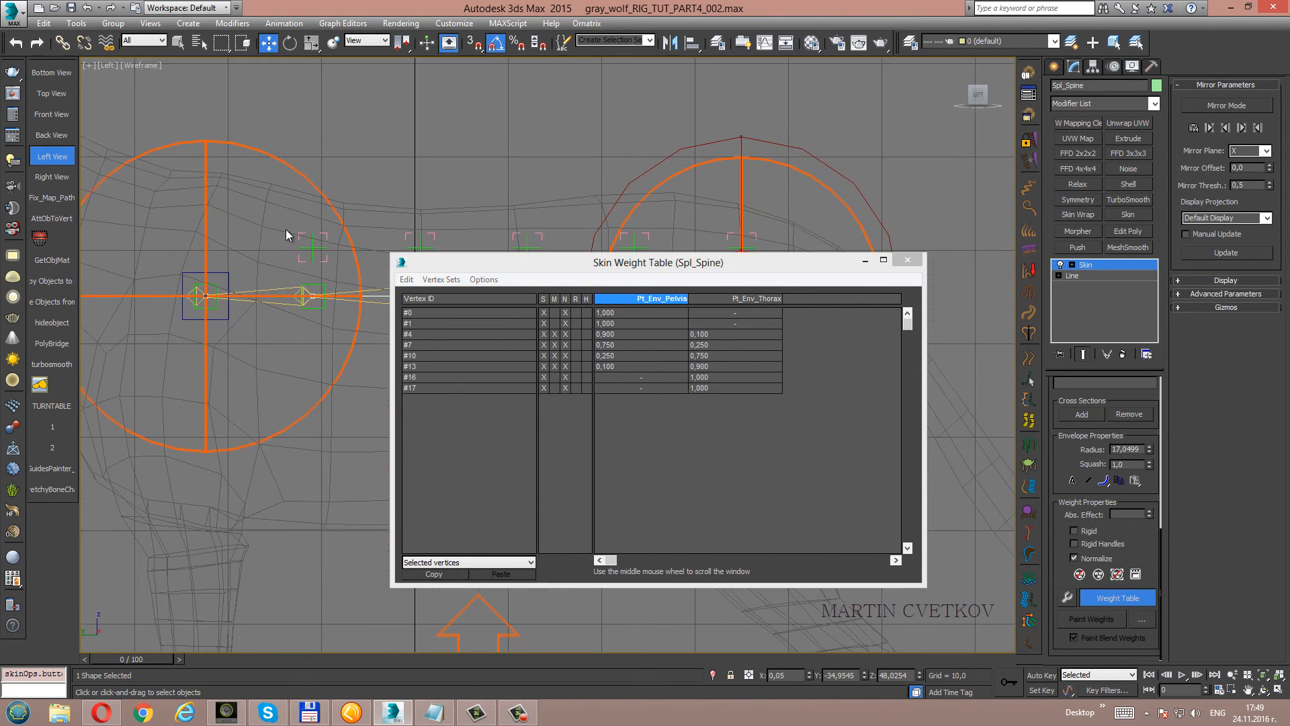
pyautogui.click(50, 94)
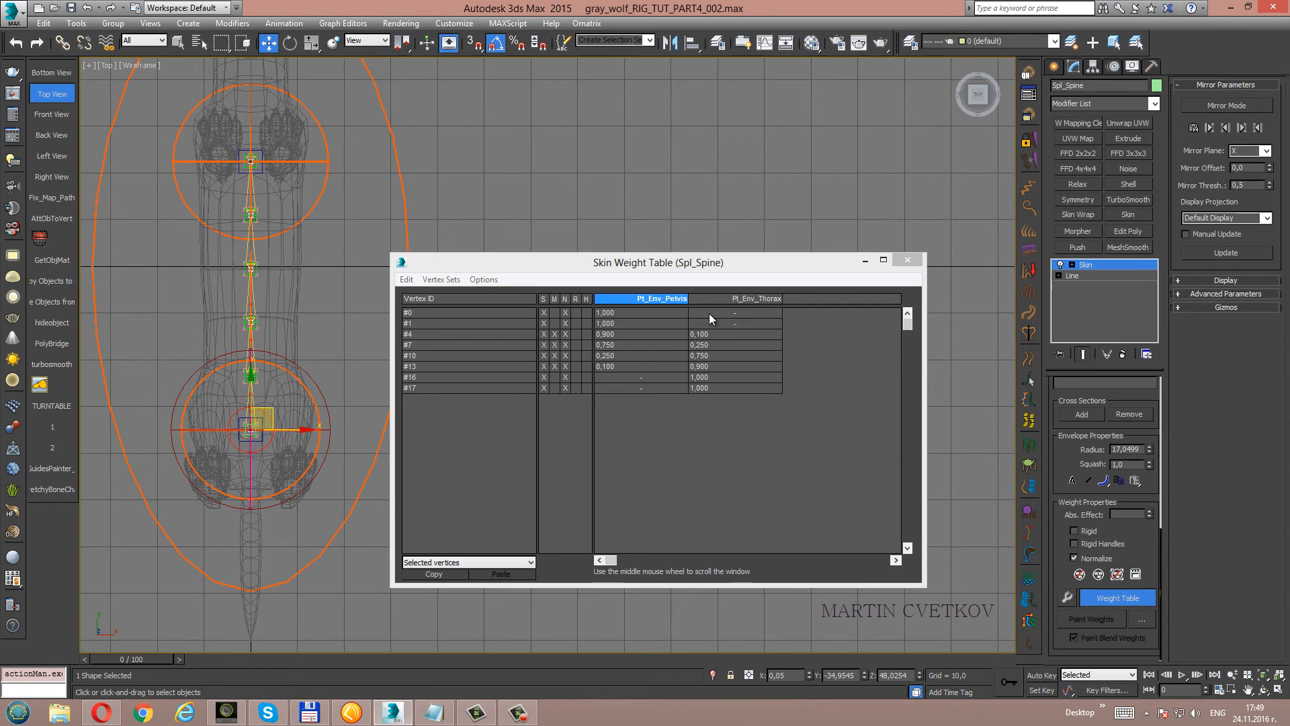
pyautogui.moveTo(710, 341)
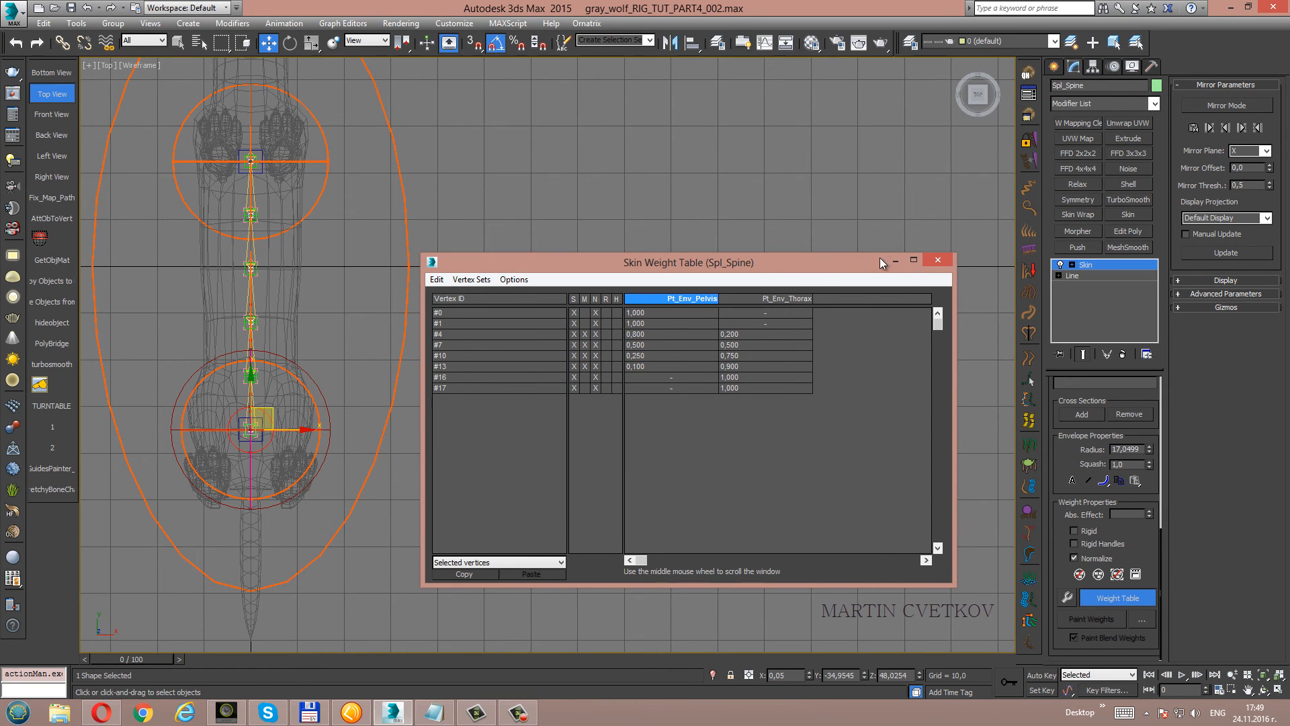
pyautogui.click(936, 261)
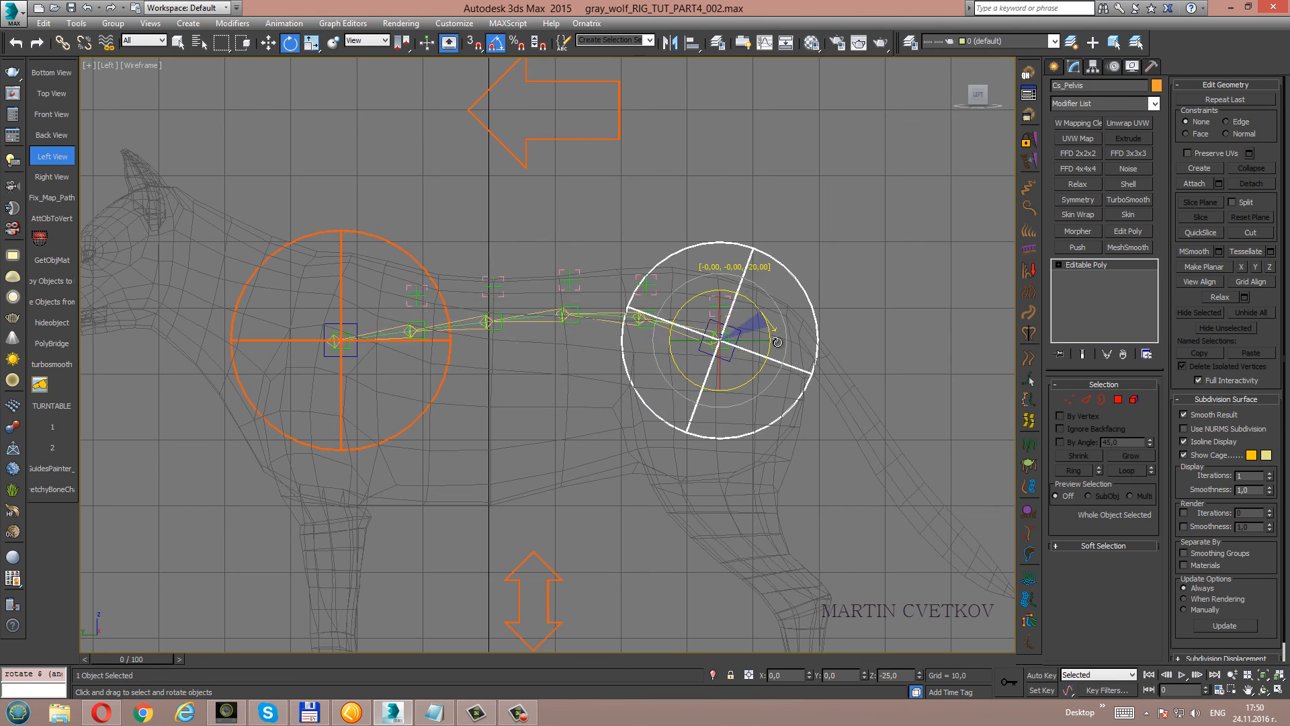
# Bring up the quad menu on the −25° rotated Ct_Pelvis to reset its transforms to zero.
pyautogui.rightClick(722, 341)
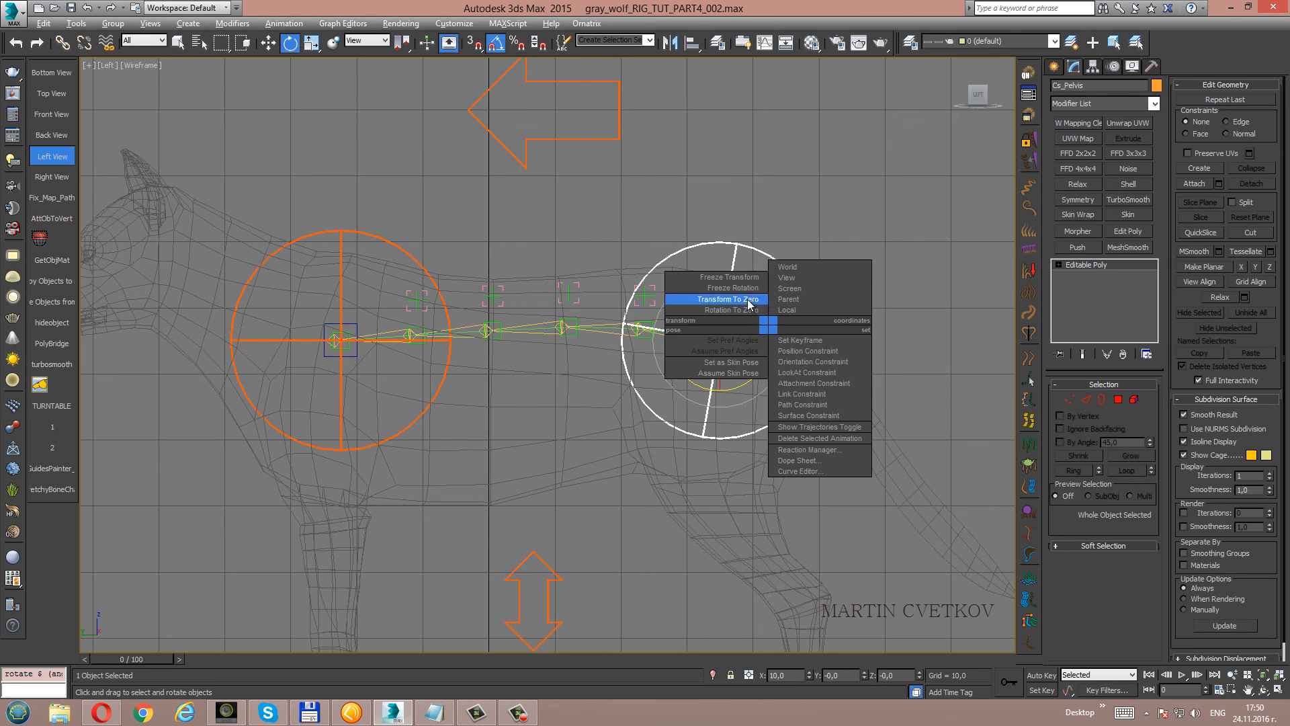